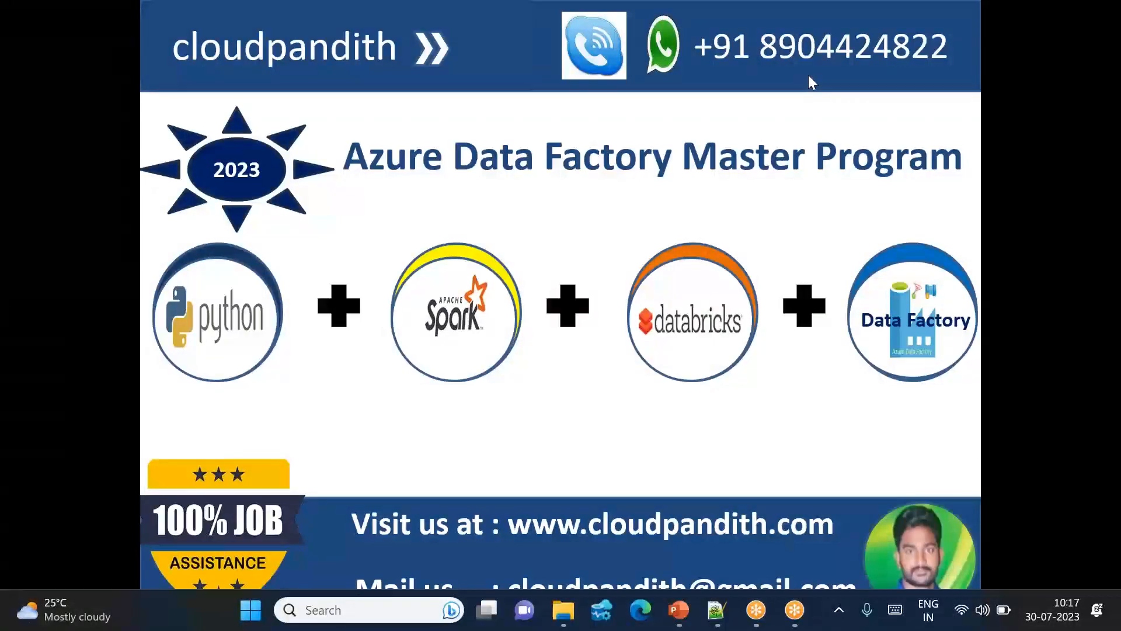
mouse_move(751, 257)
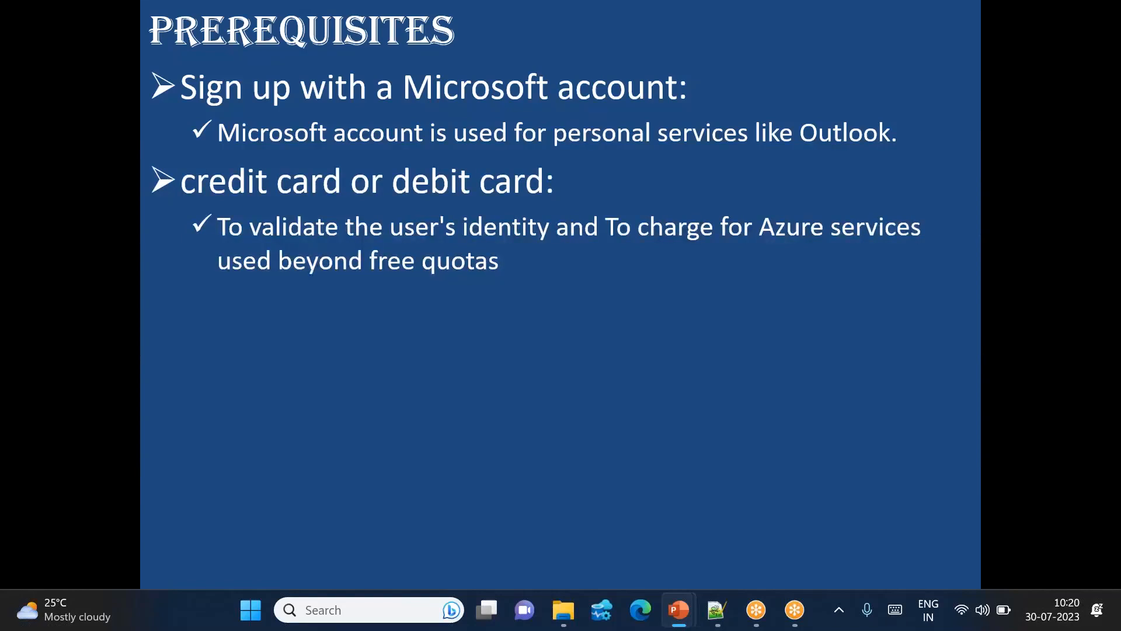
mouse_move(576, 282)
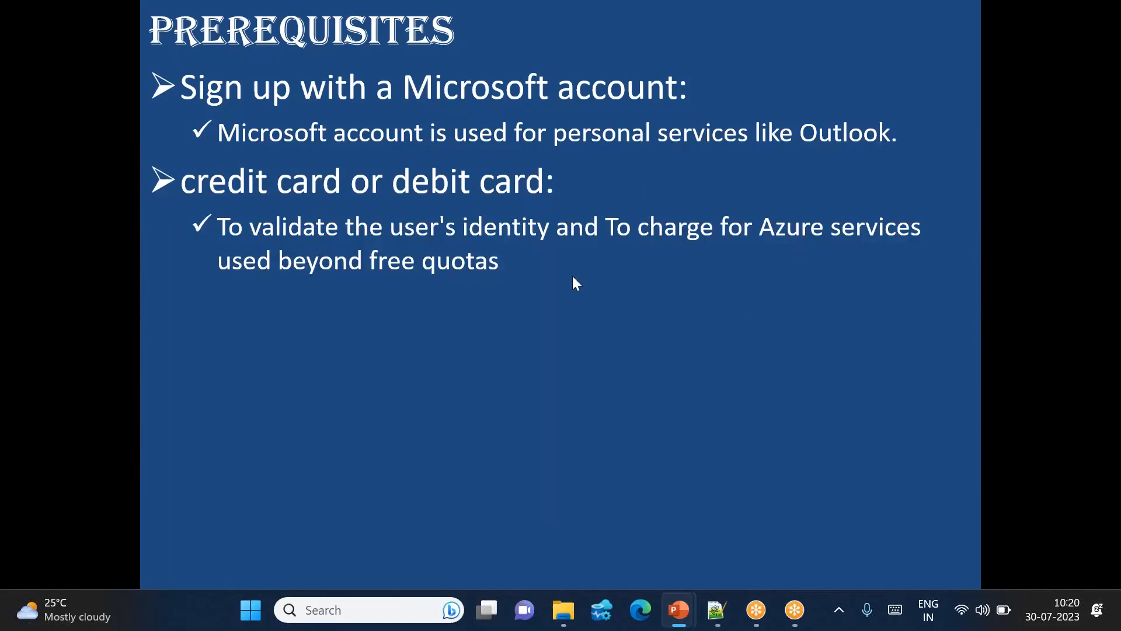
mouse_move(640, 578)
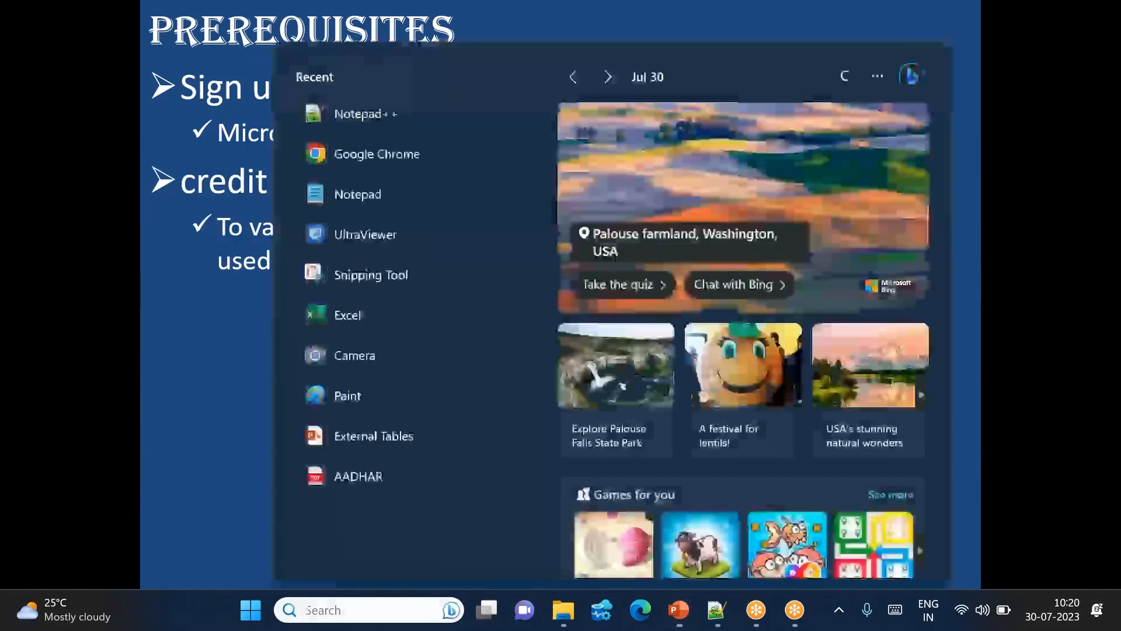
Search the Start menu for 'micro' to surface Microsoft Edge as the best match.
text(micro)
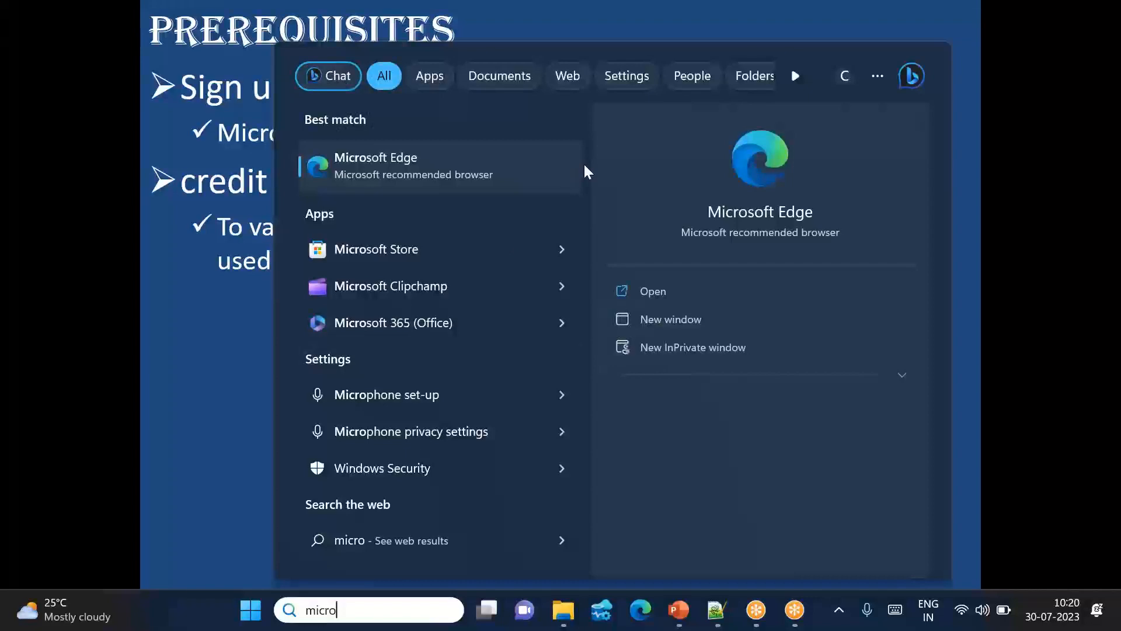
mouse_move(419, 182)
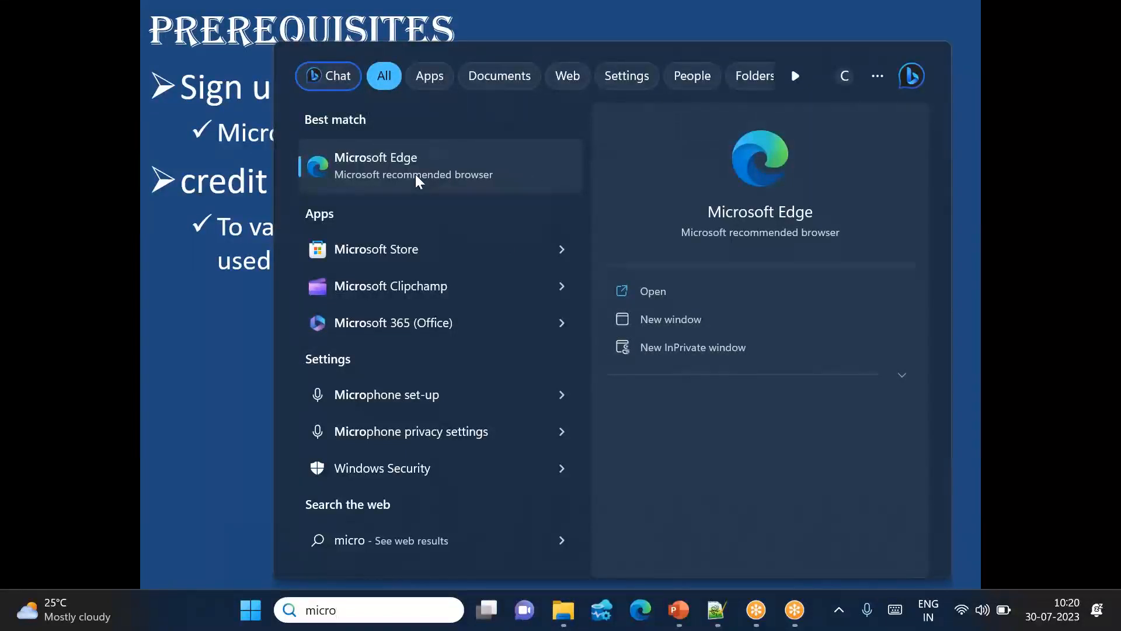
mouse_move(815, 239)
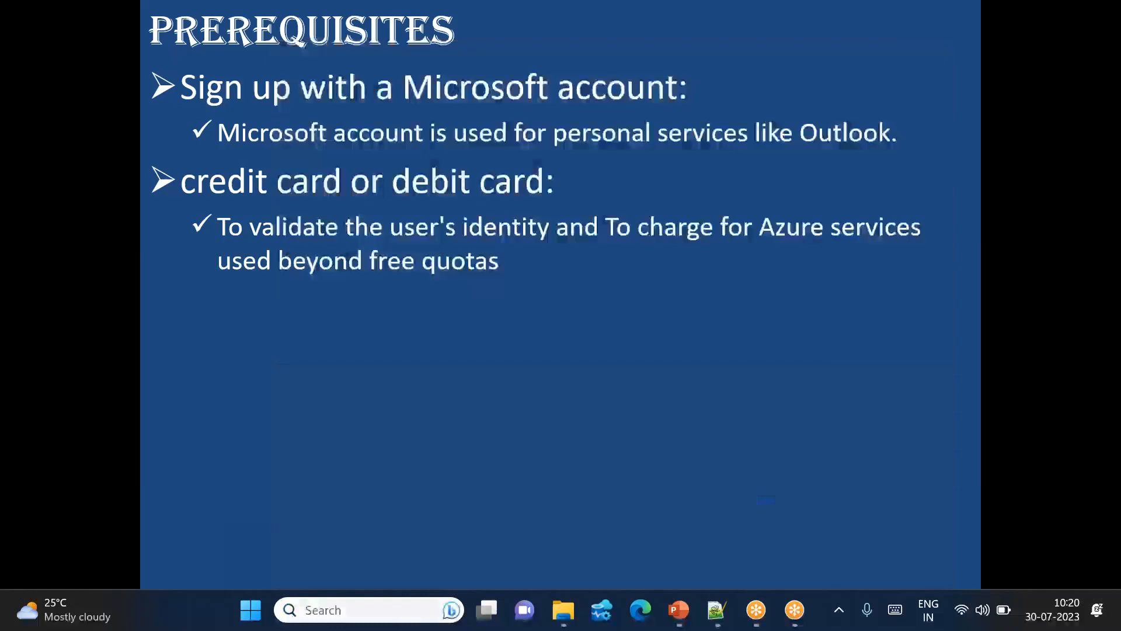
Launch Edge, start an InPrivate window and load portal.azure.com.
click(639, 609)
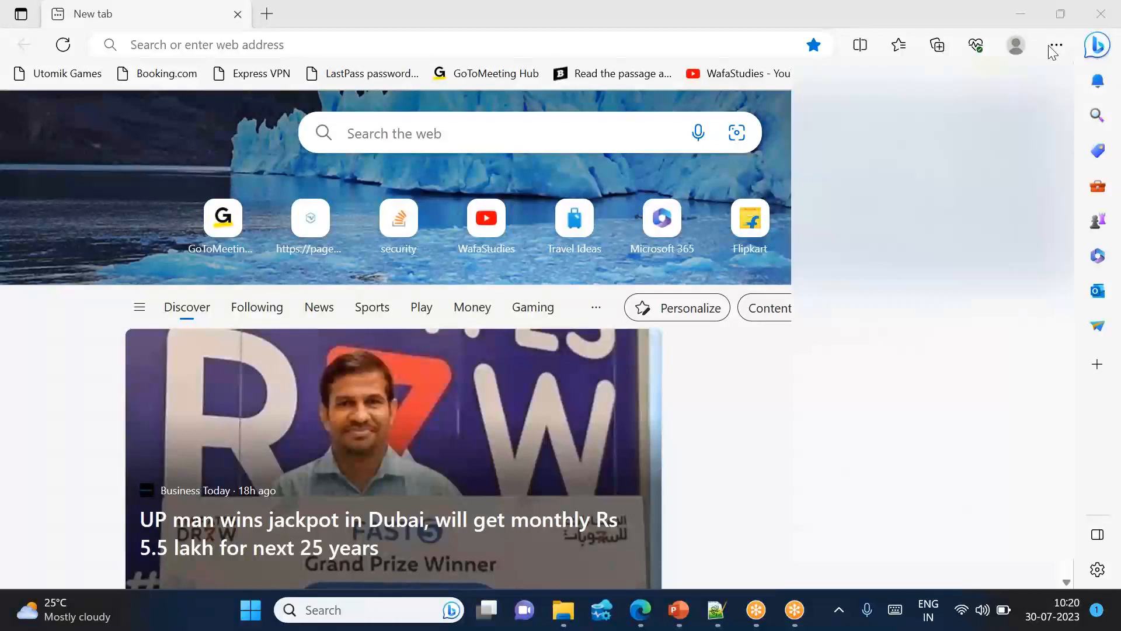
click(1056, 45)
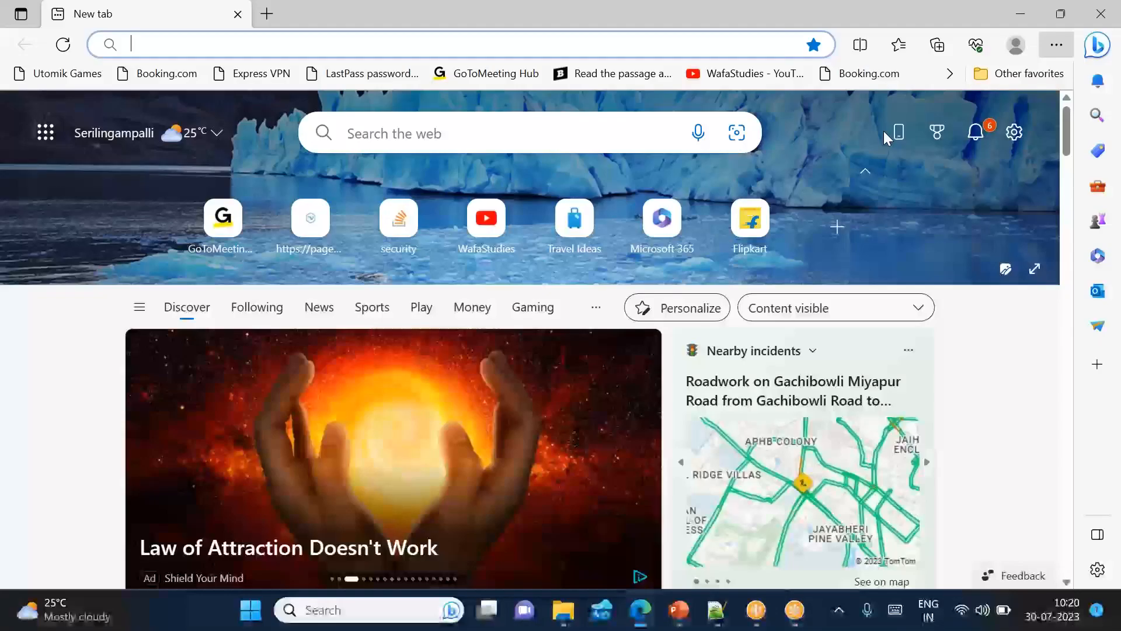
mouse_move(560, 135)
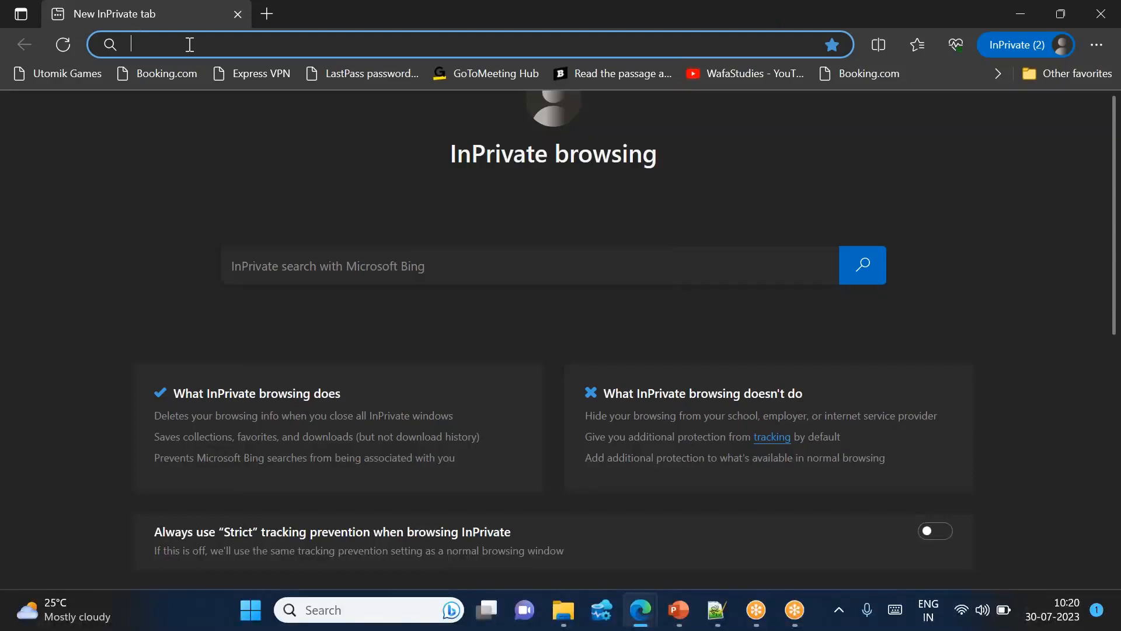
text(portal)
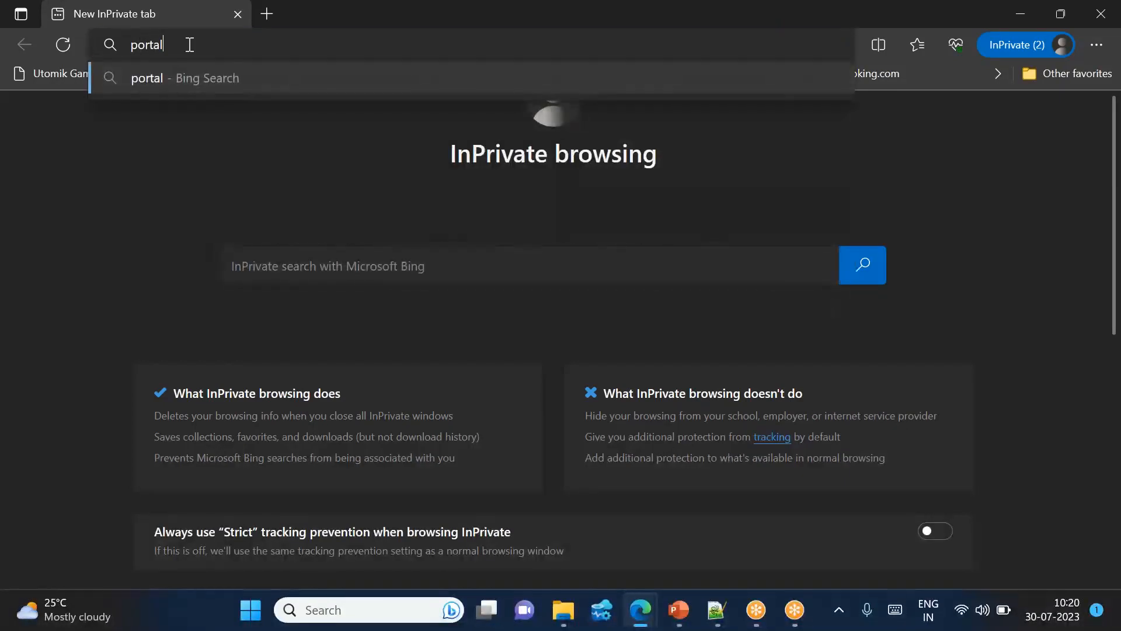
text(.azure.com)
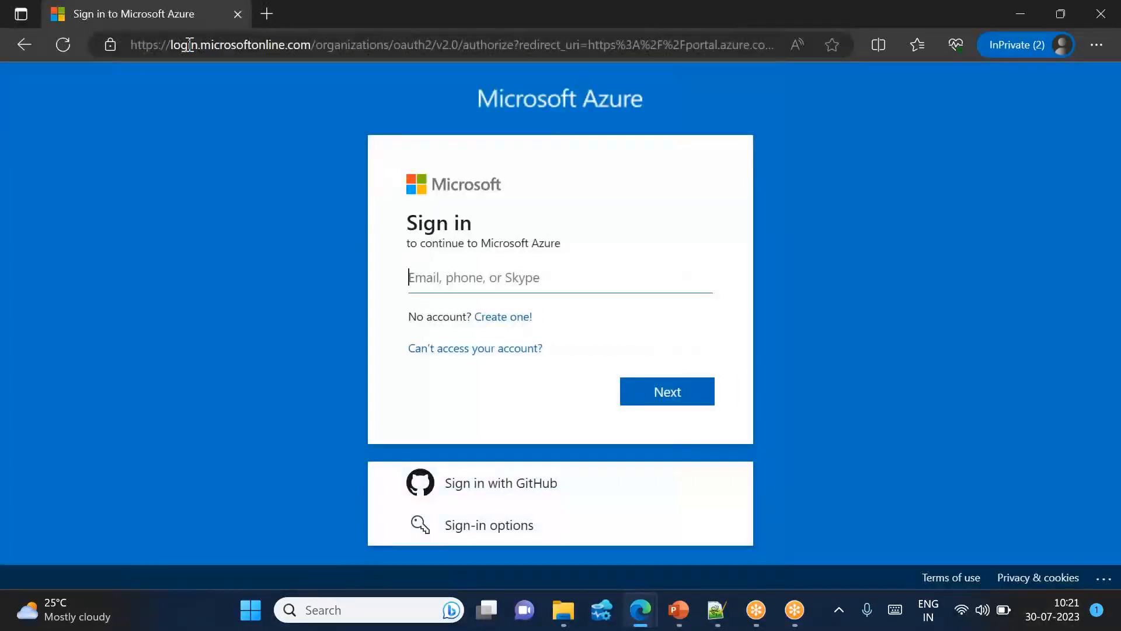
Dismiss the saved-email suggestions and choose 'Create one!' to make a new Microsoft account.
double_click(422, 223)
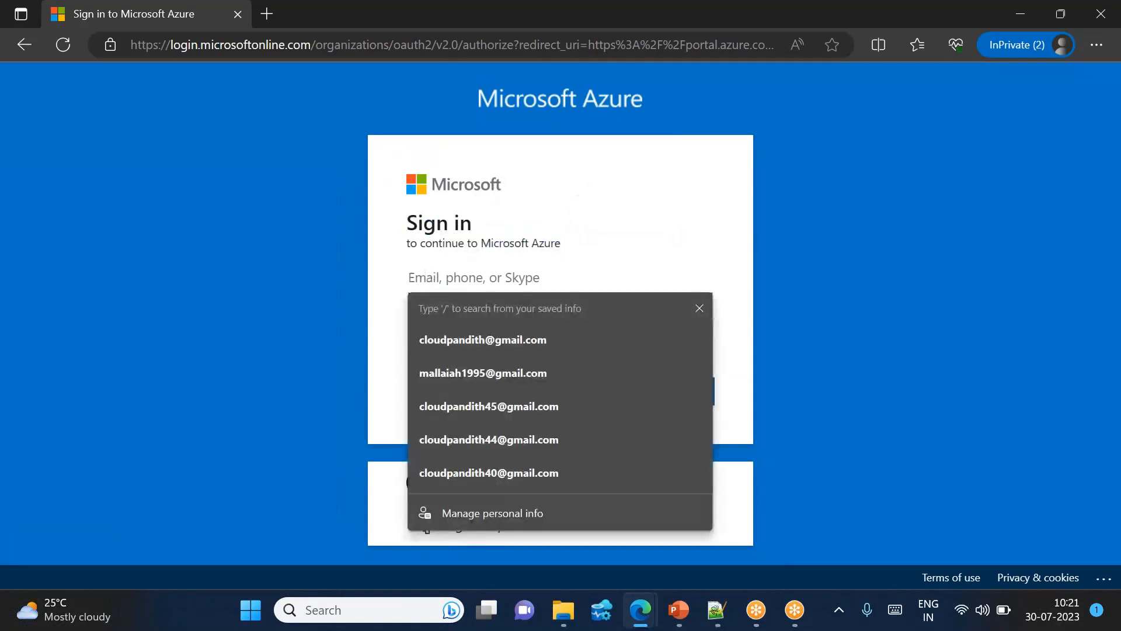
click(699, 308)
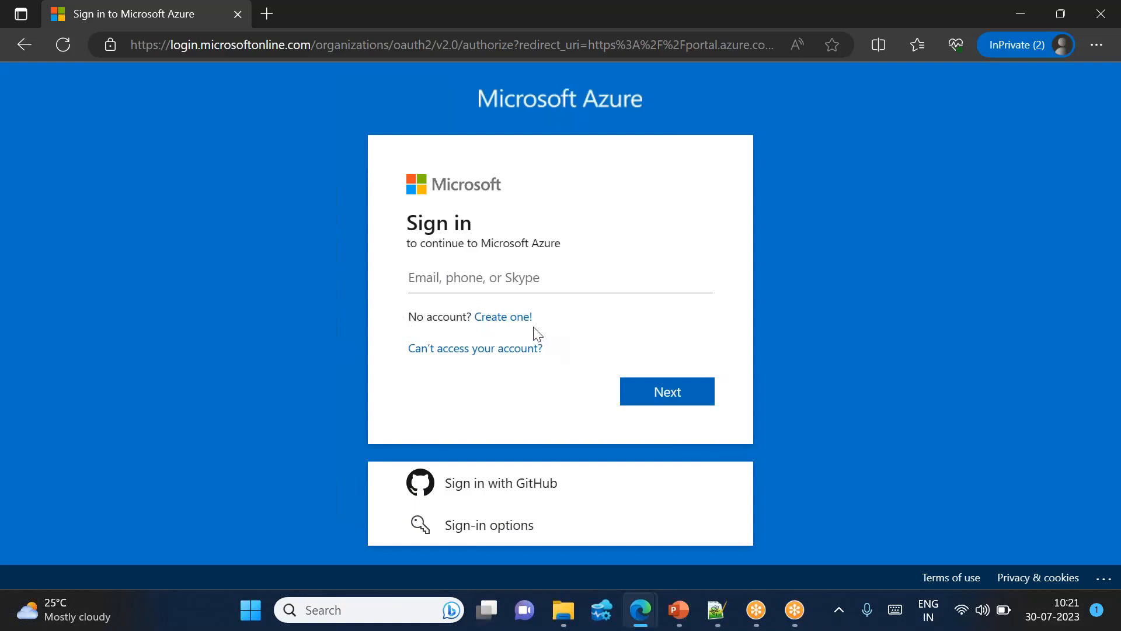
mouse_move(502, 317)
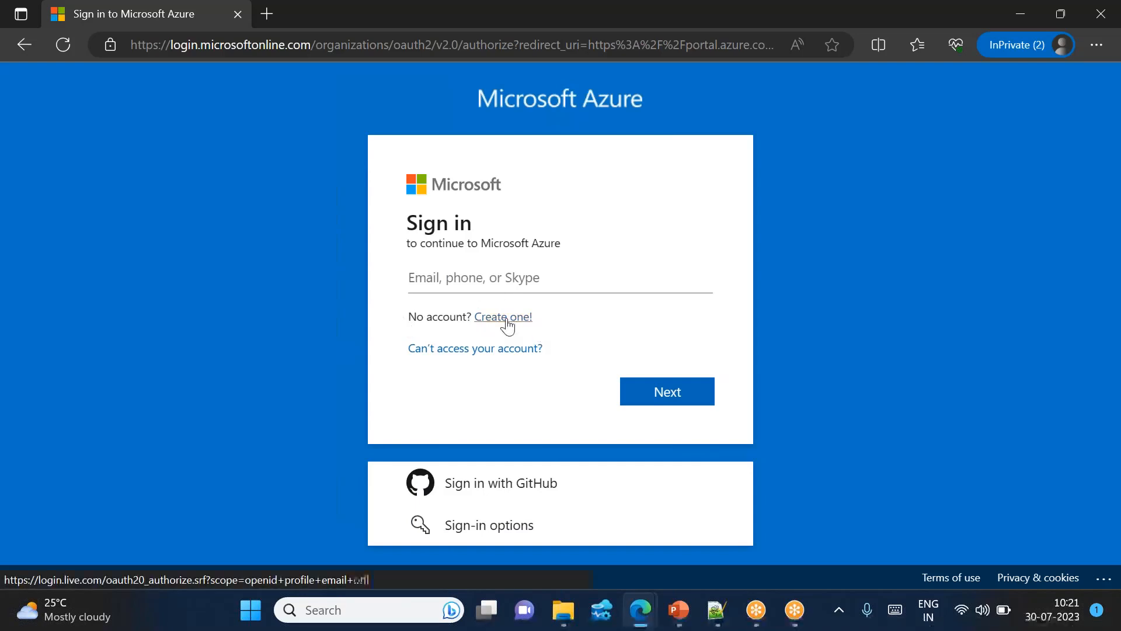
mouse_move(526, 320)
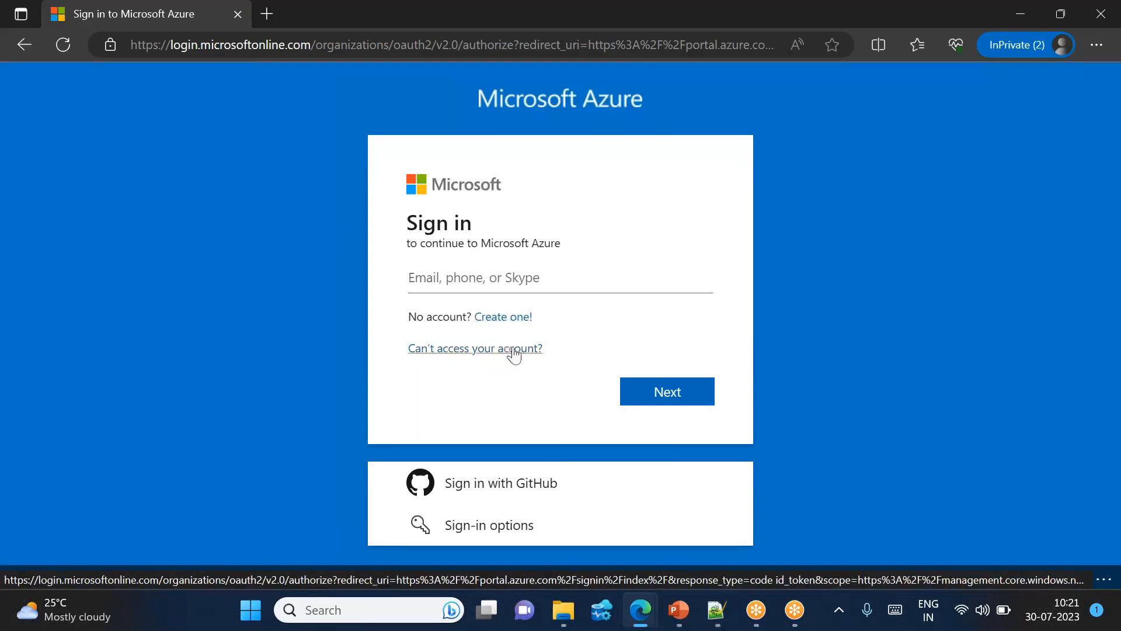
click(665, 391)
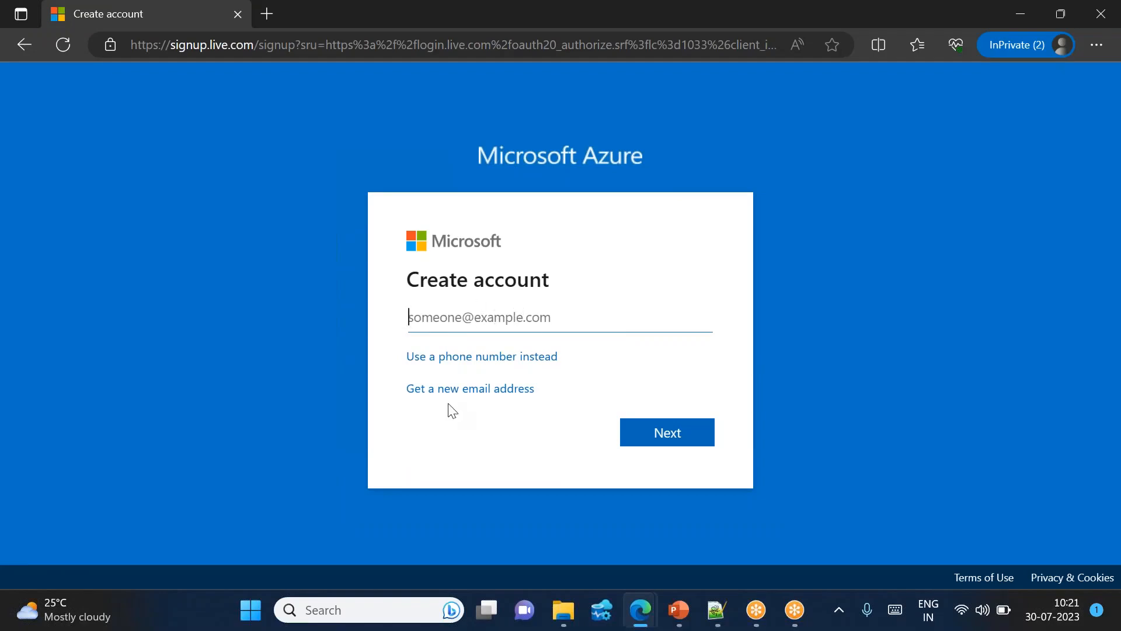
mouse_move(470, 388)
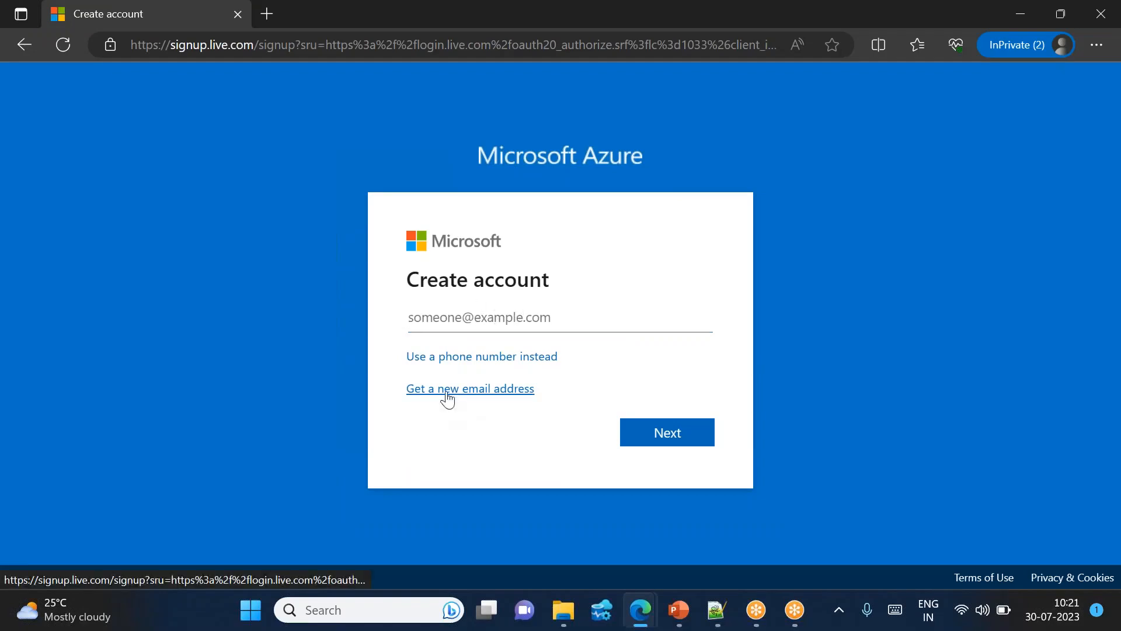
click(470, 388)
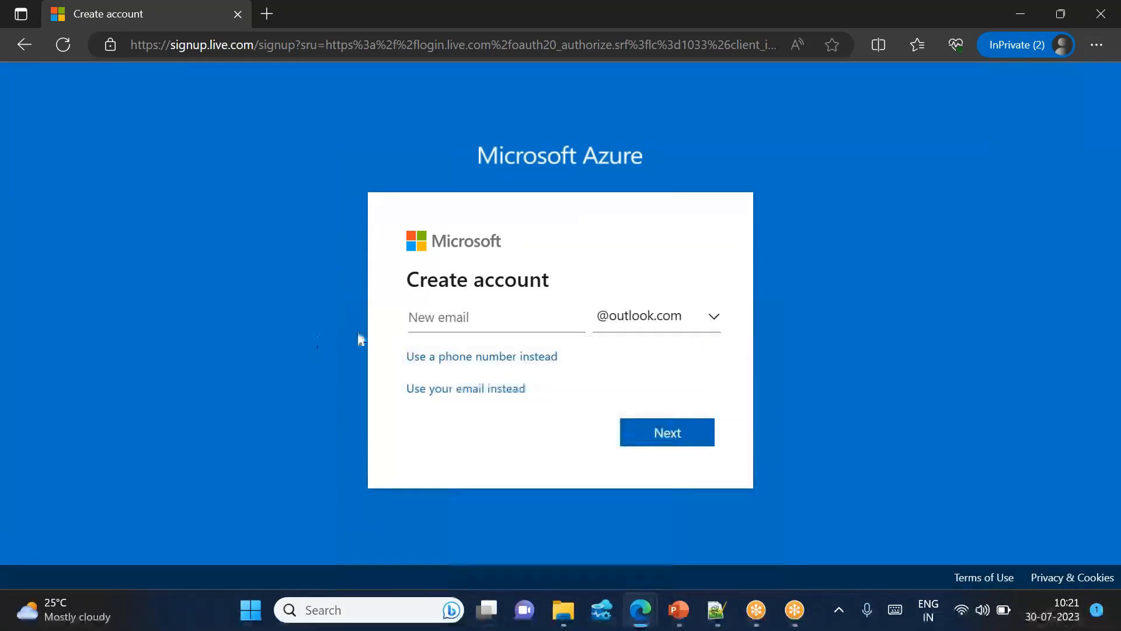
click(496, 317)
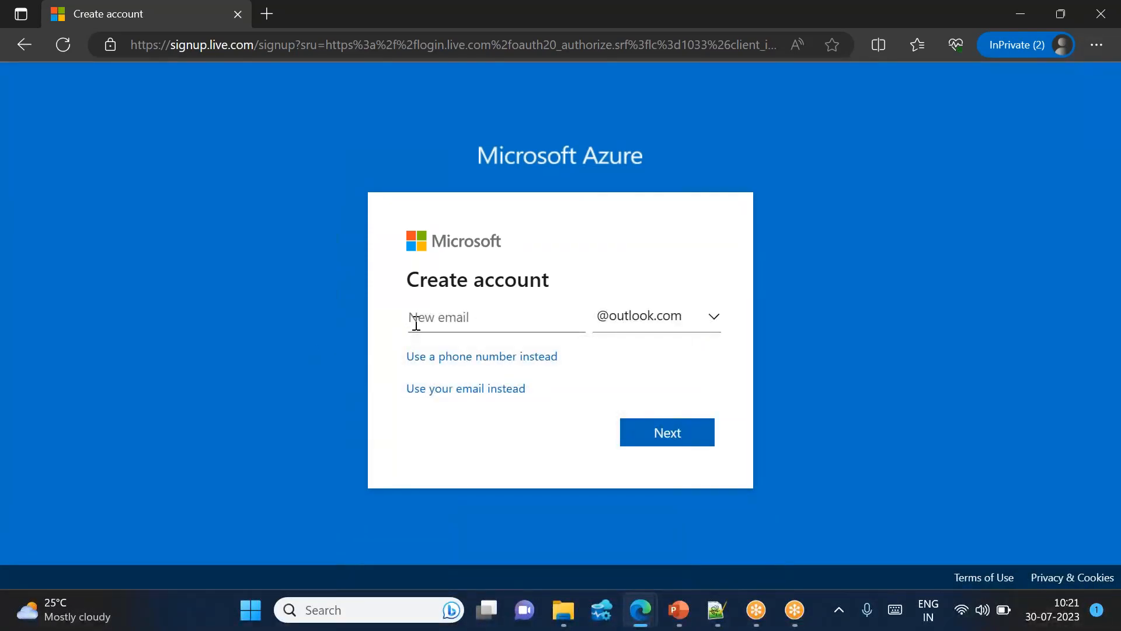
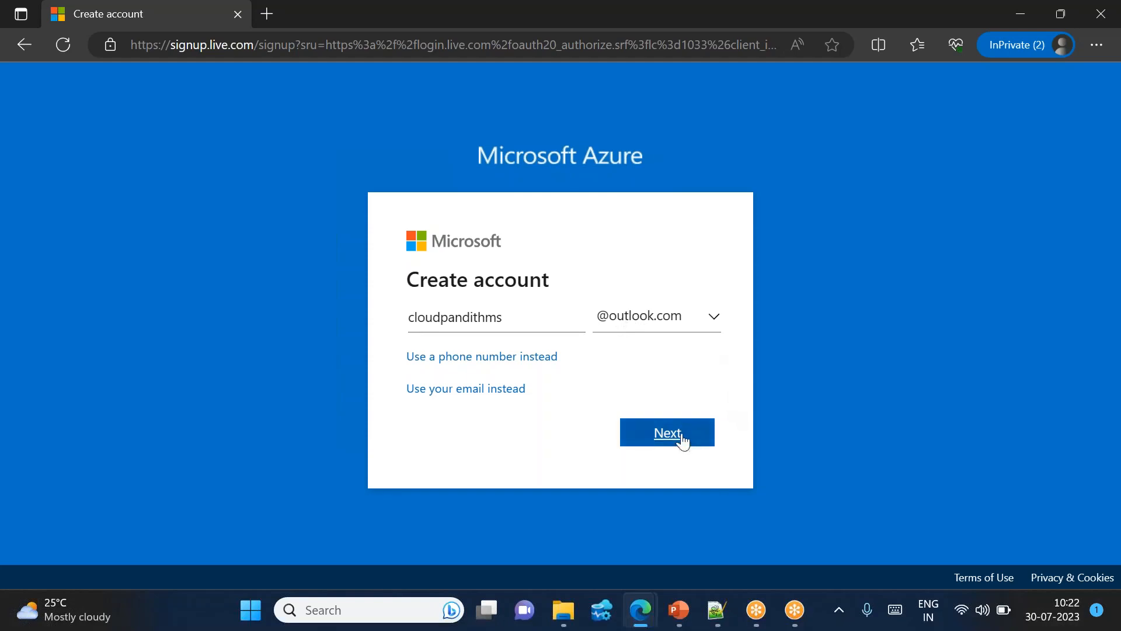
click(667, 432)
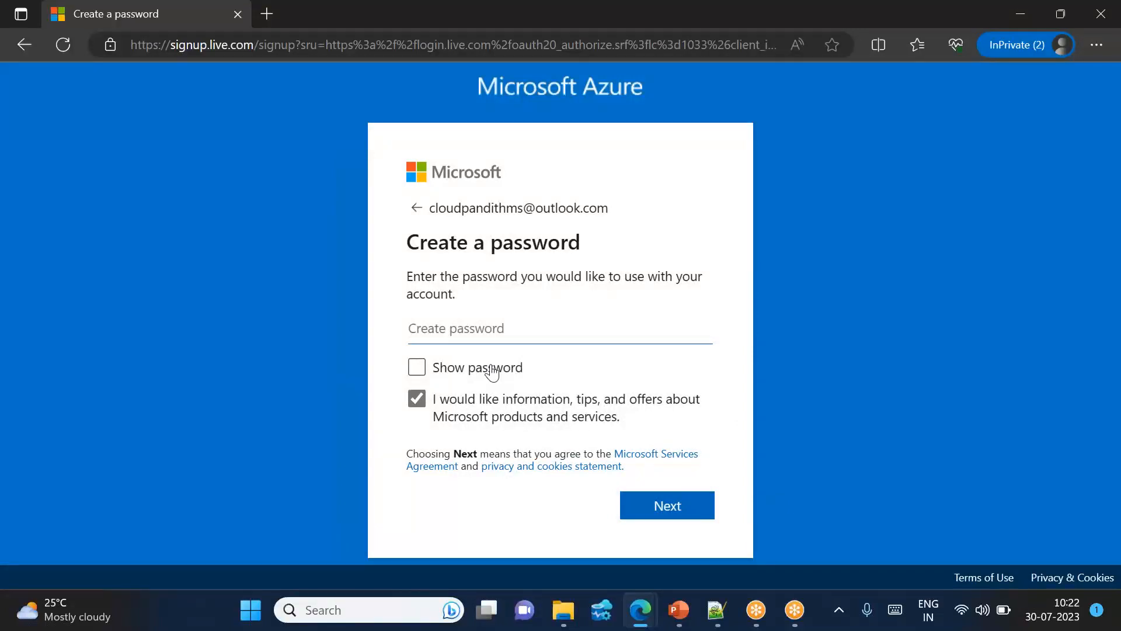
Enter the account password, resubmitting the address once, and advance to the country and birthdate page.
double_click(514, 208)
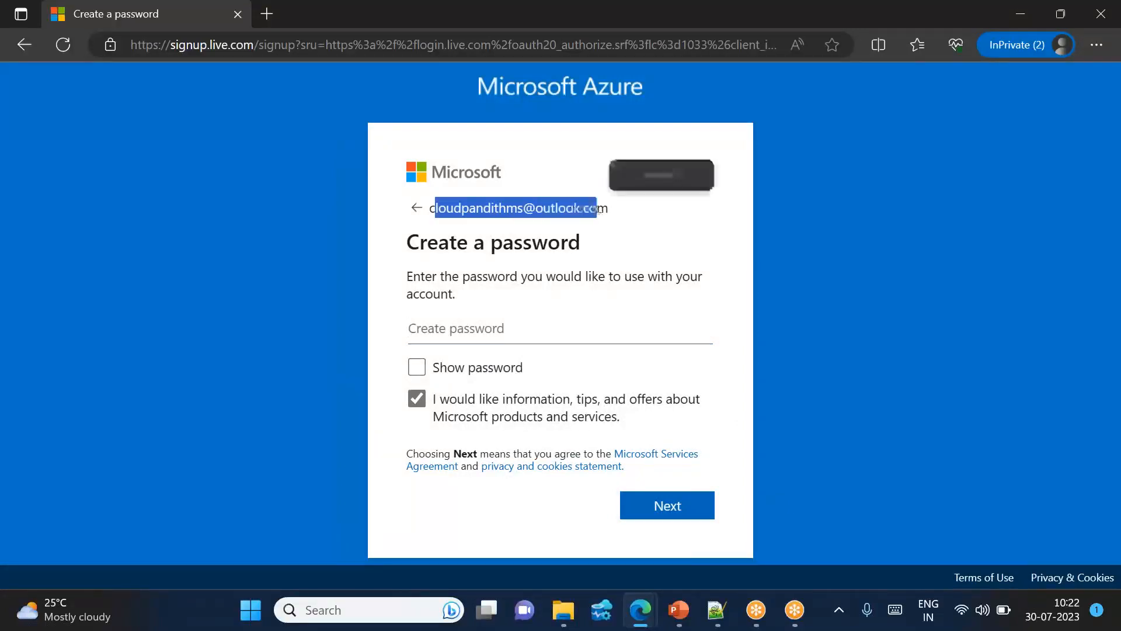
click(454, 328)
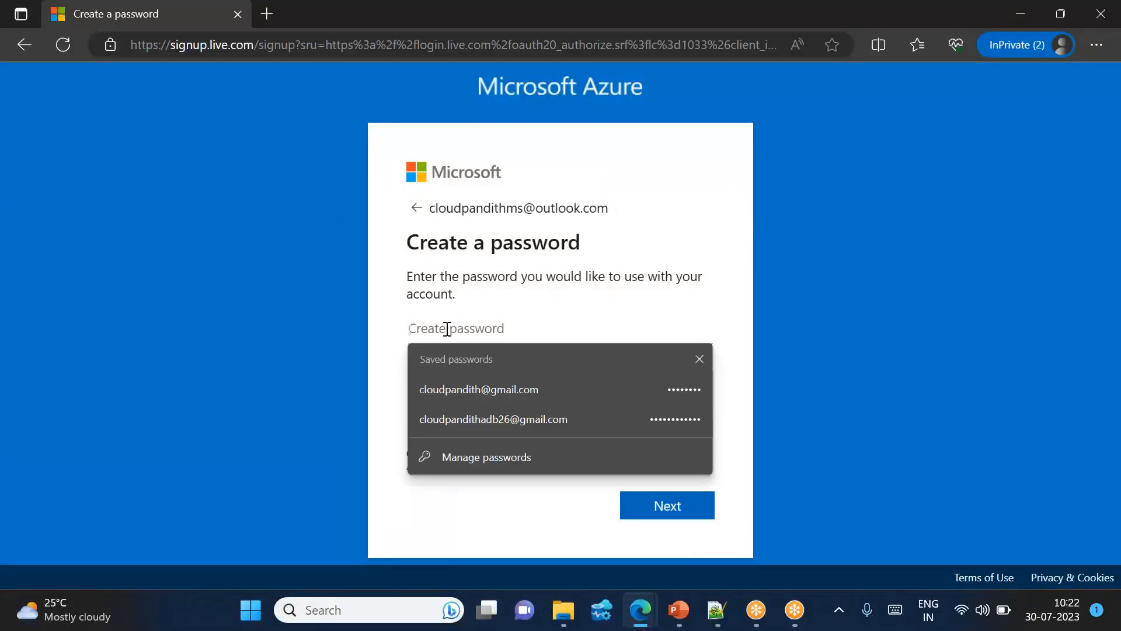
click(698, 359)
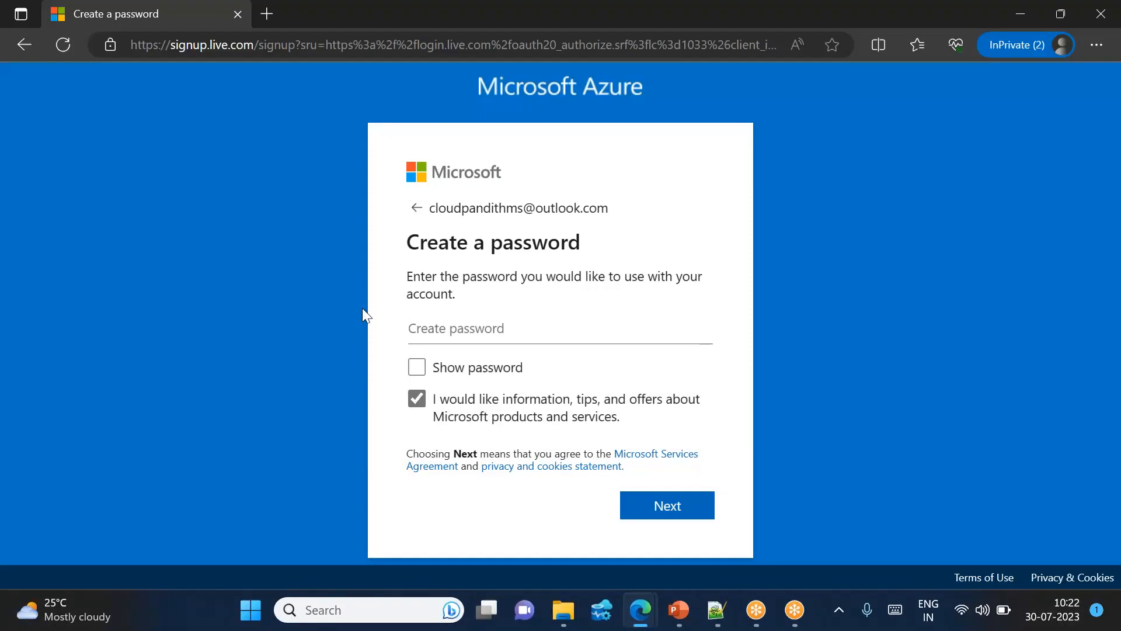
click(666, 505)
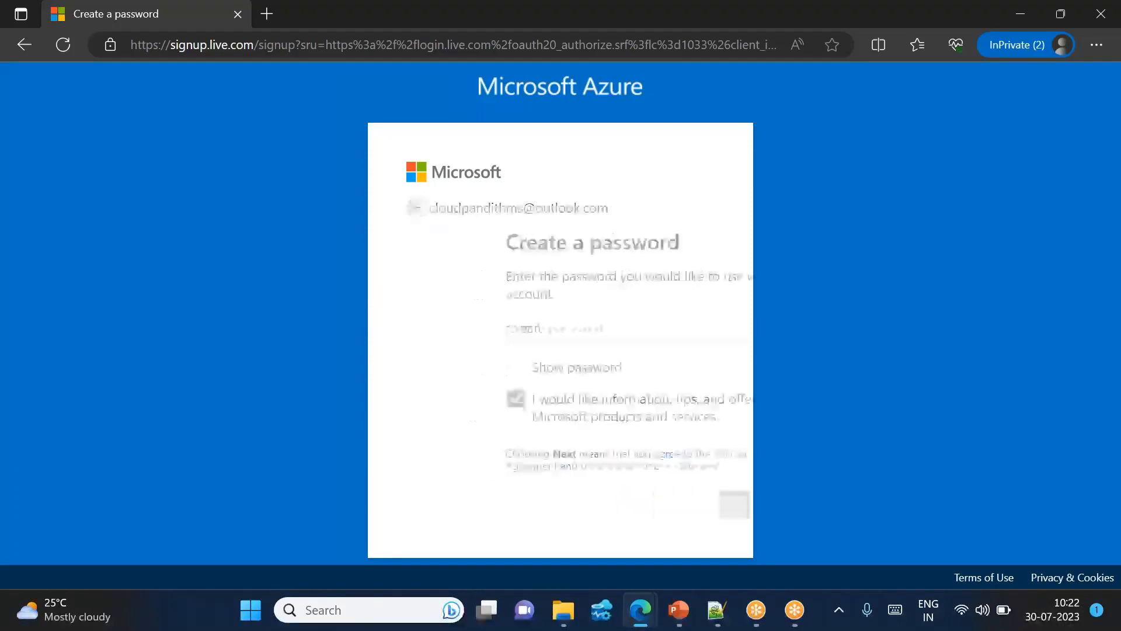
click(23, 44)
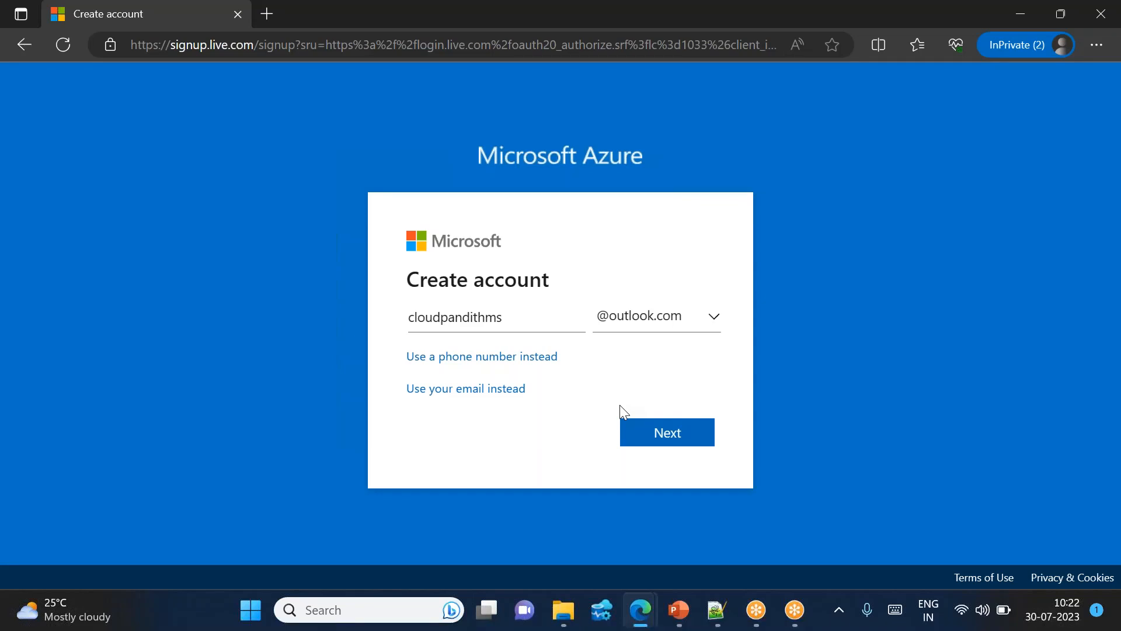
mouse_move(490, 338)
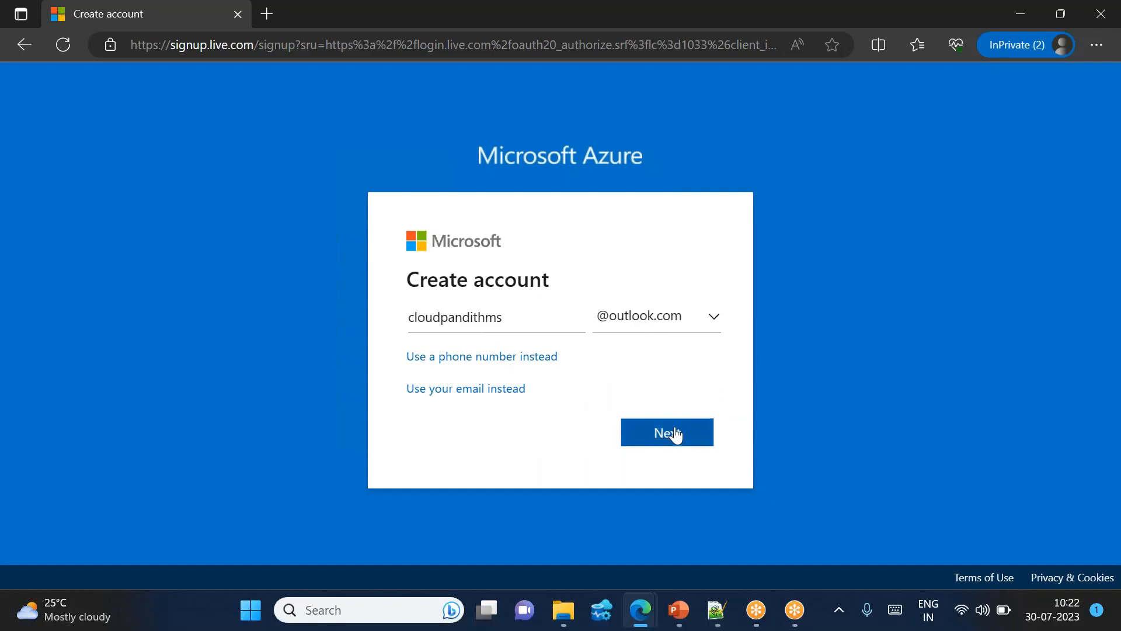
click(666, 432)
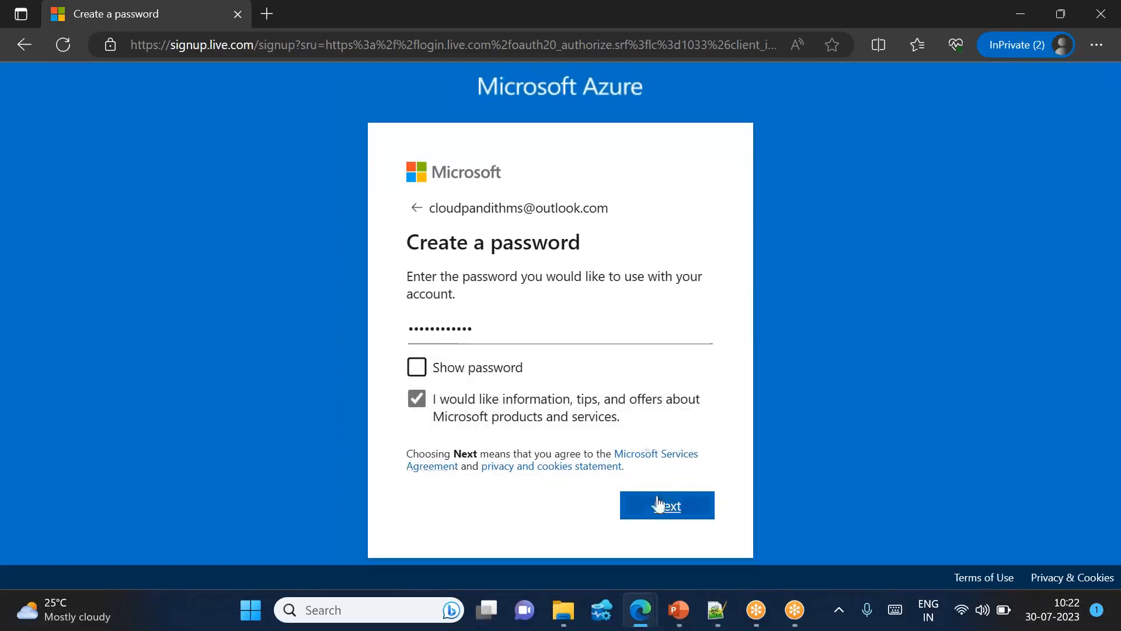
click(666, 505)
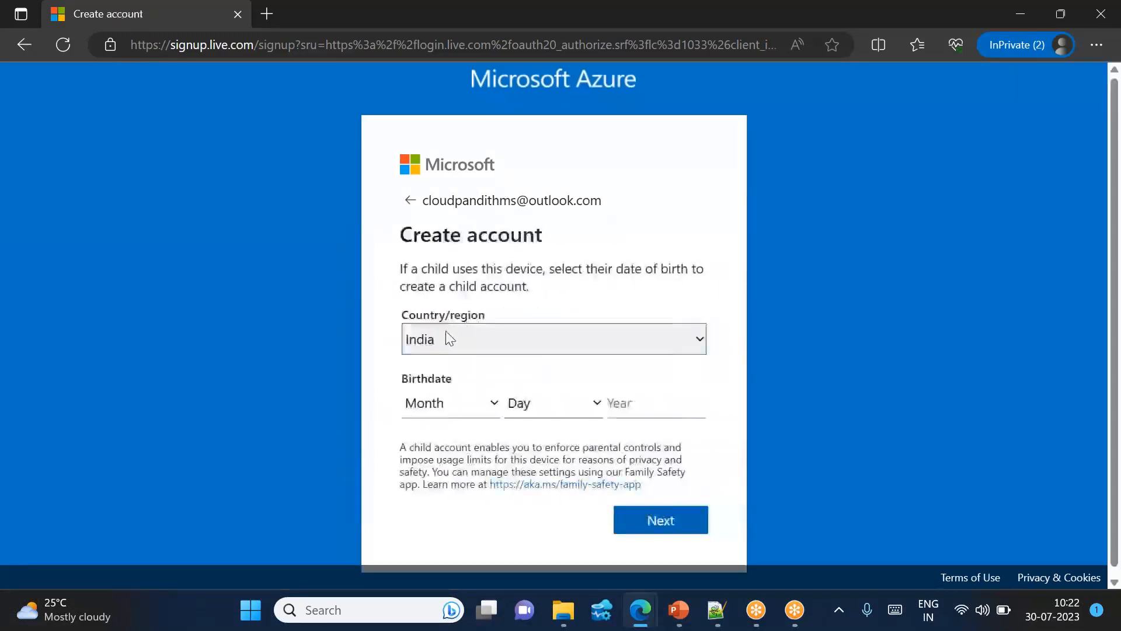
Set the birthdate to day 1, year 1995 and submit to reach the robot-check puzzle.
click(449, 403)
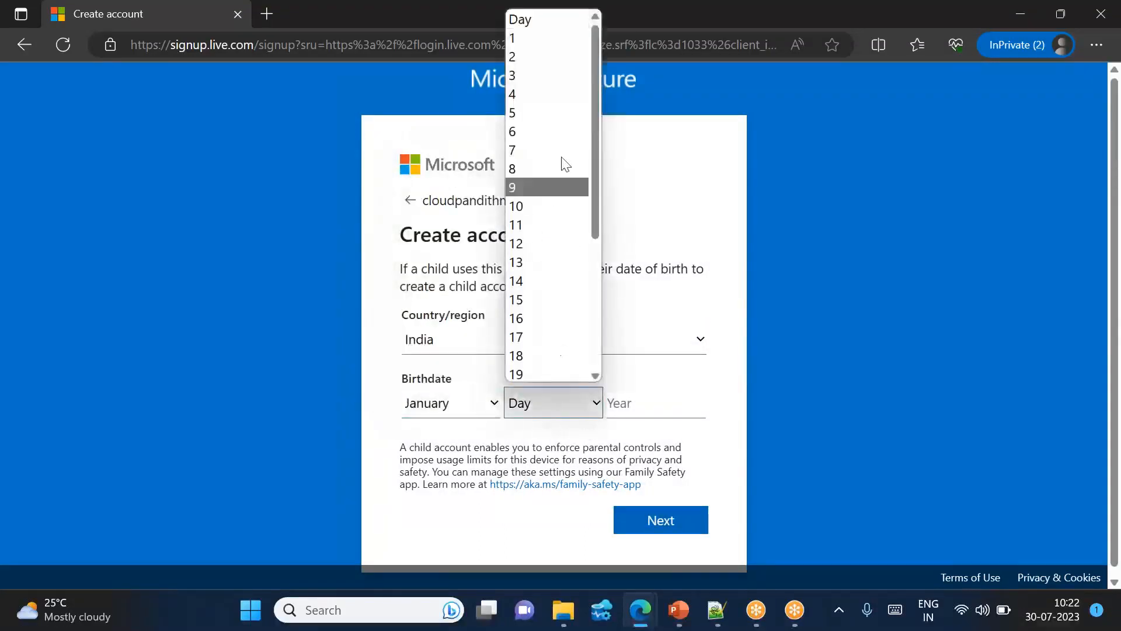
click(512, 38)
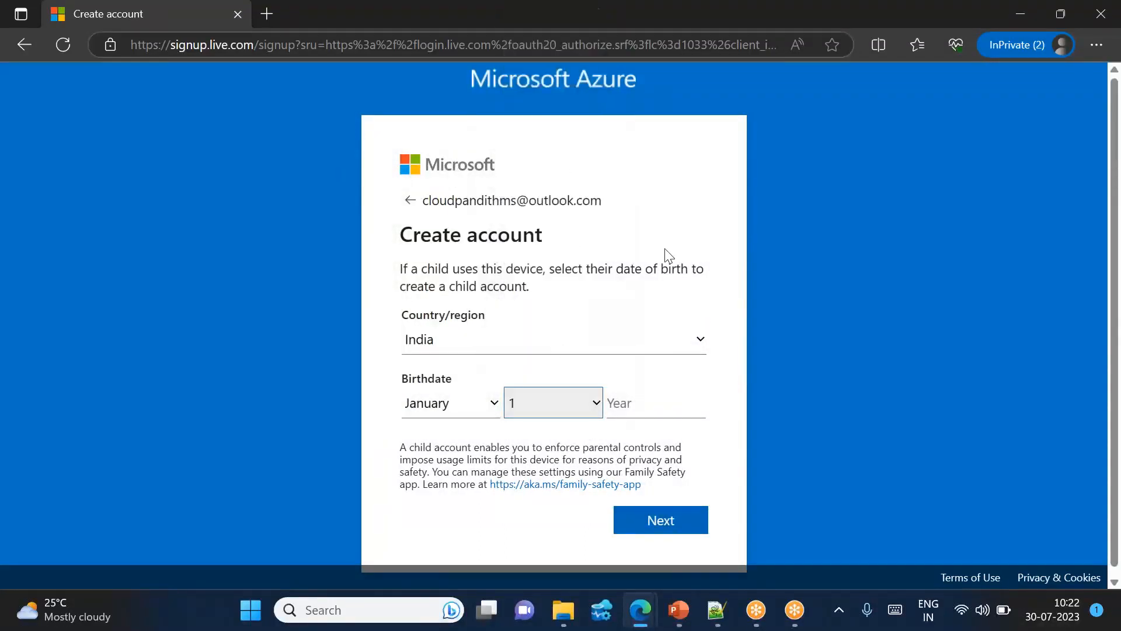
text(1995)
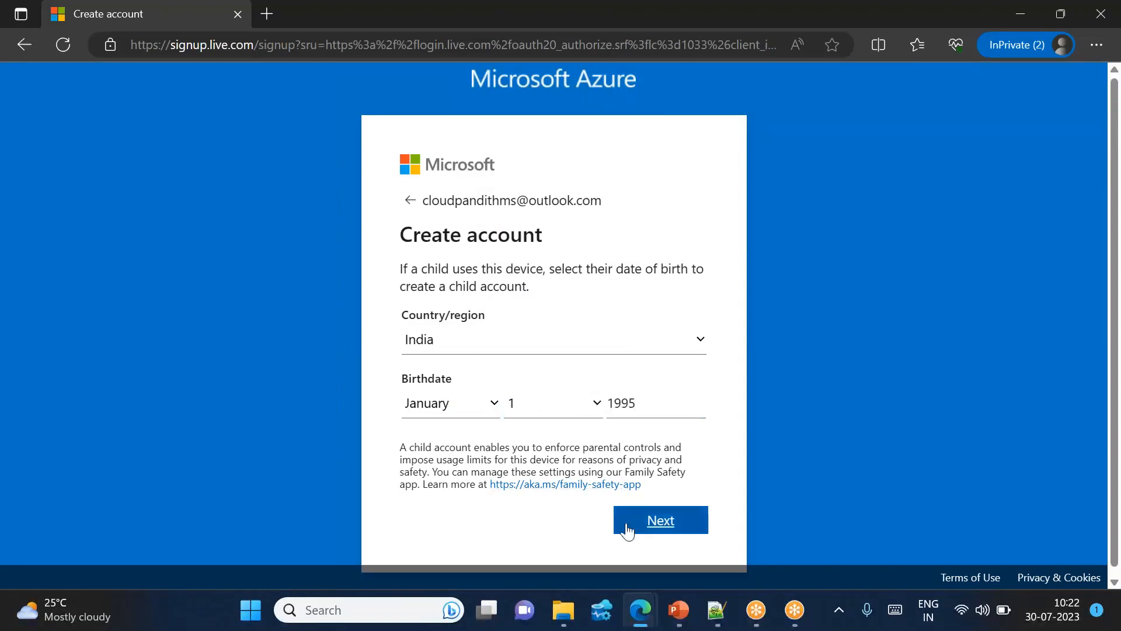
click(659, 519)
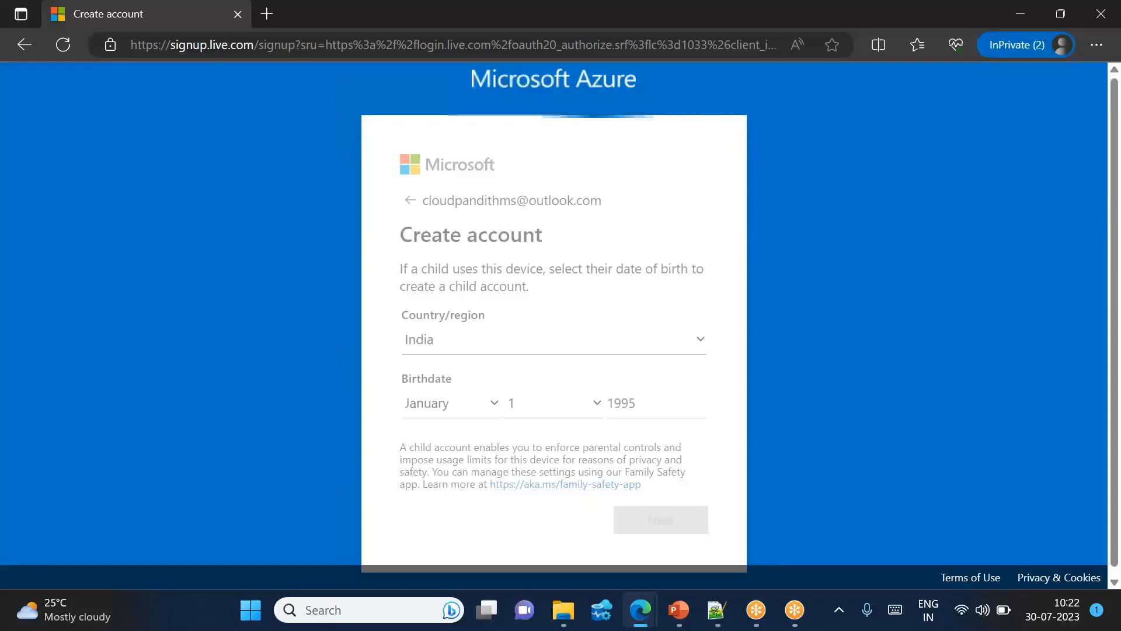
click(659, 518)
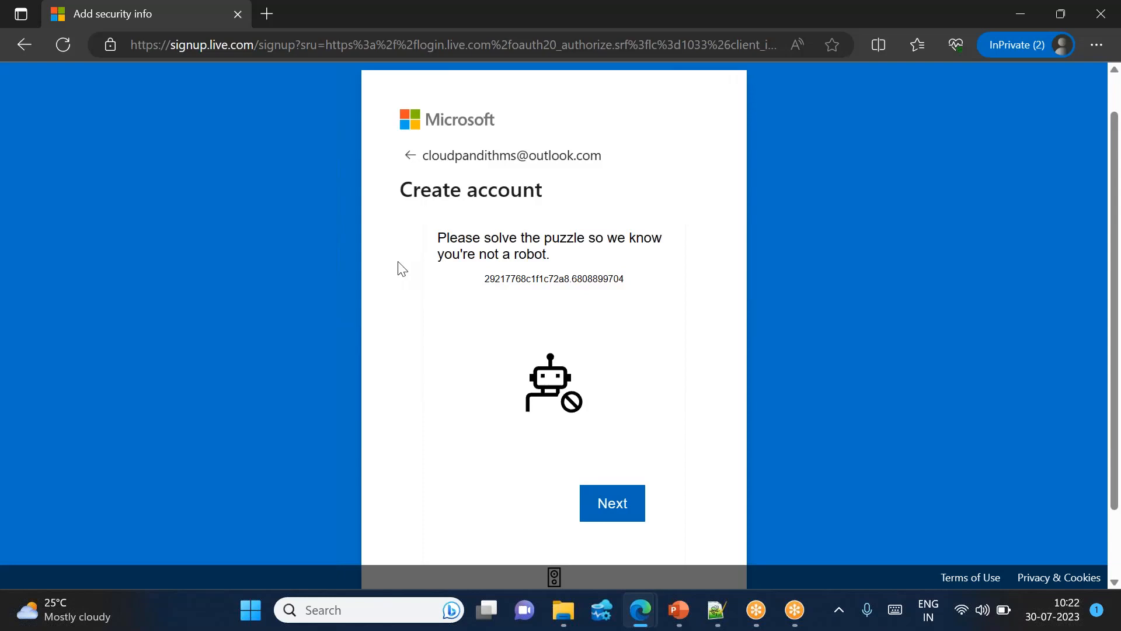
Start the verification puzzle and rotate the animal to match the hand through the first rounds.
double_click(451, 238)
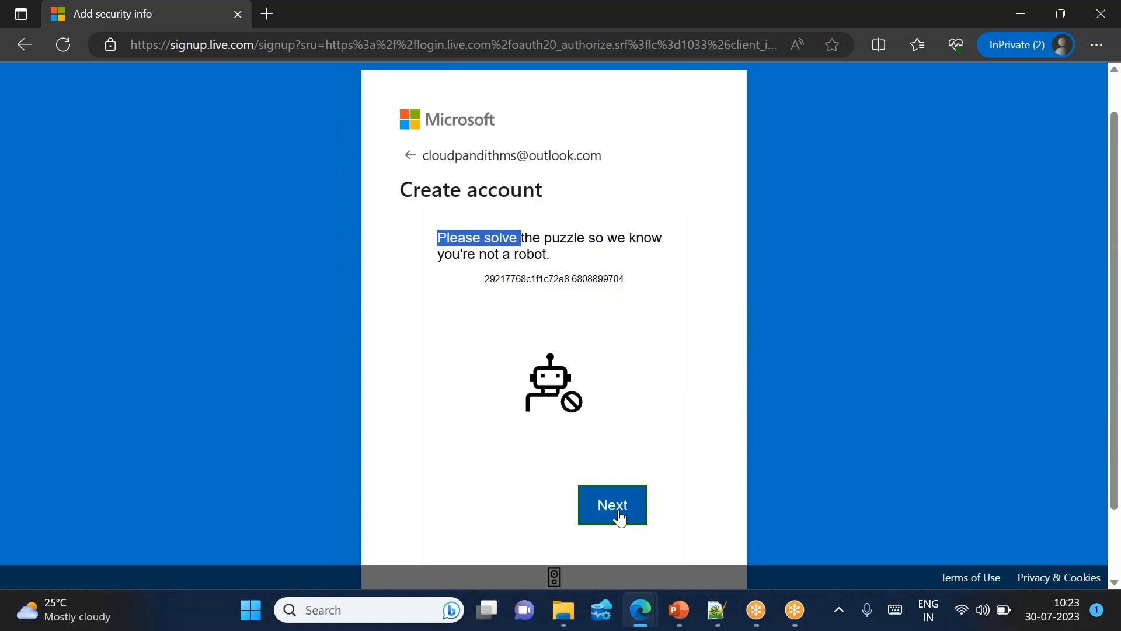
click(611, 505)
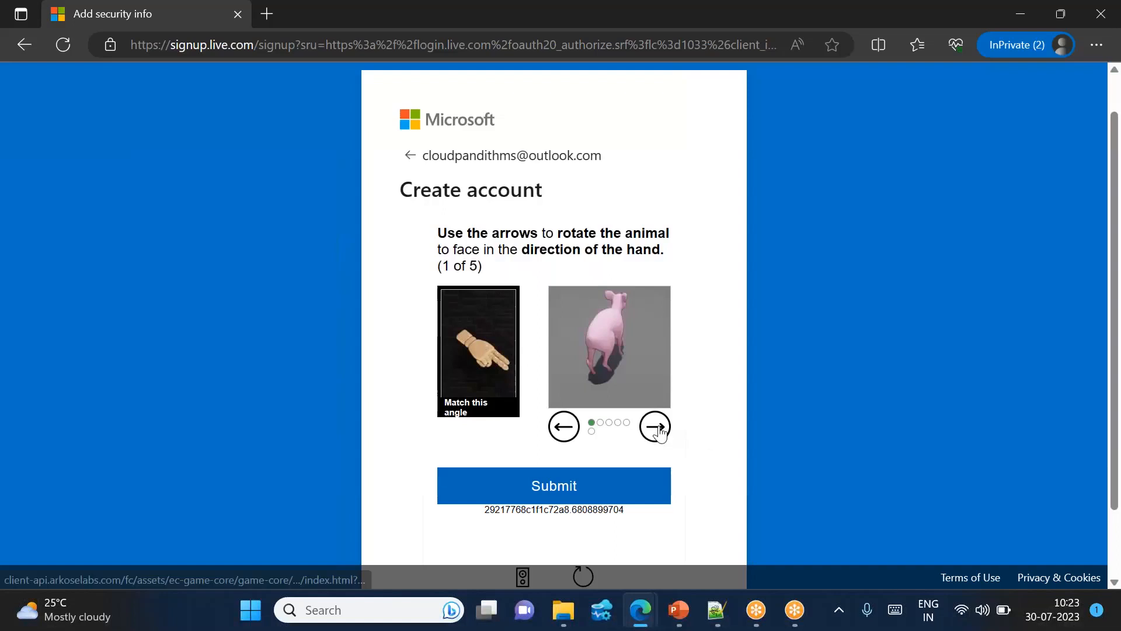
click(564, 426)
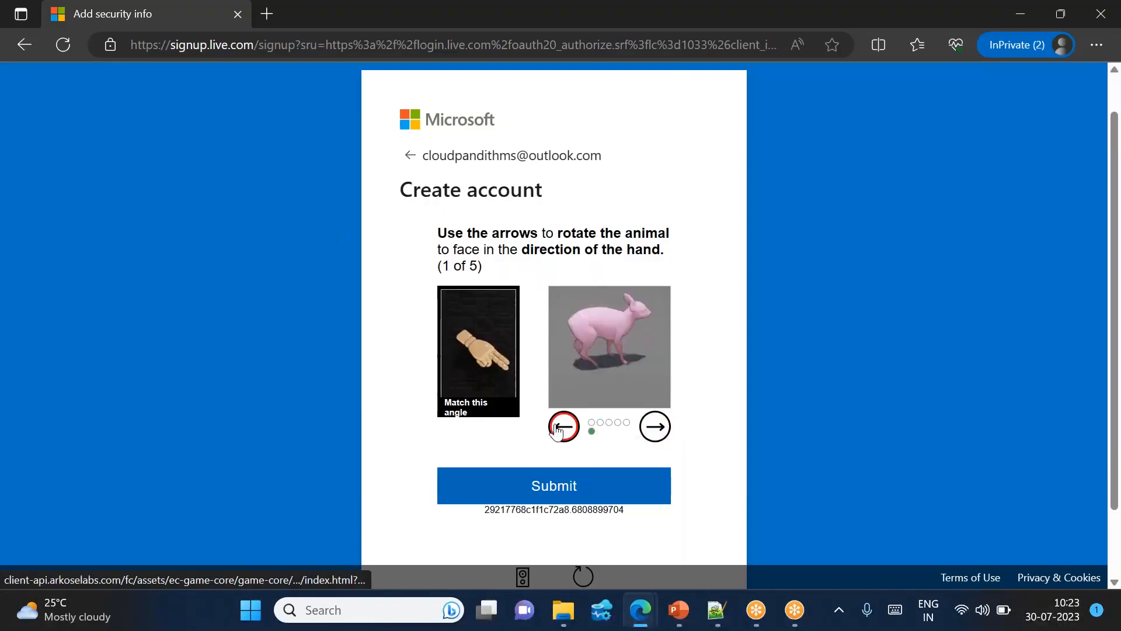
click(563, 427)
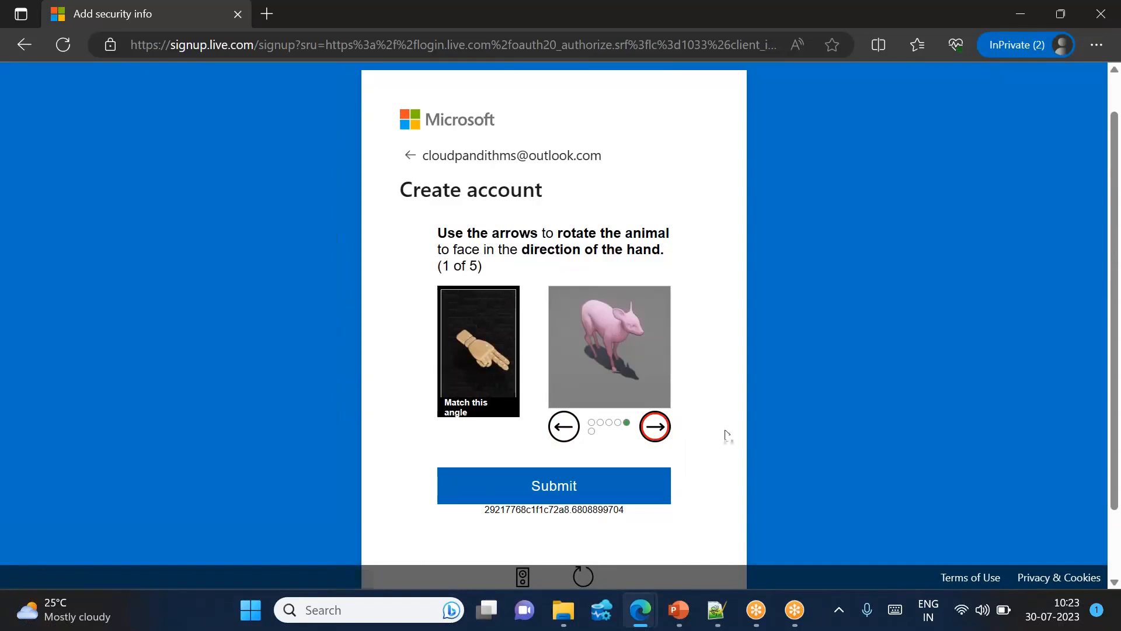
click(553, 485)
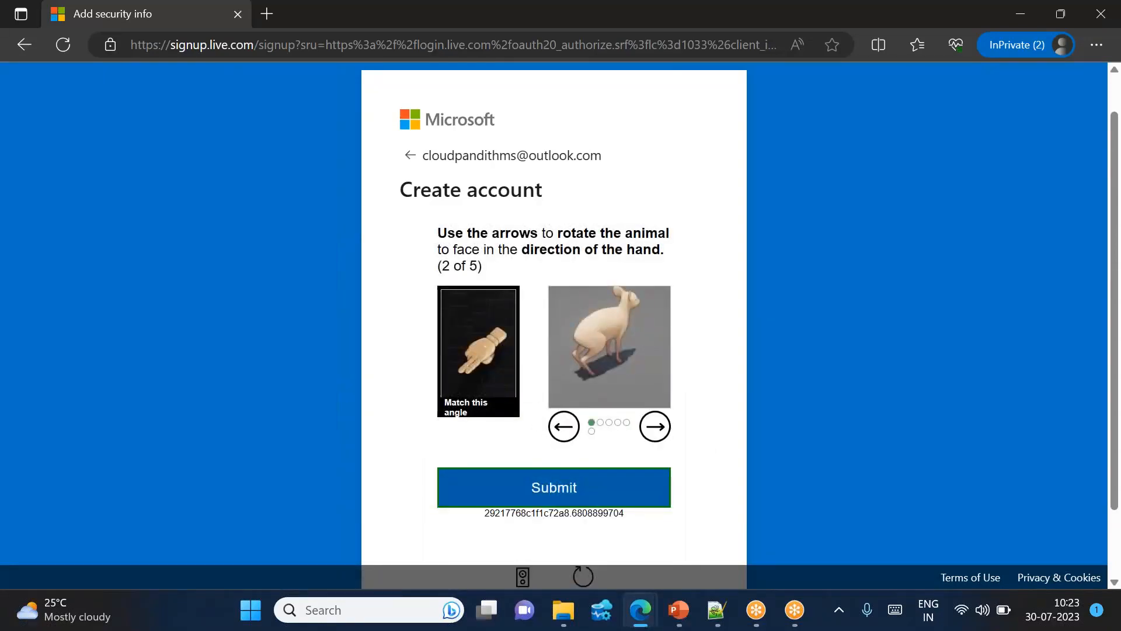
click(564, 426)
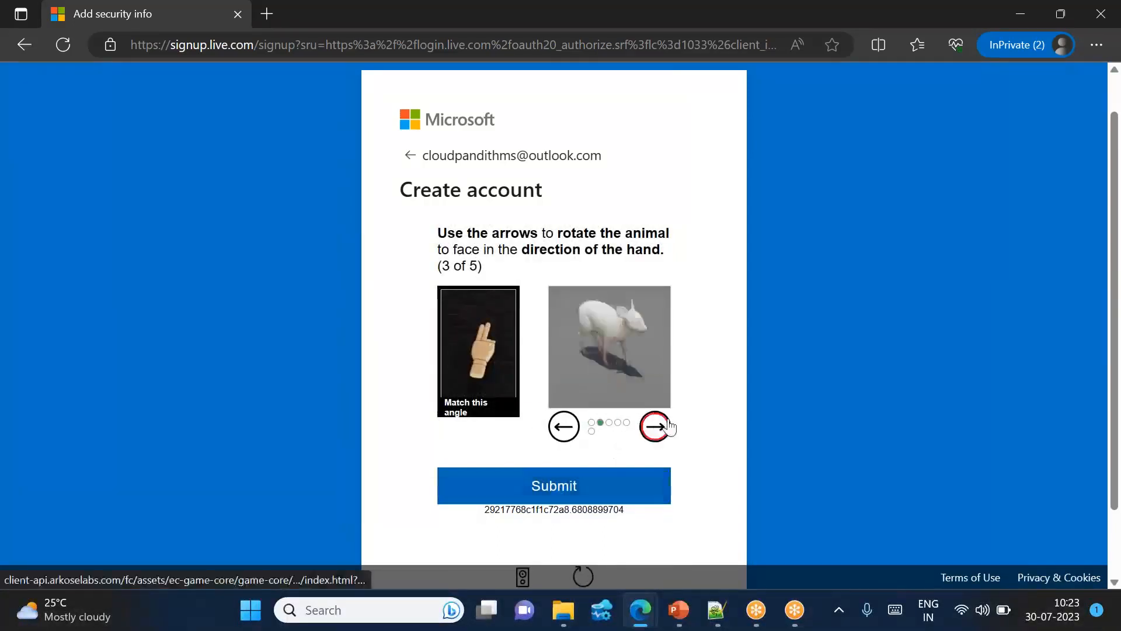
click(654, 427)
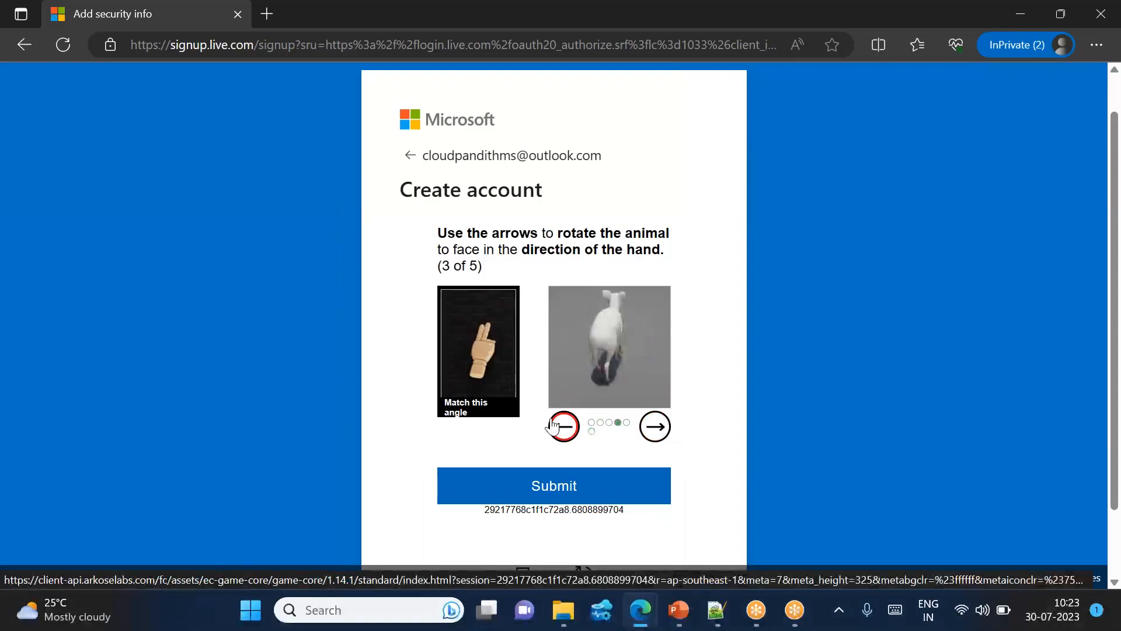
click(563, 426)
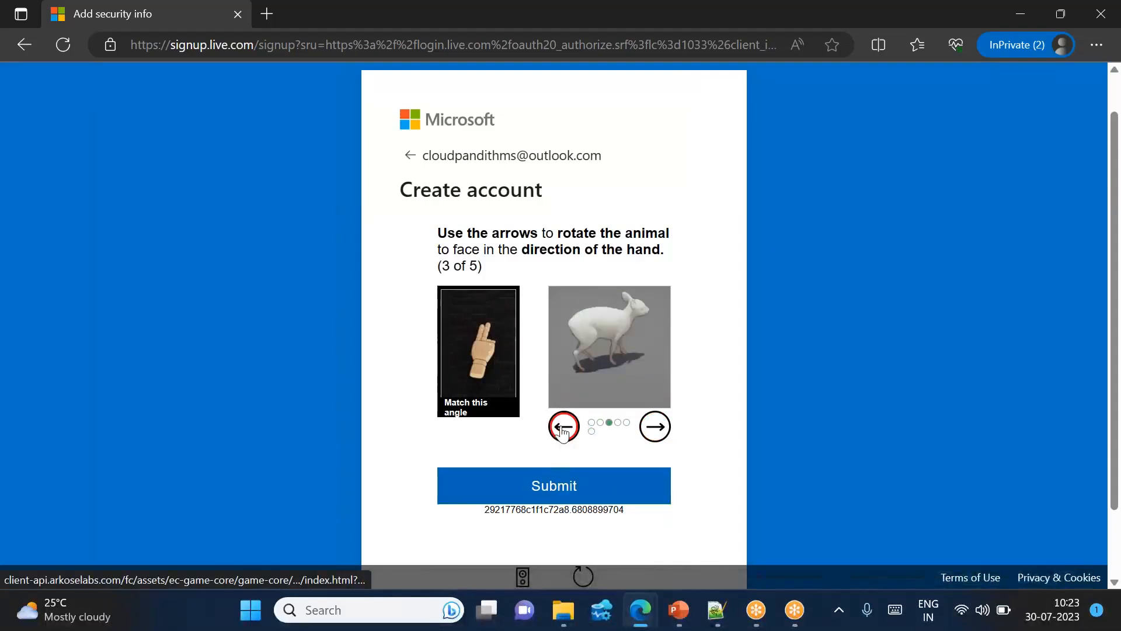
Rotate and submit the remaining rounds, finishing the fifth to complete human verification.
click(654, 428)
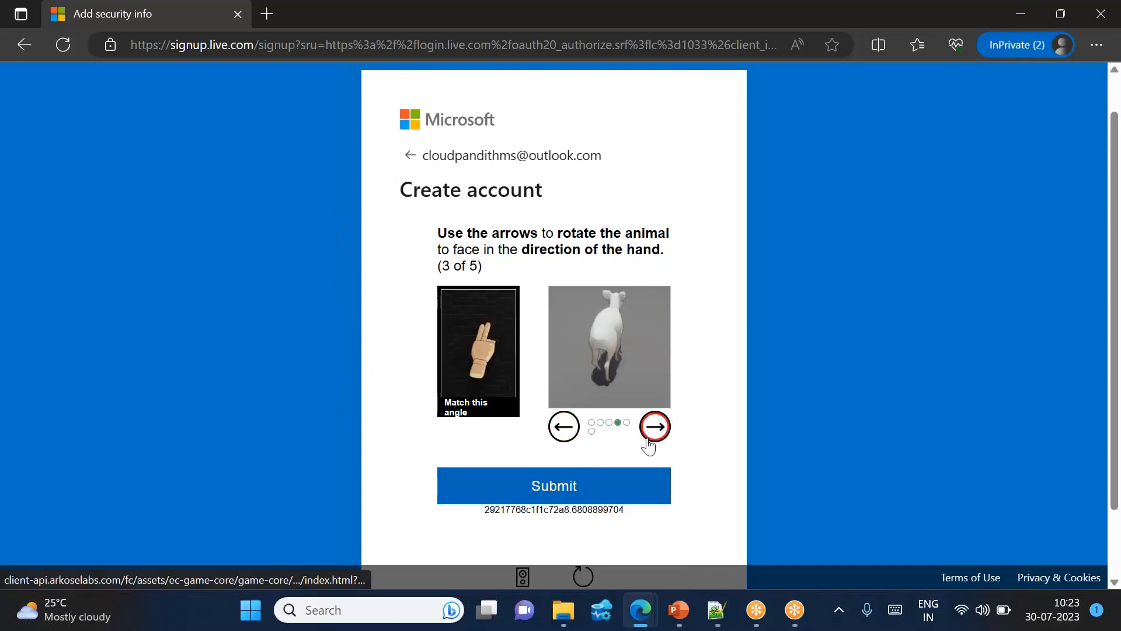
click(553, 485)
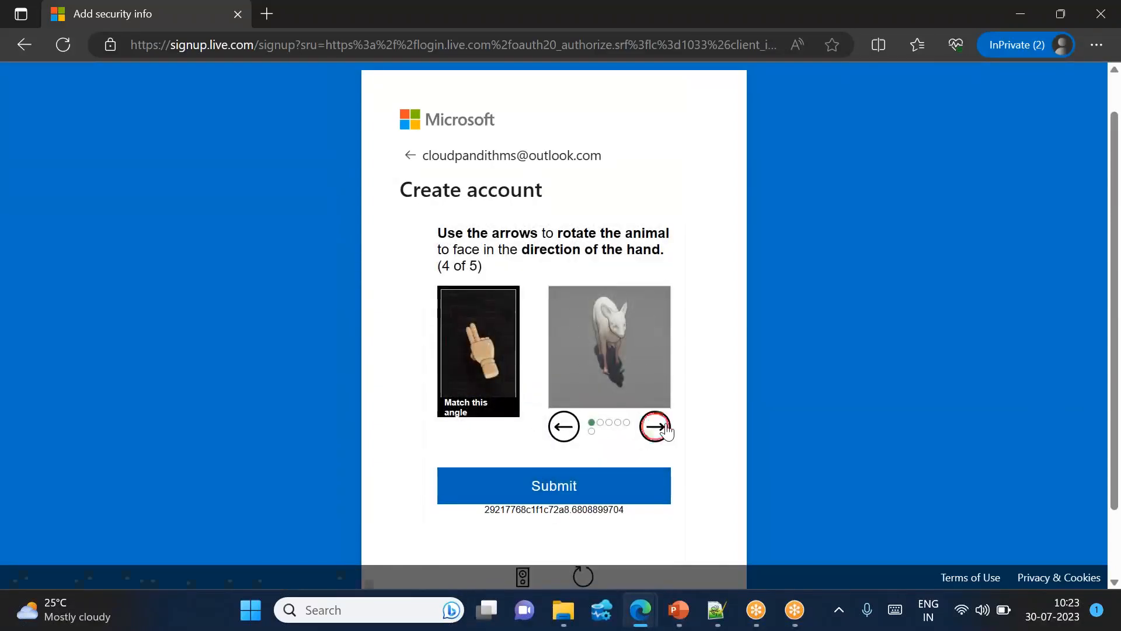
click(655, 426)
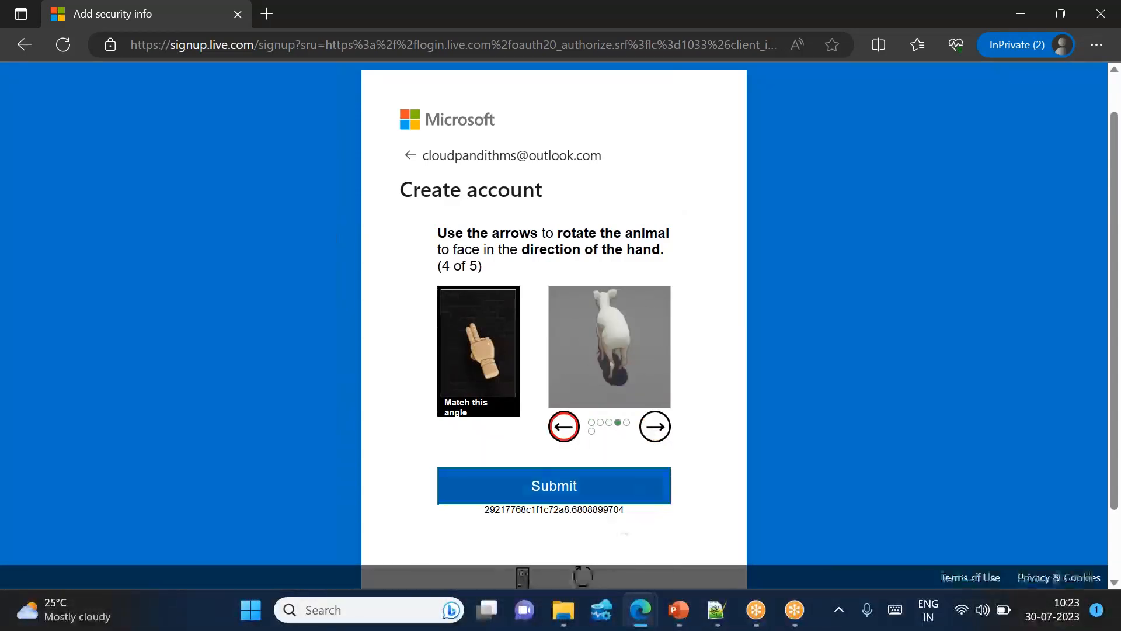
click(654, 426)
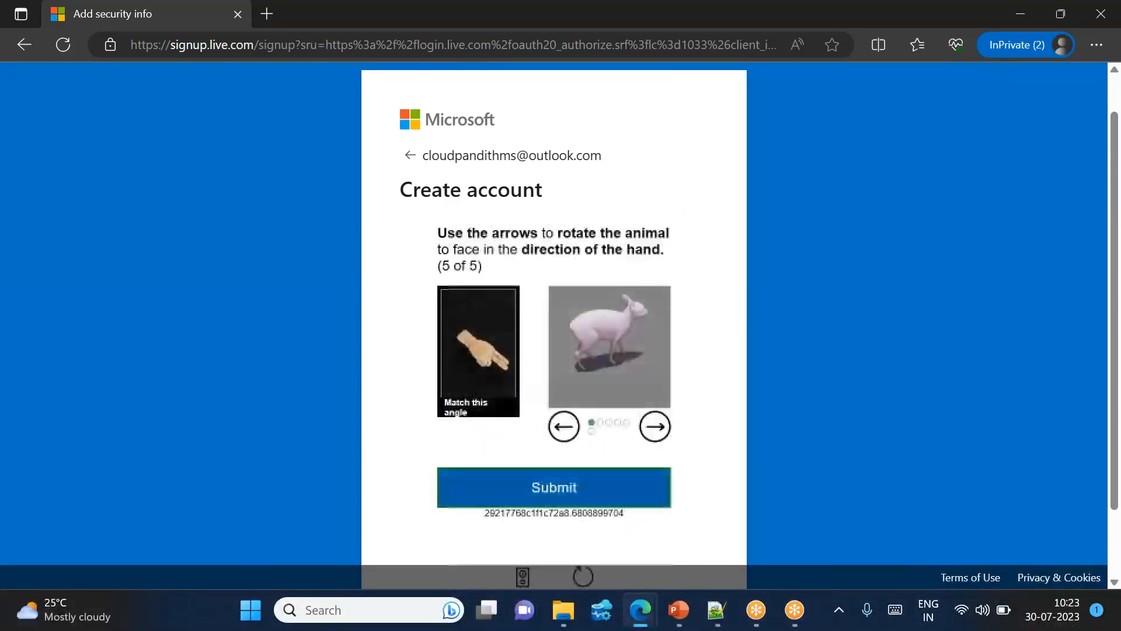
click(654, 426)
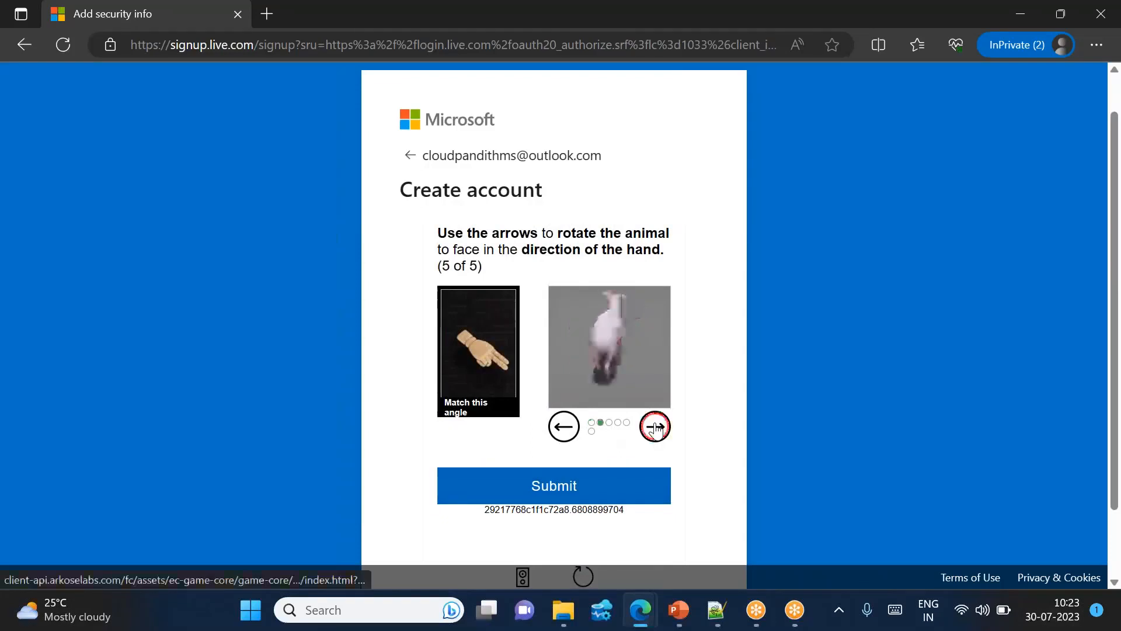
click(653, 426)
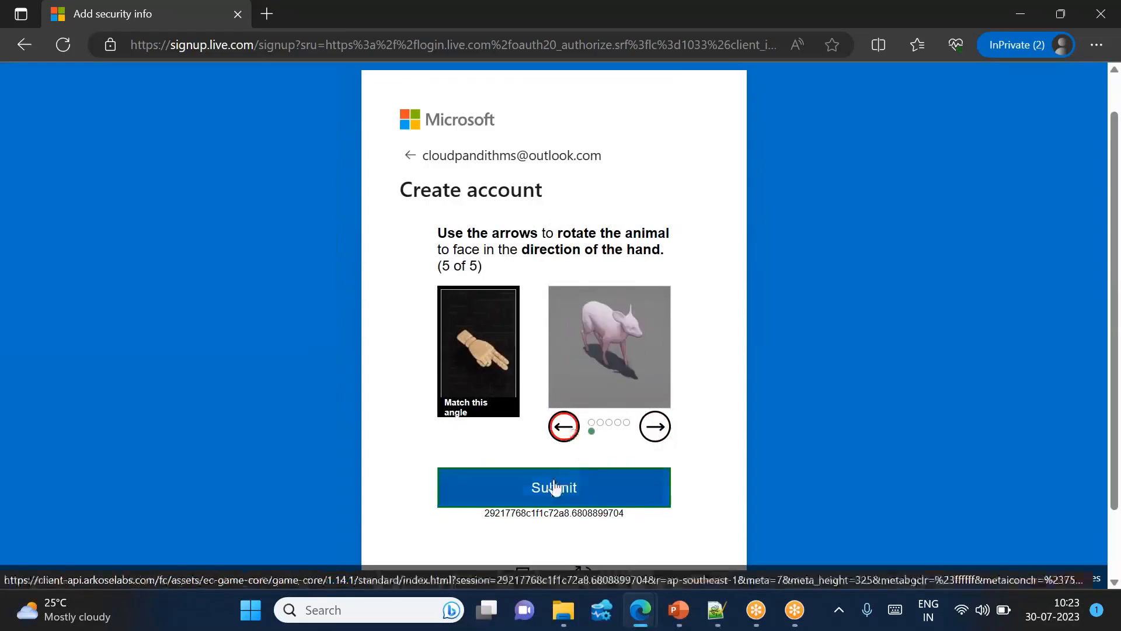
click(553, 488)
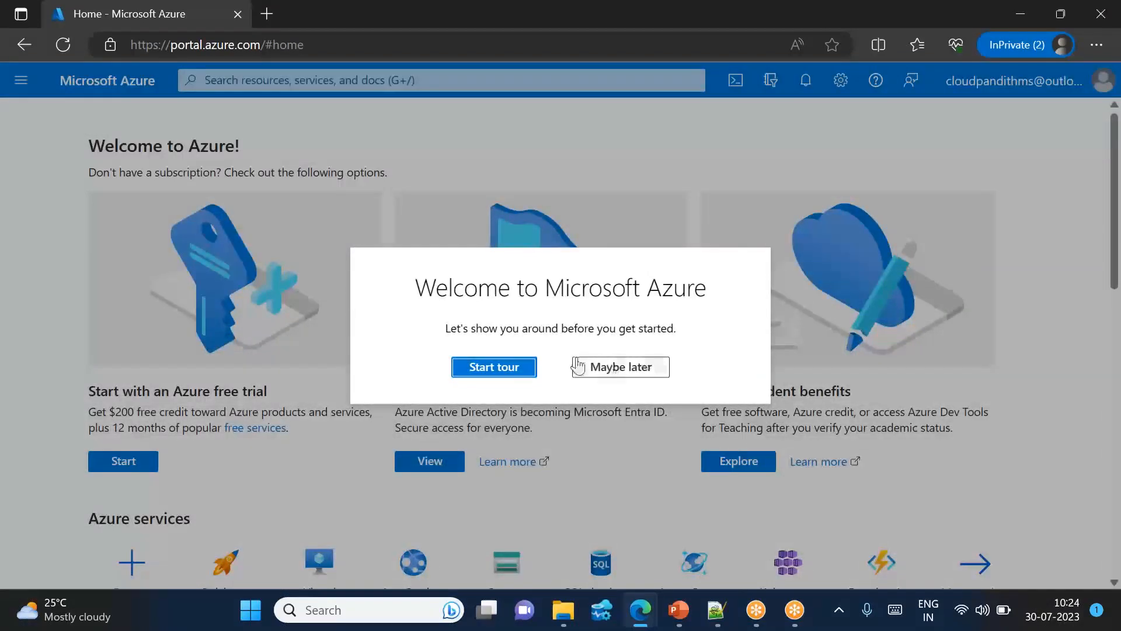
mouse_move(449, 338)
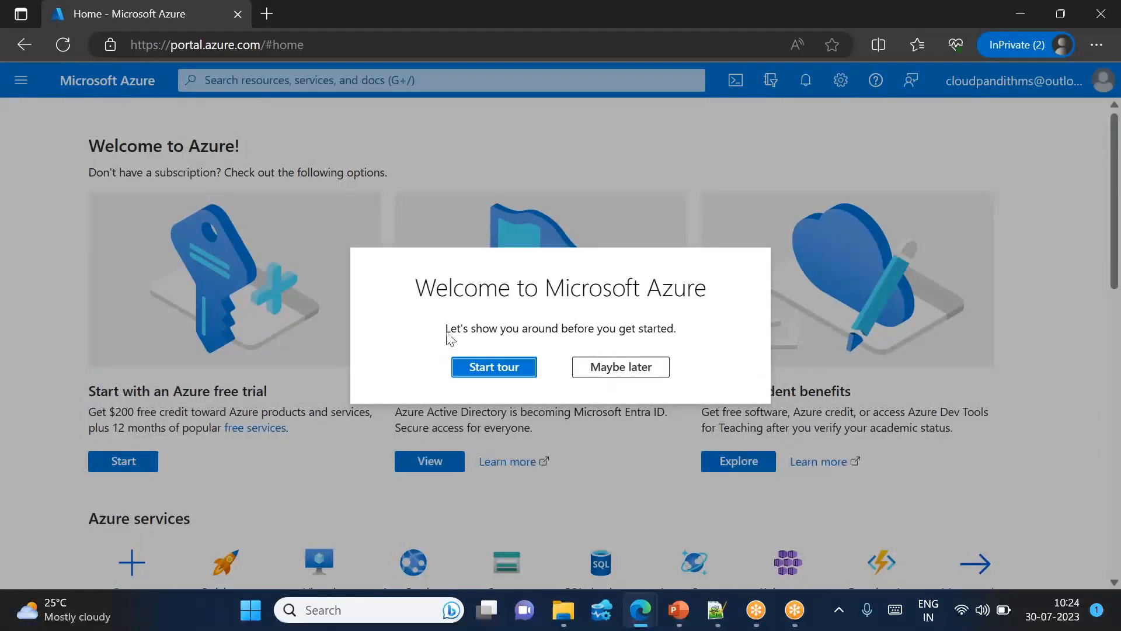
mouse_move(738, 341)
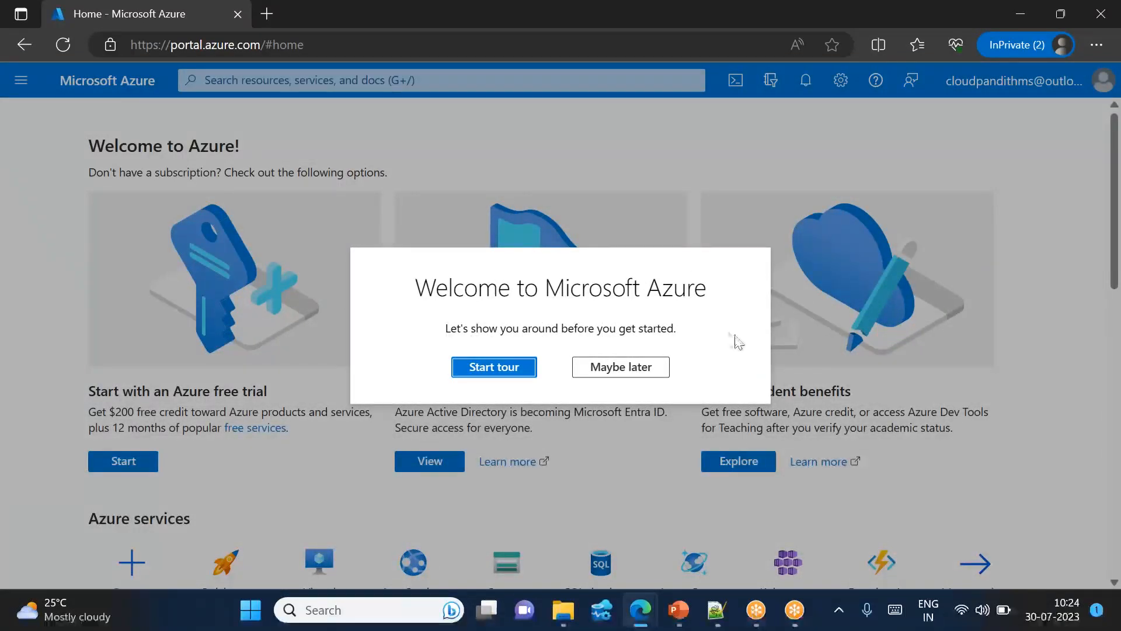
Choose 'Maybe later' to skip the Azure welcome tour.
click(620, 366)
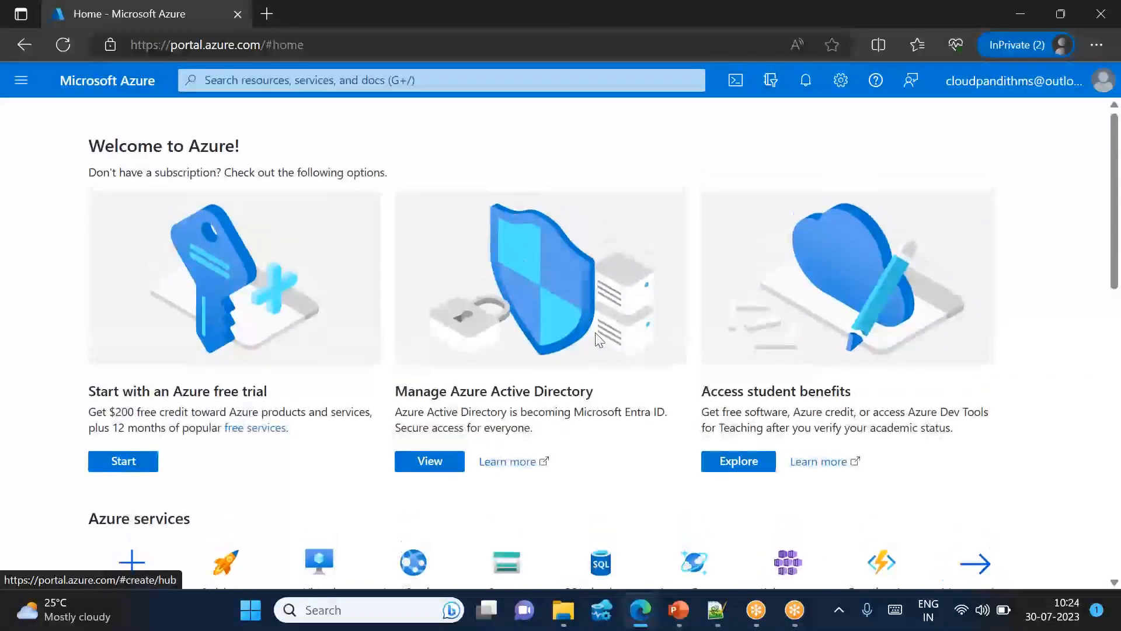
click(21, 80)
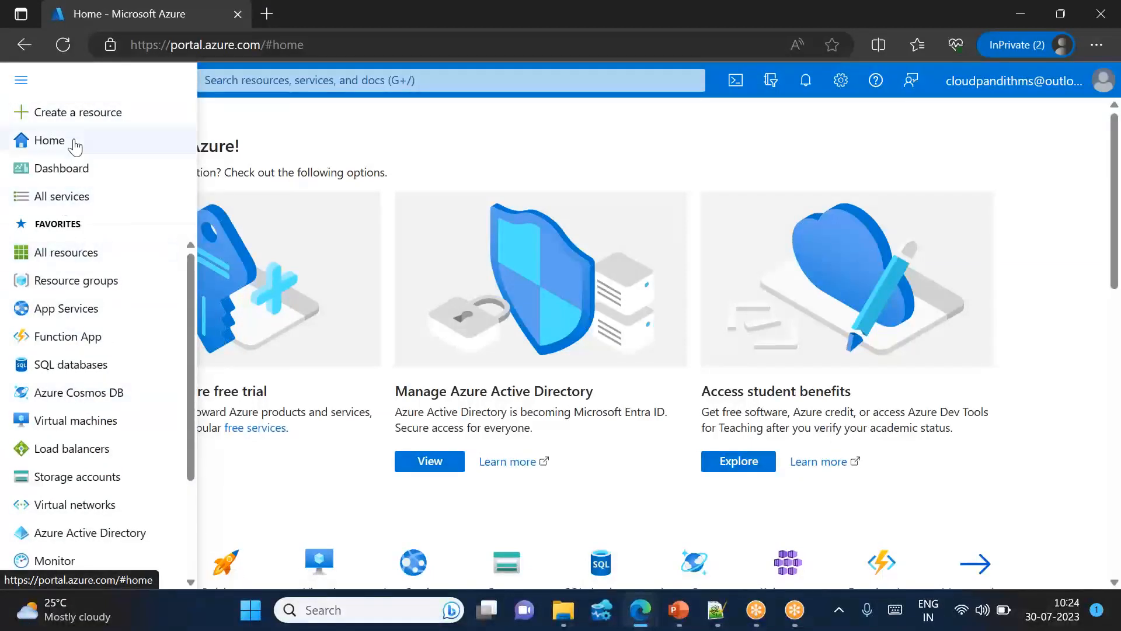
mouse_move(72, 364)
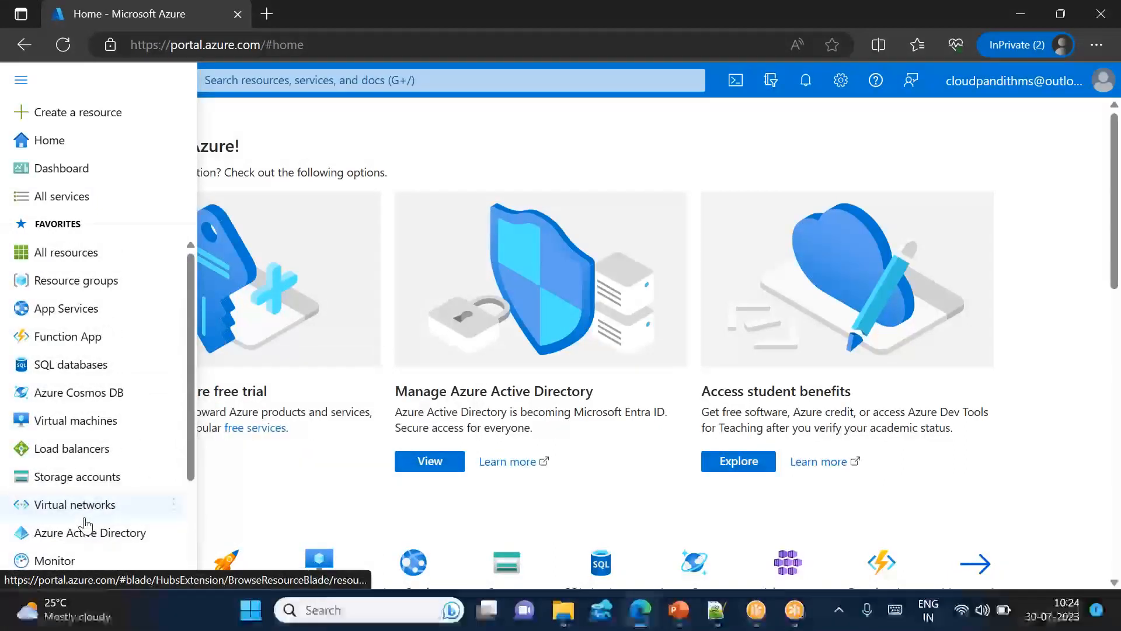
mouse_move(526, 170)
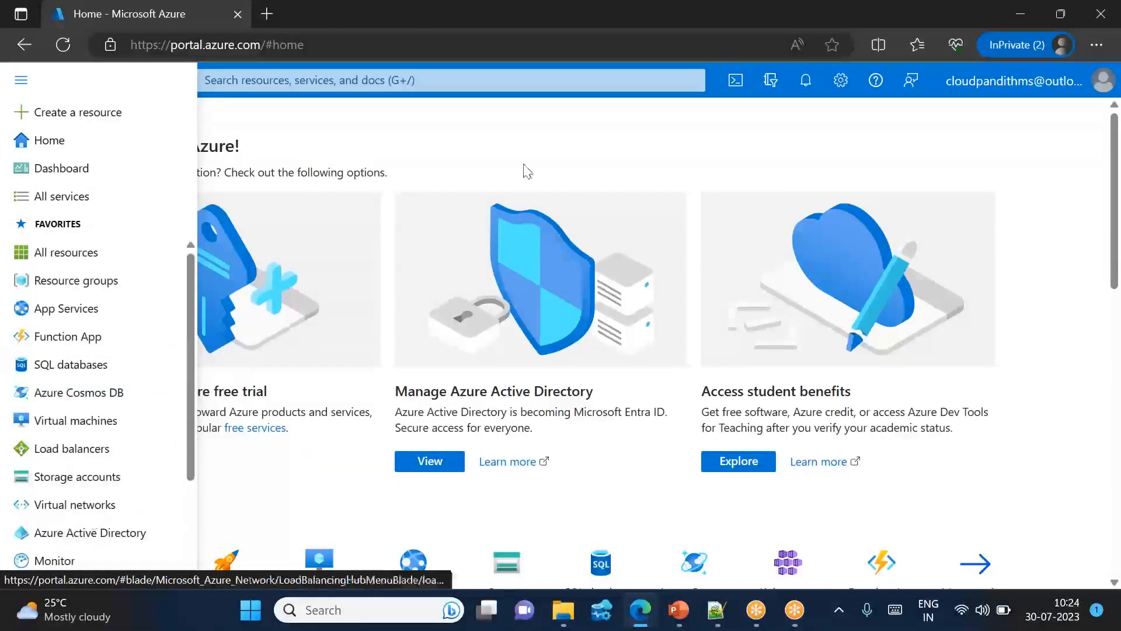
click(21, 81)
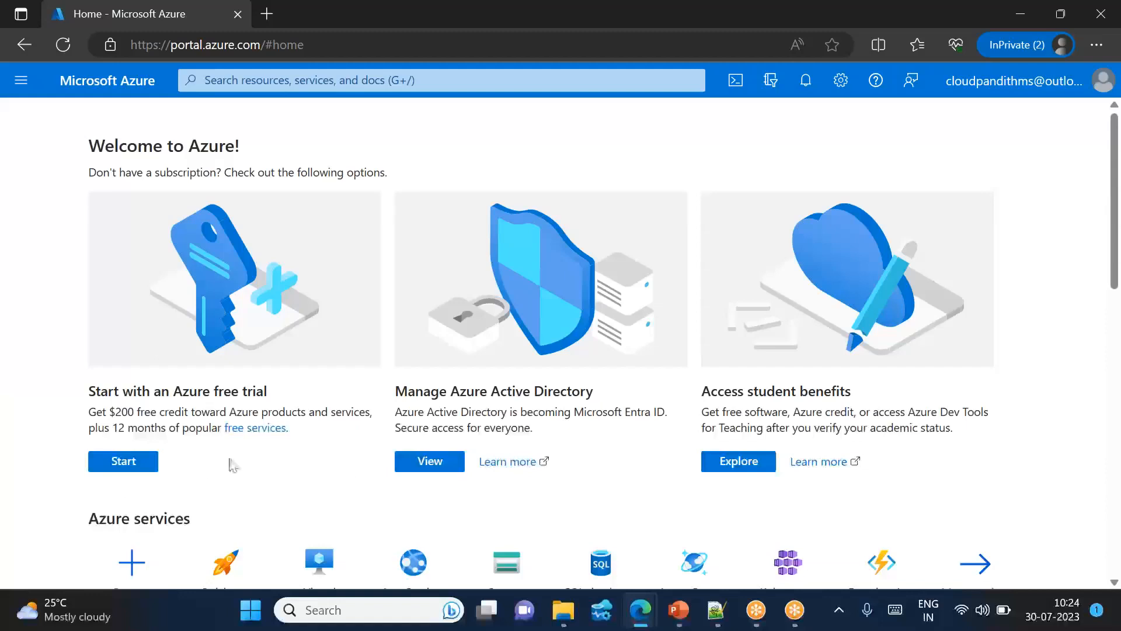
mouse_move(3, 438)
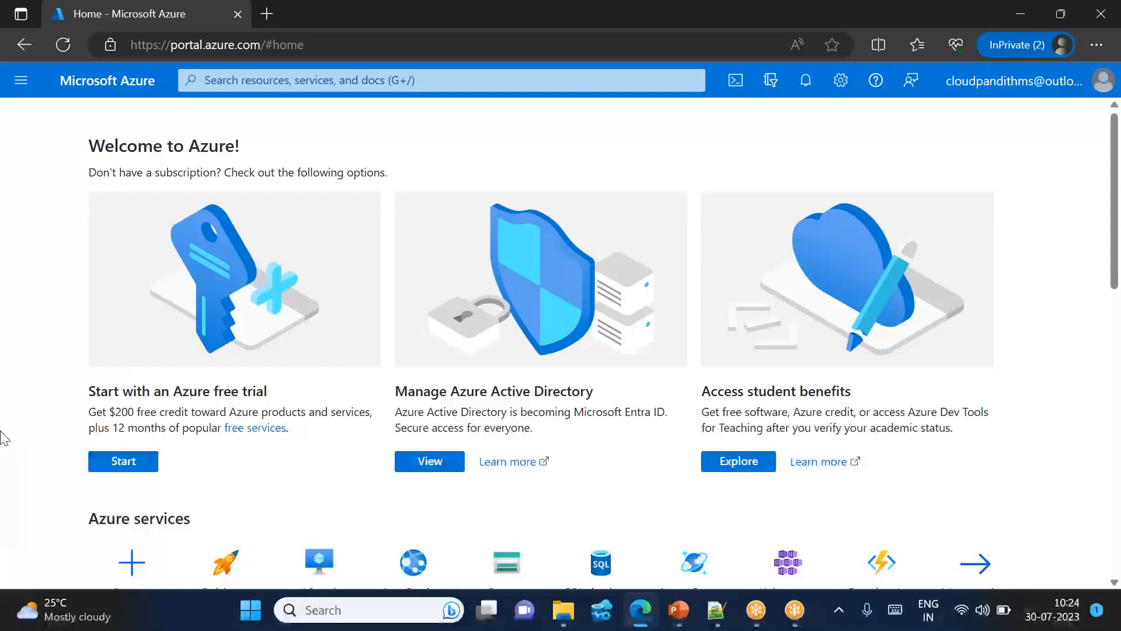
mouse_move(240, 590)
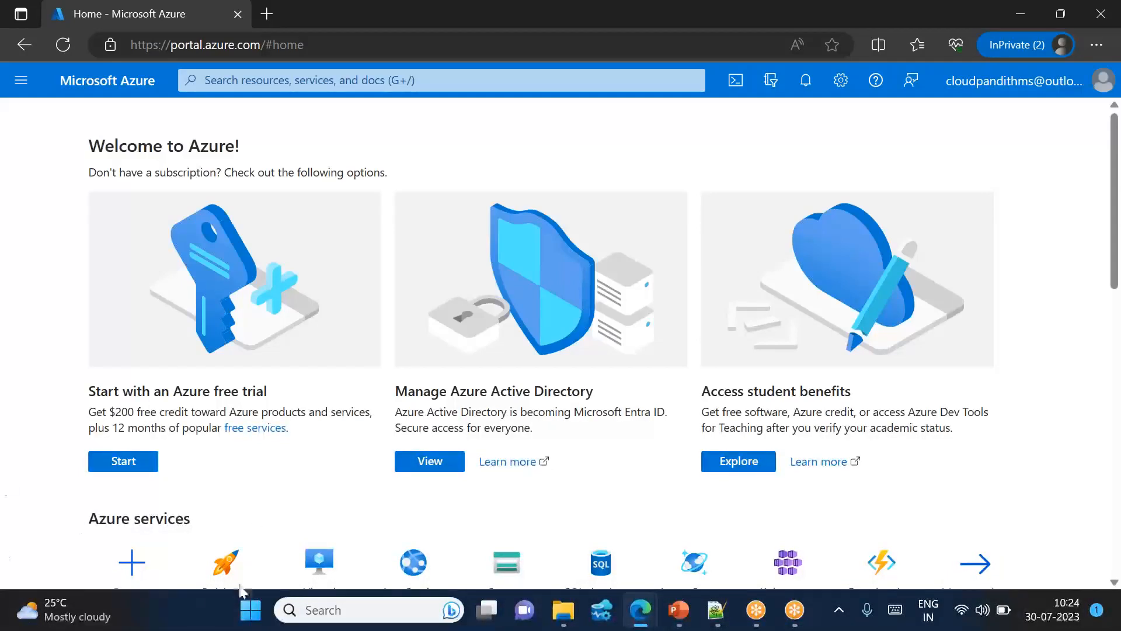
mouse_move(226, 562)
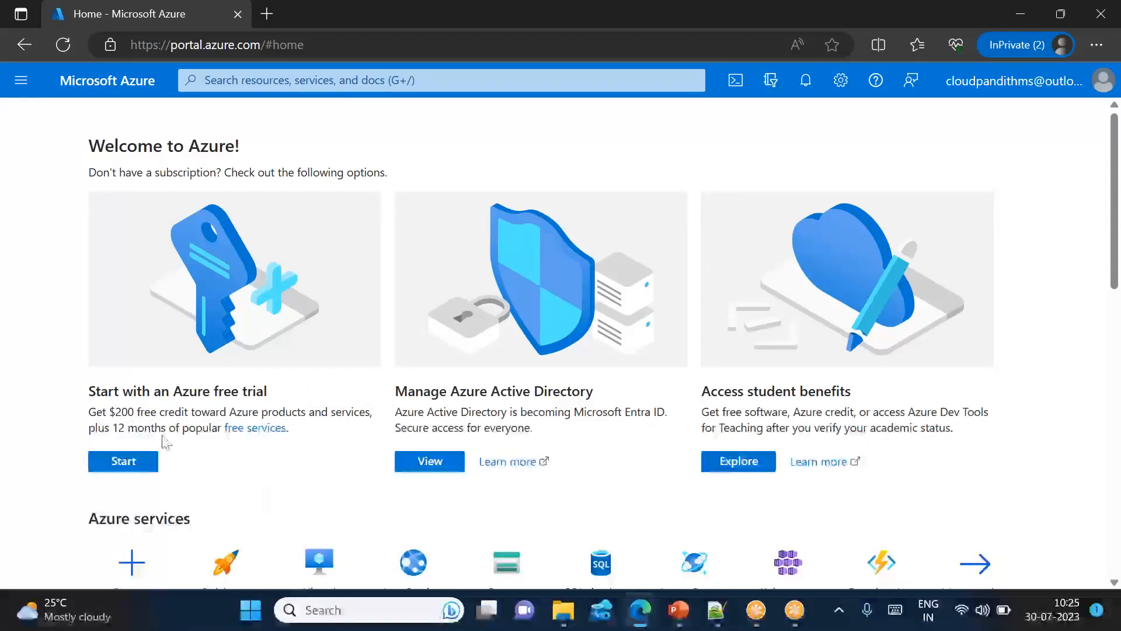
Stay on the portal Home page showing the 'Start with an Azure free trial' offer.
double_click(123, 411)
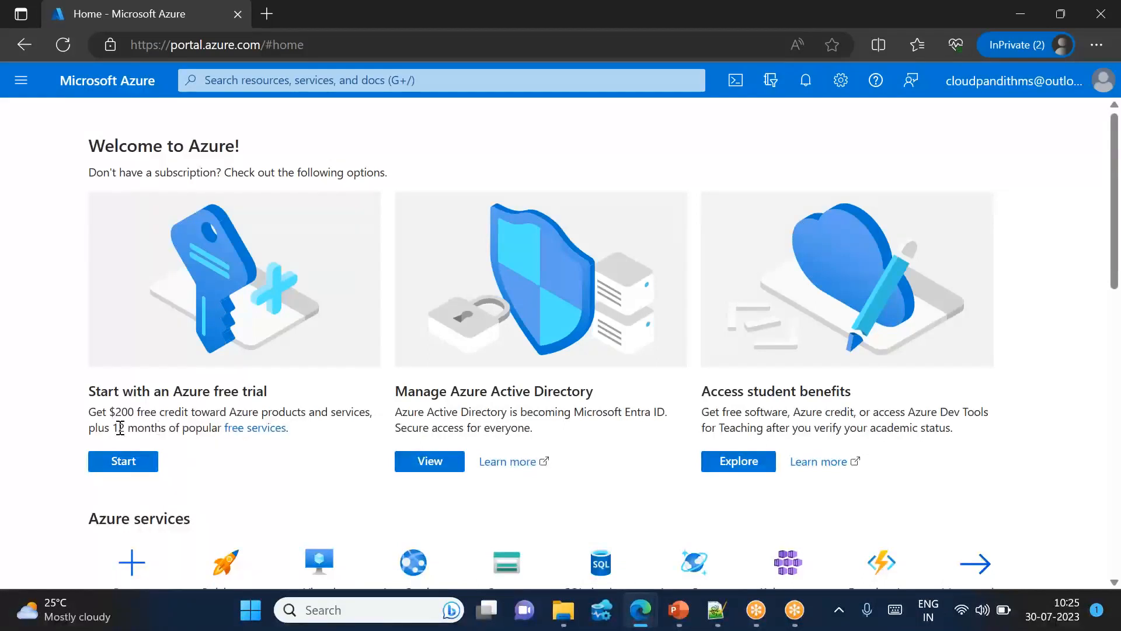
double_click(119, 428)
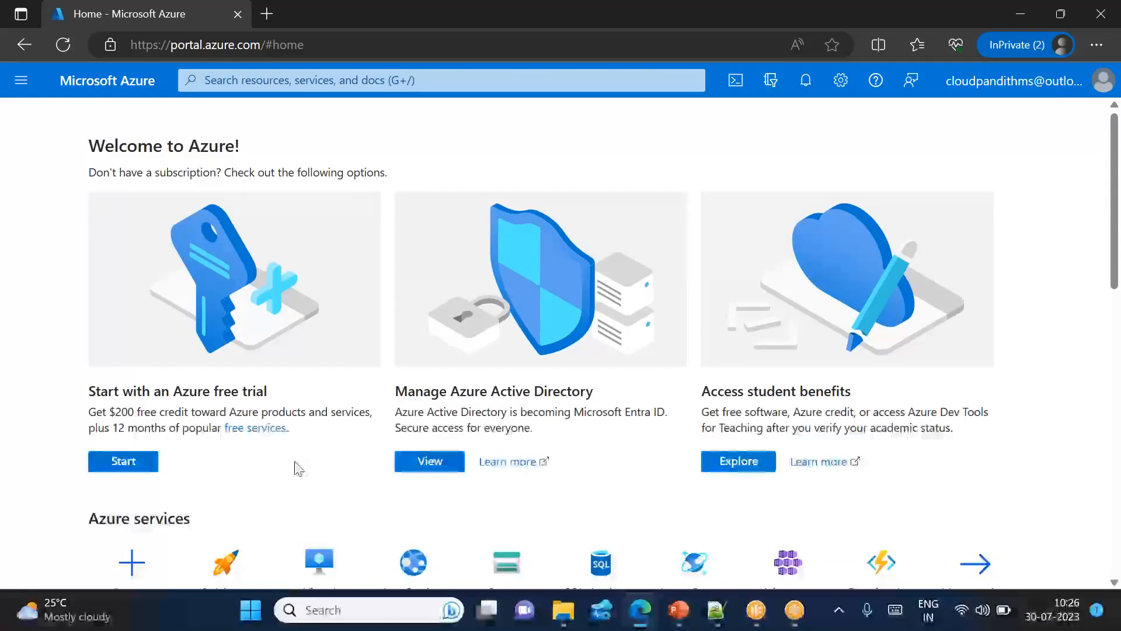
mouse_move(150, 454)
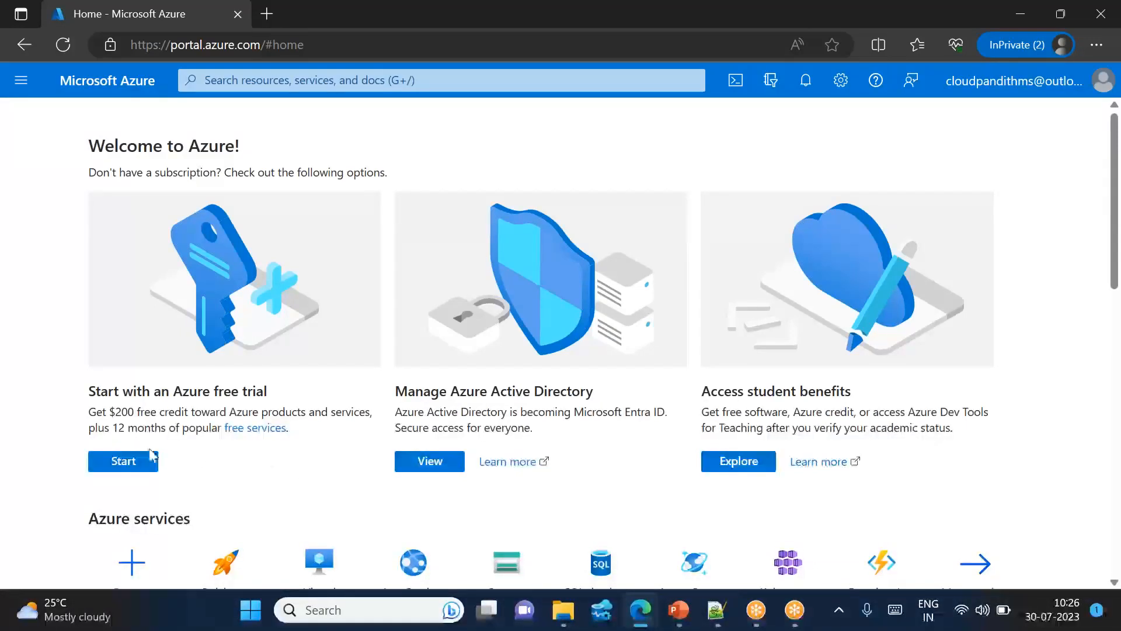
Start the Azure free trial and choose 'Start free' to reach the profile section of the signup form.
double_click(176, 391)
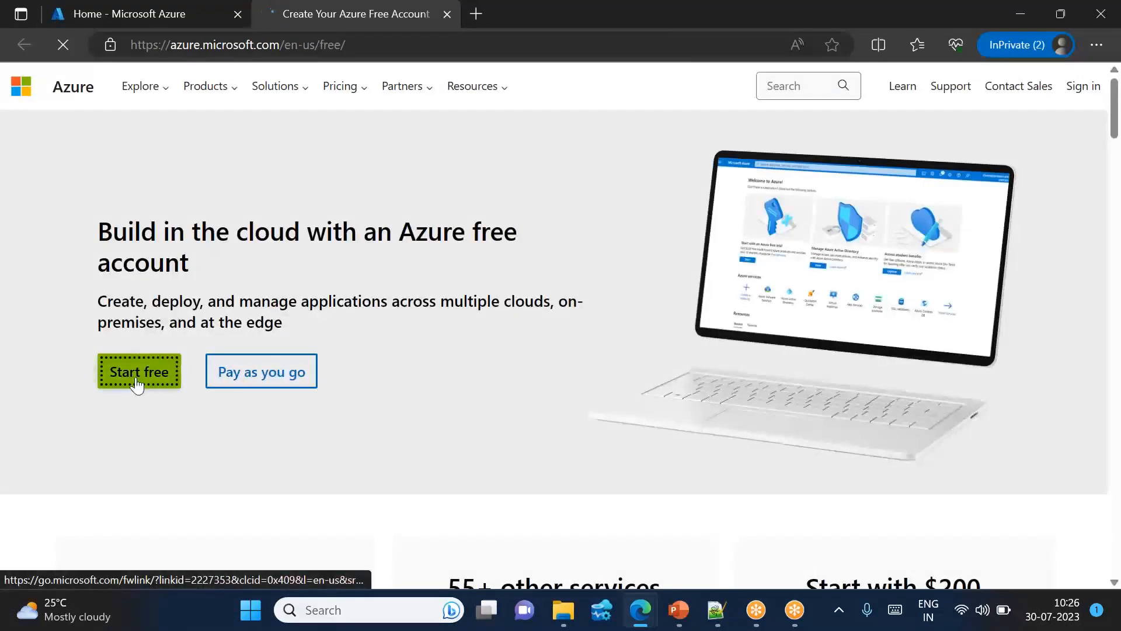
click(139, 371)
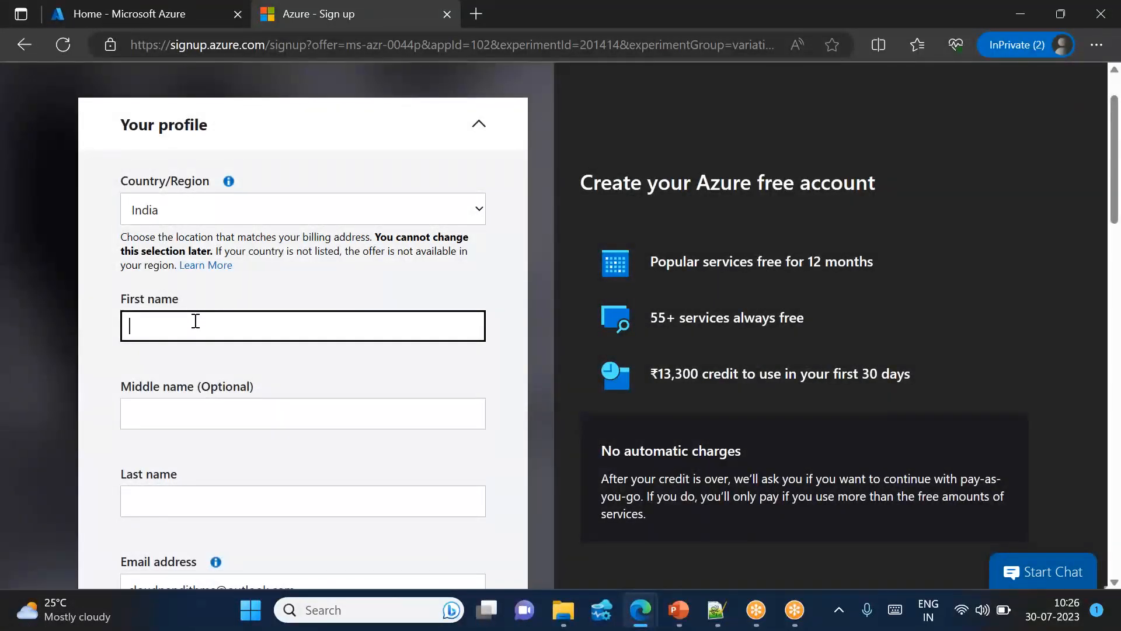
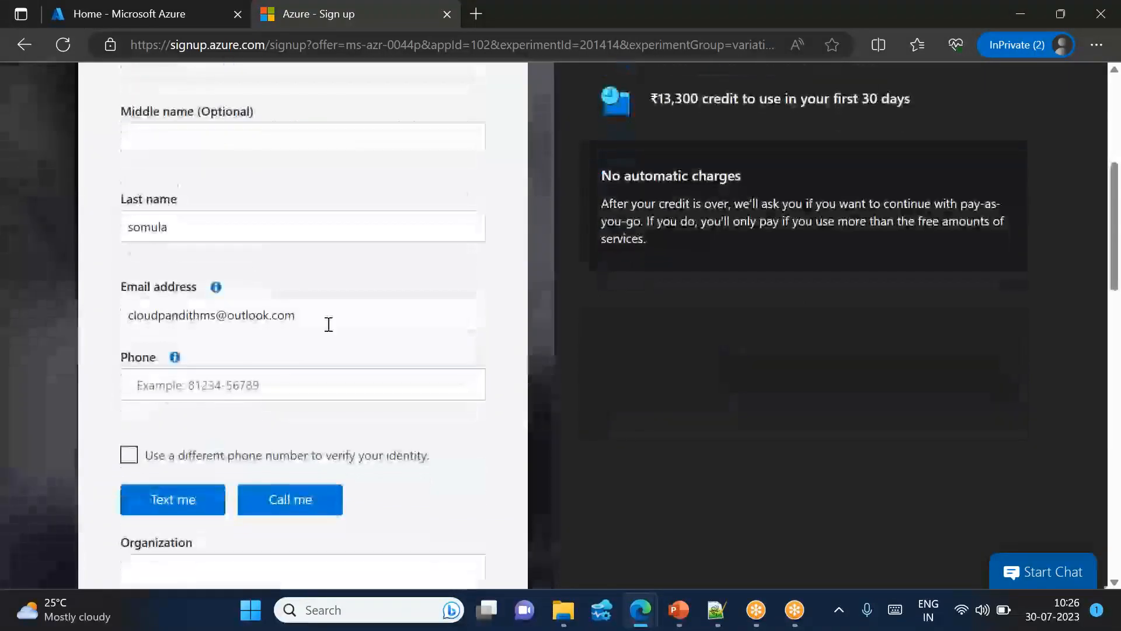
scroll(down, 3)
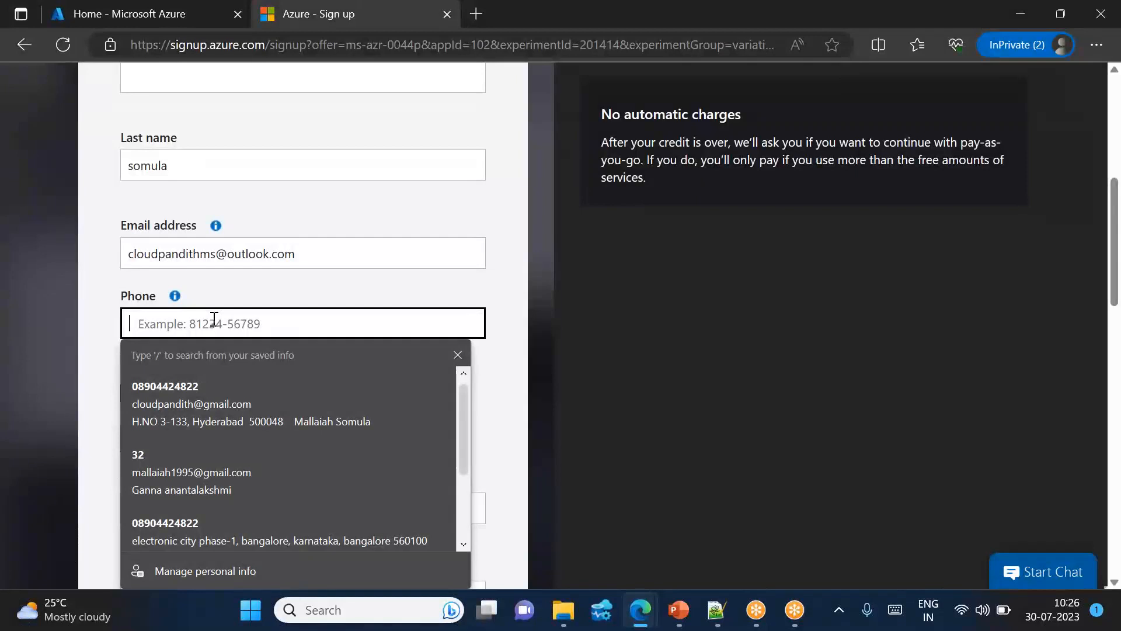
text(89044-24)
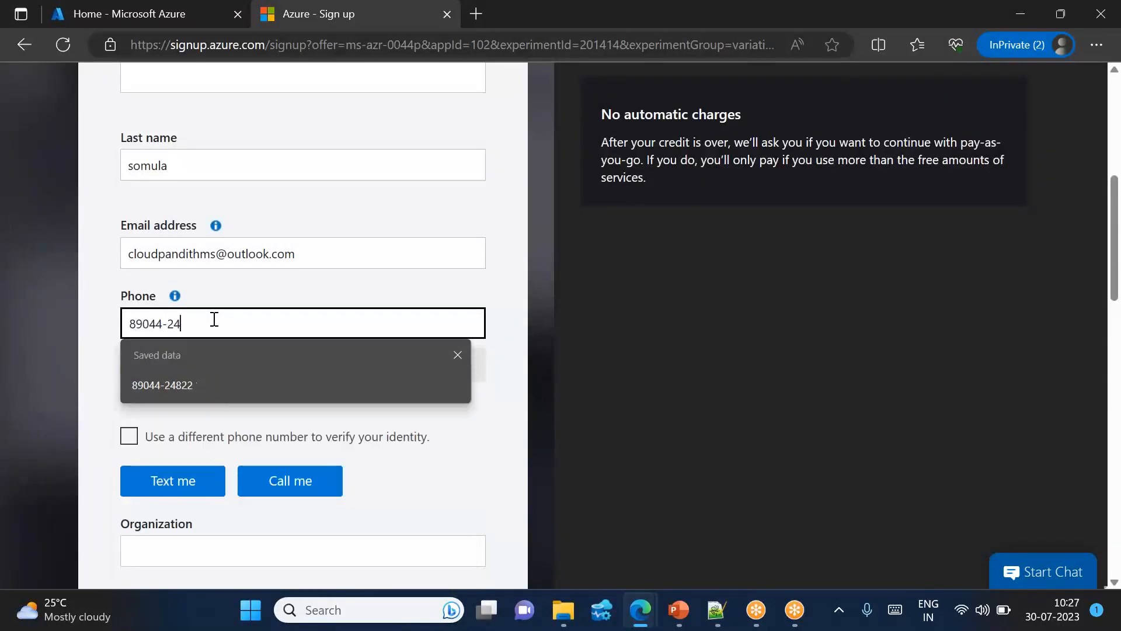
click(161, 384)
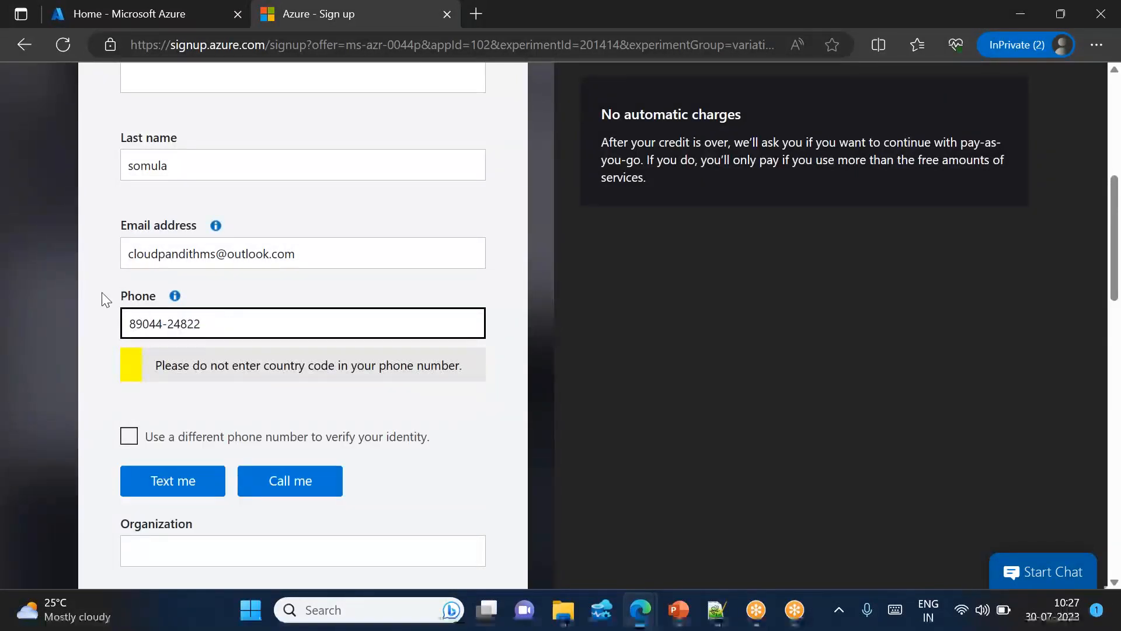
scroll(down, 3)
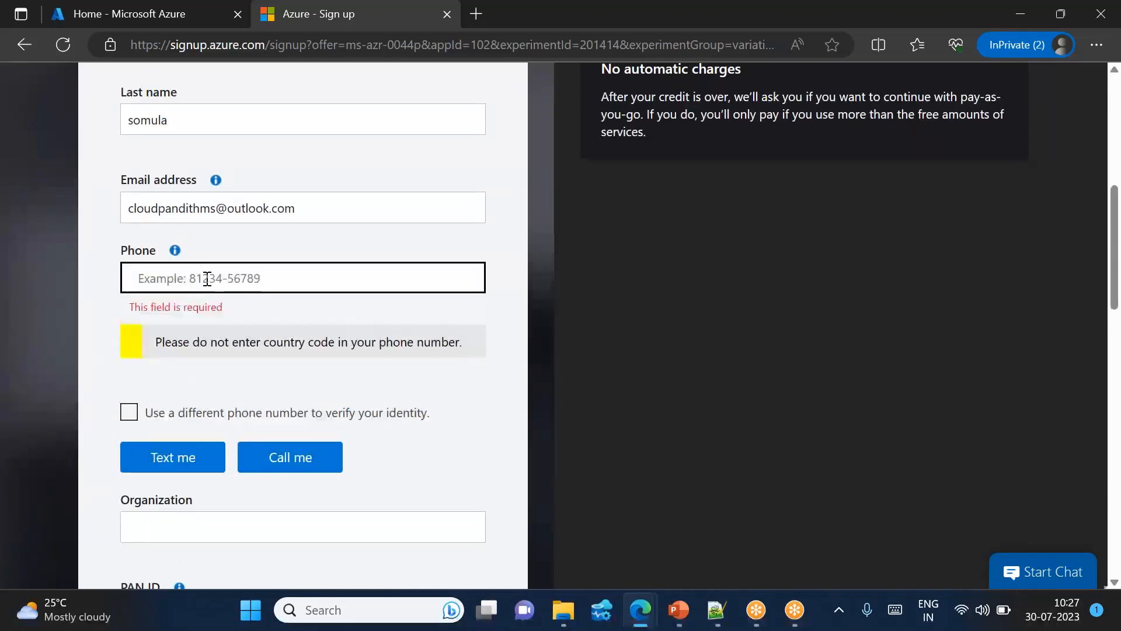
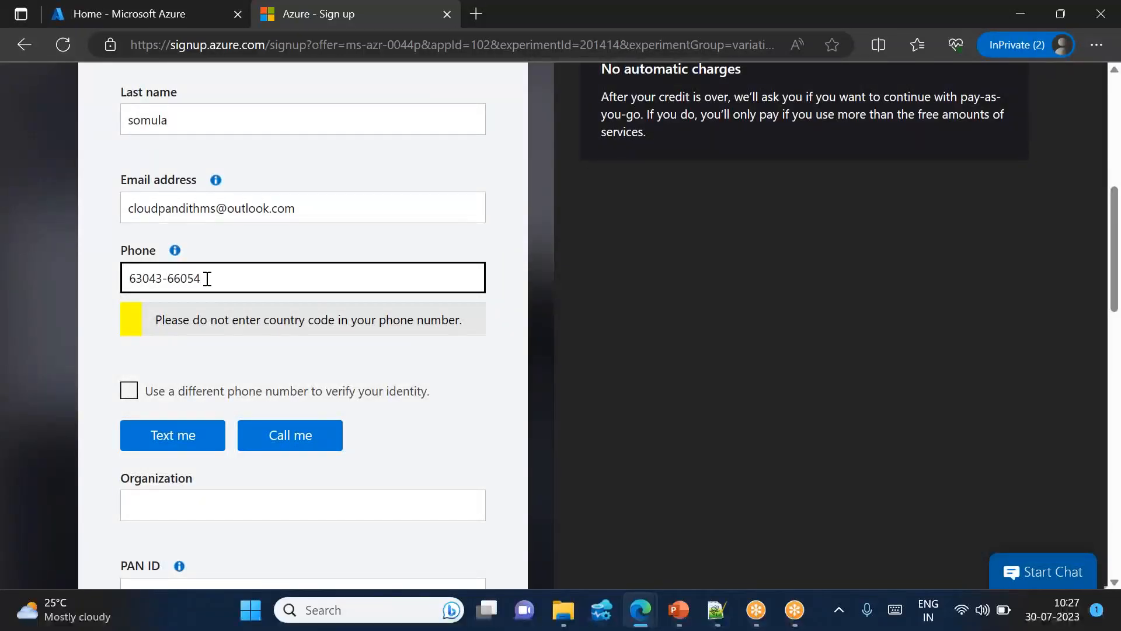
mouse_move(290, 434)
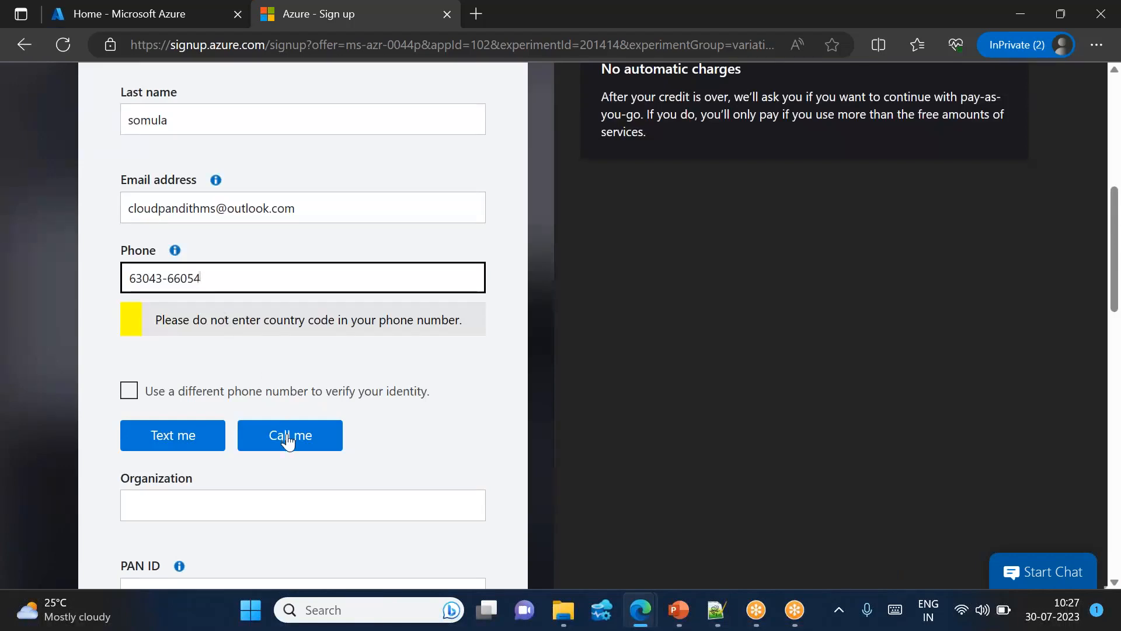
scroll(down, 3)
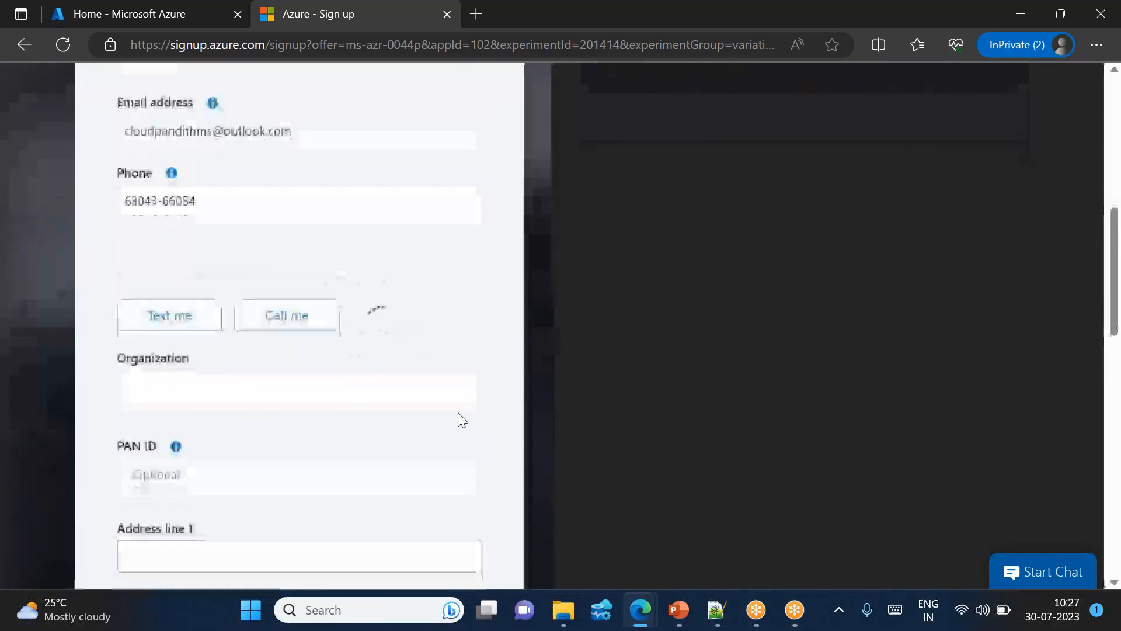
click(172, 315)
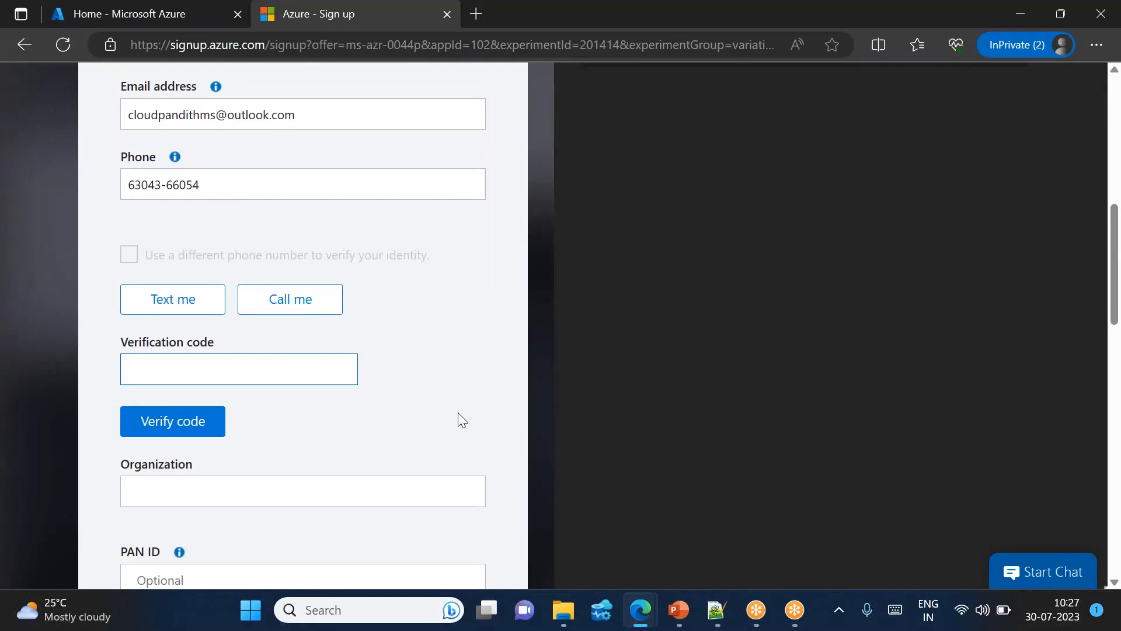
click(239, 368)
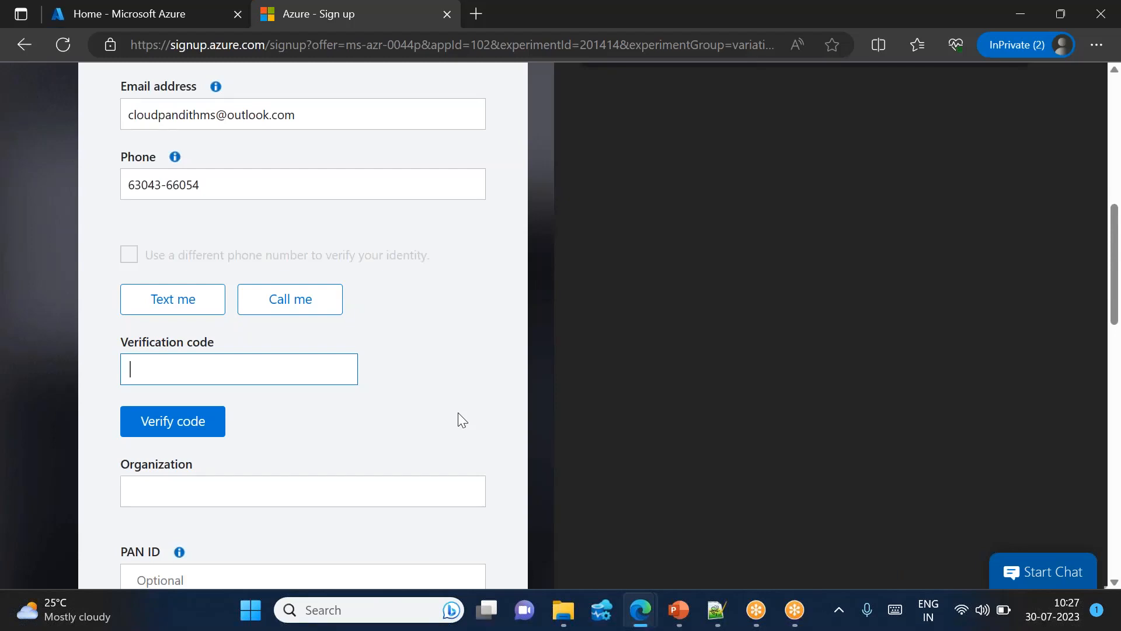
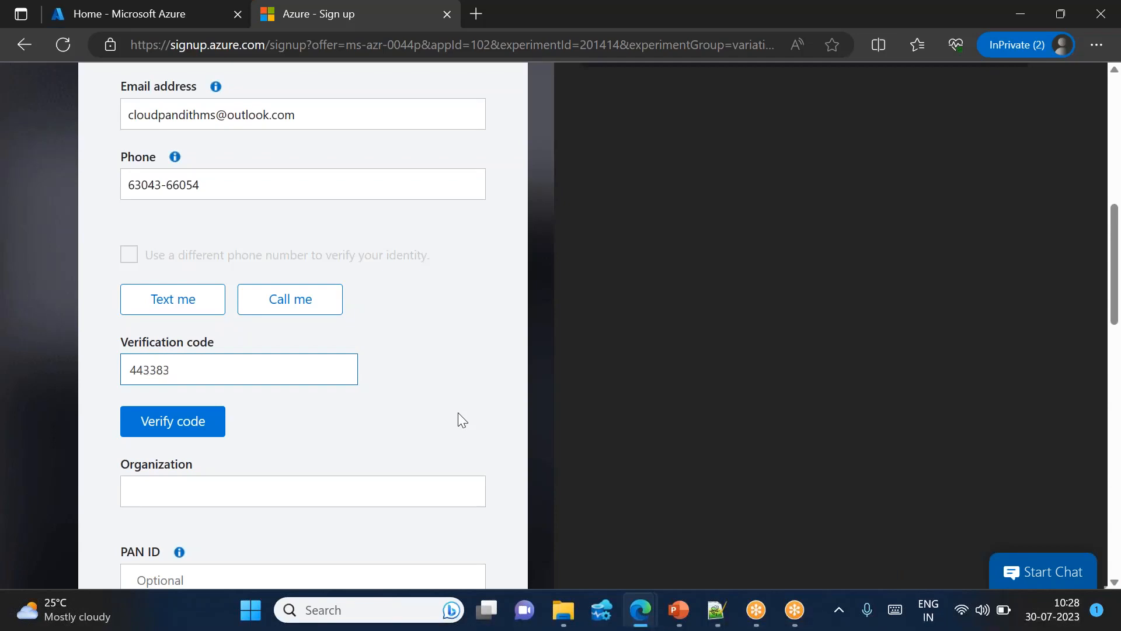
click(172, 421)
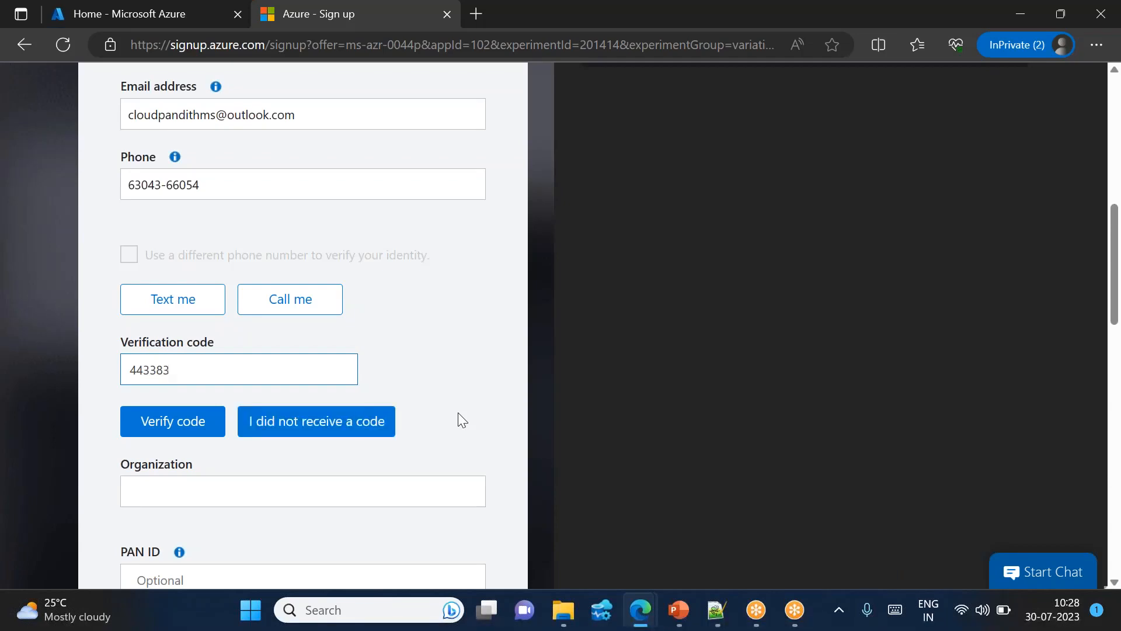
Confirm the verification code and enter the organization name 'cloudpand'.
click(173, 421)
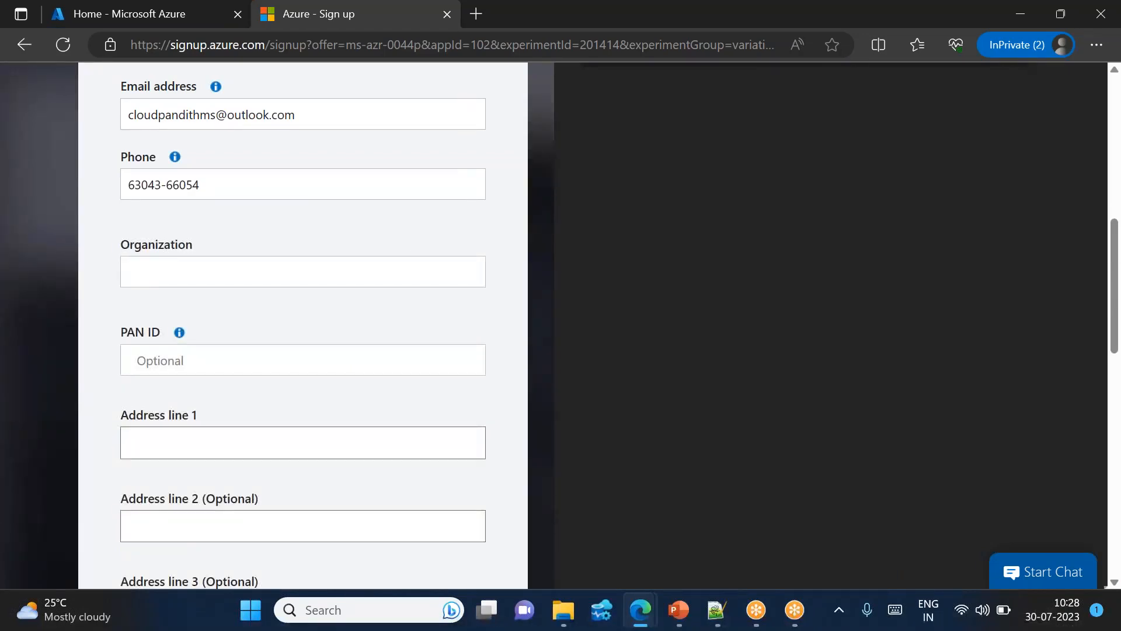
scroll(down, 3)
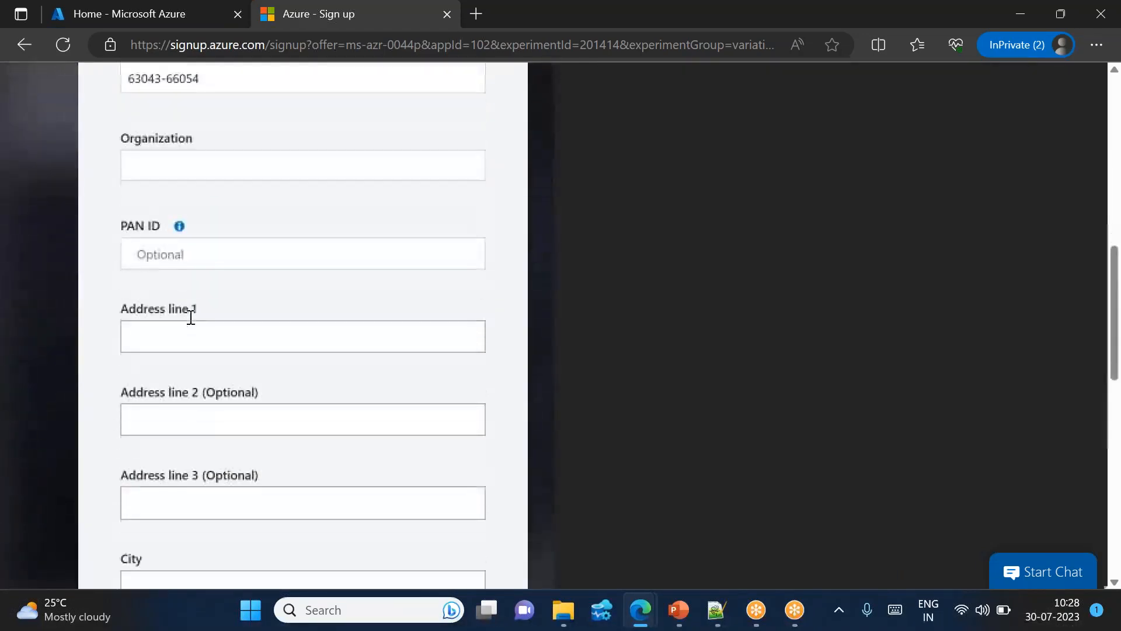
text(cou)
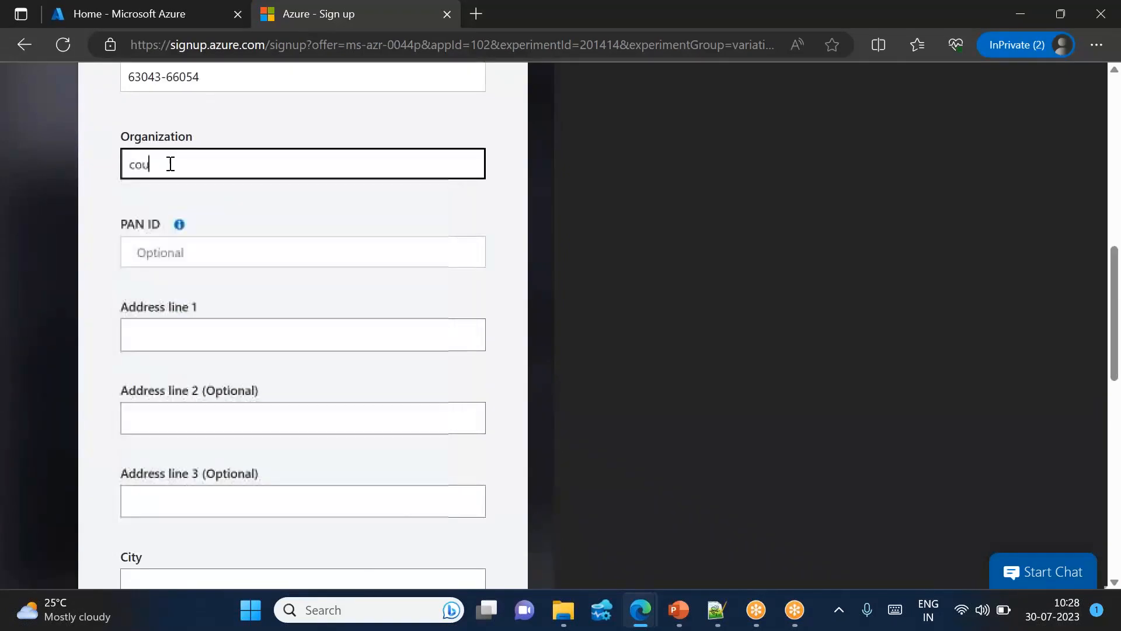
text(cloudpand)
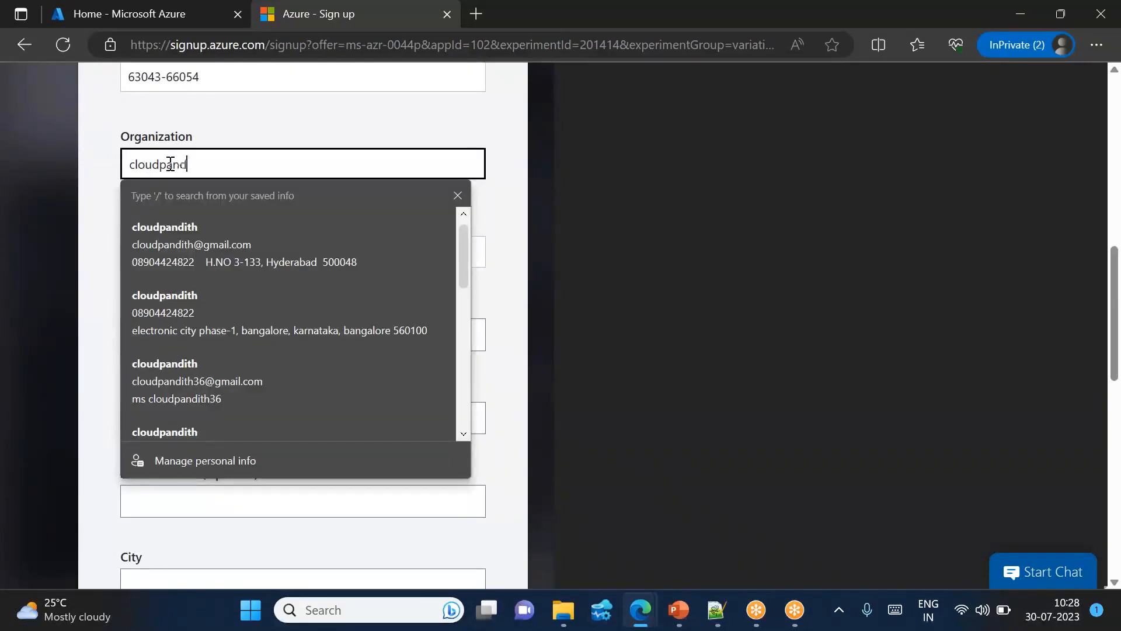
scroll(down, 3)
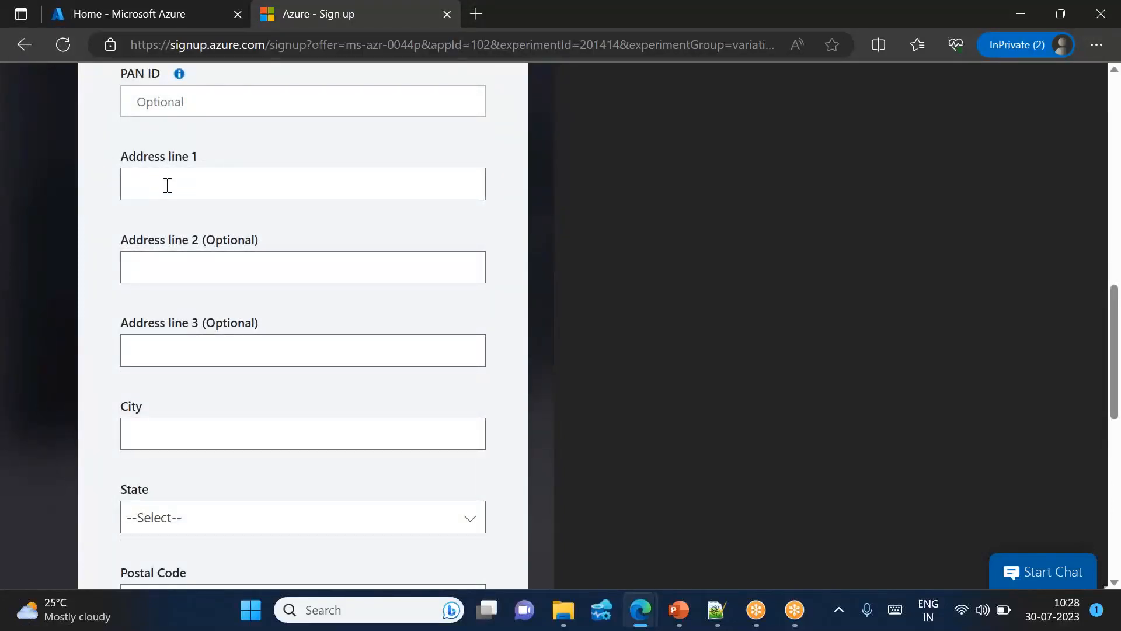
Autofill address and city Hyderabad, fill the postal code and choose Telangana as the state.
text(H)
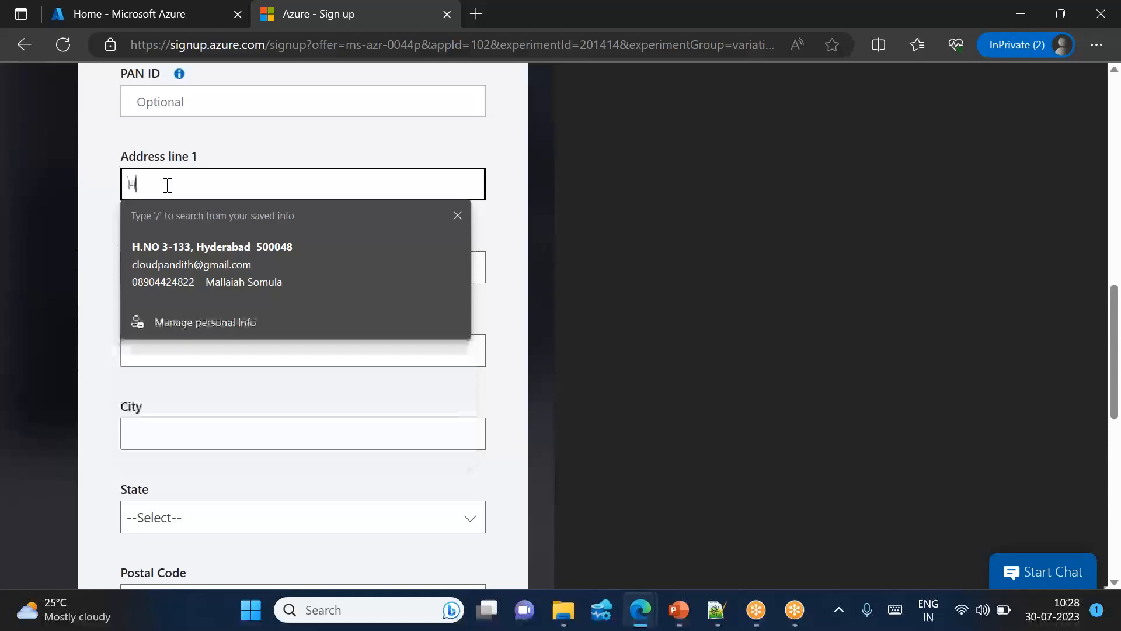
click(211, 264)
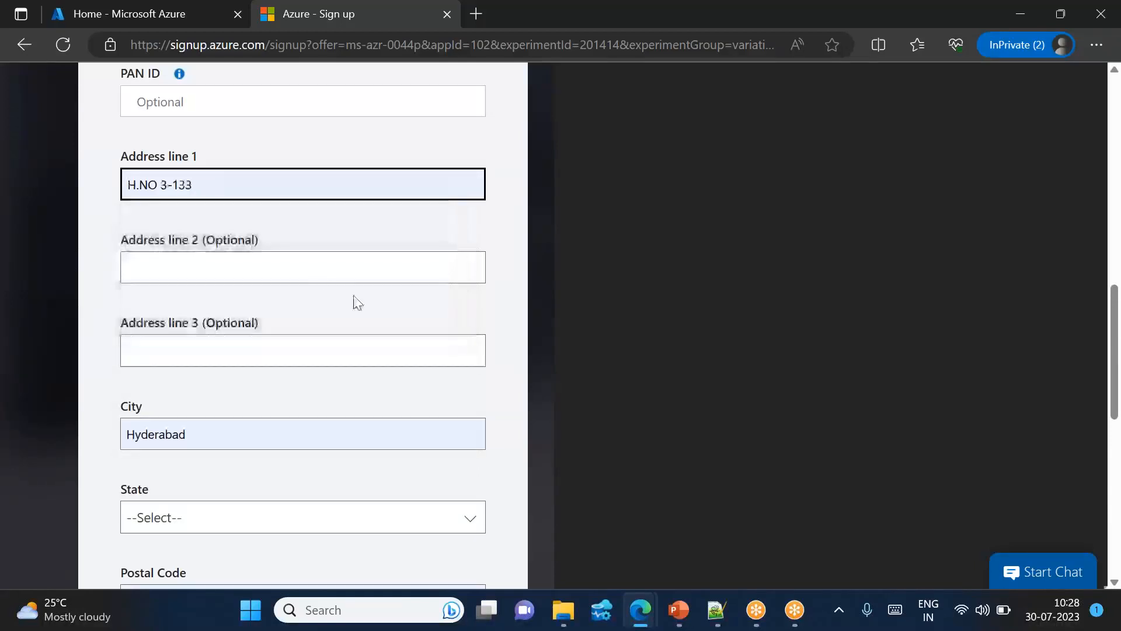
scroll(down, 3)
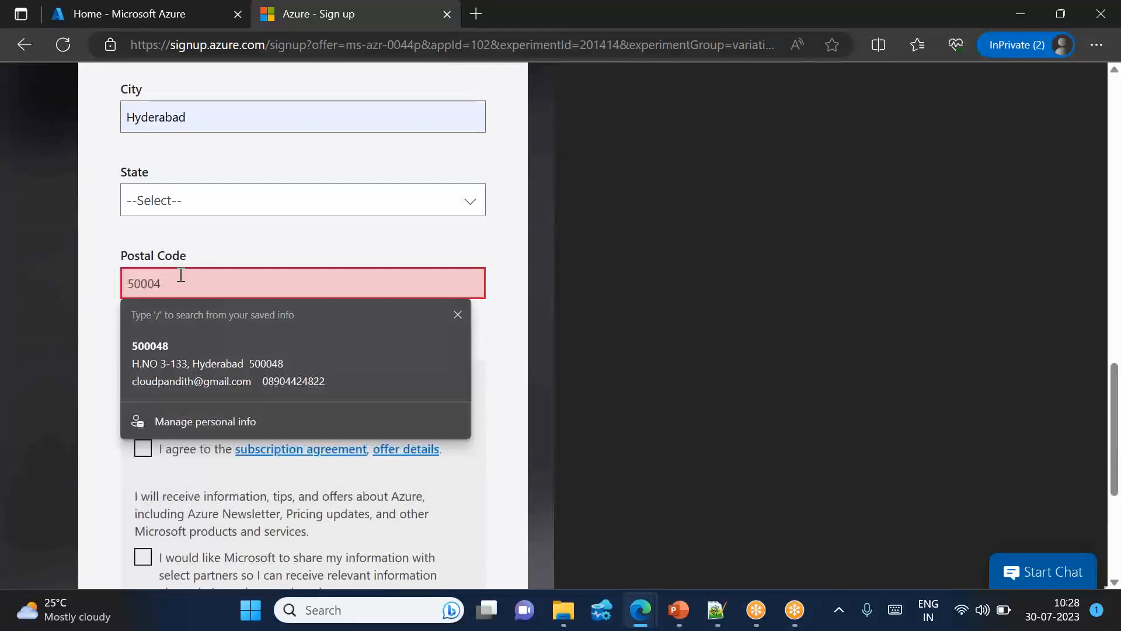
click(302, 200)
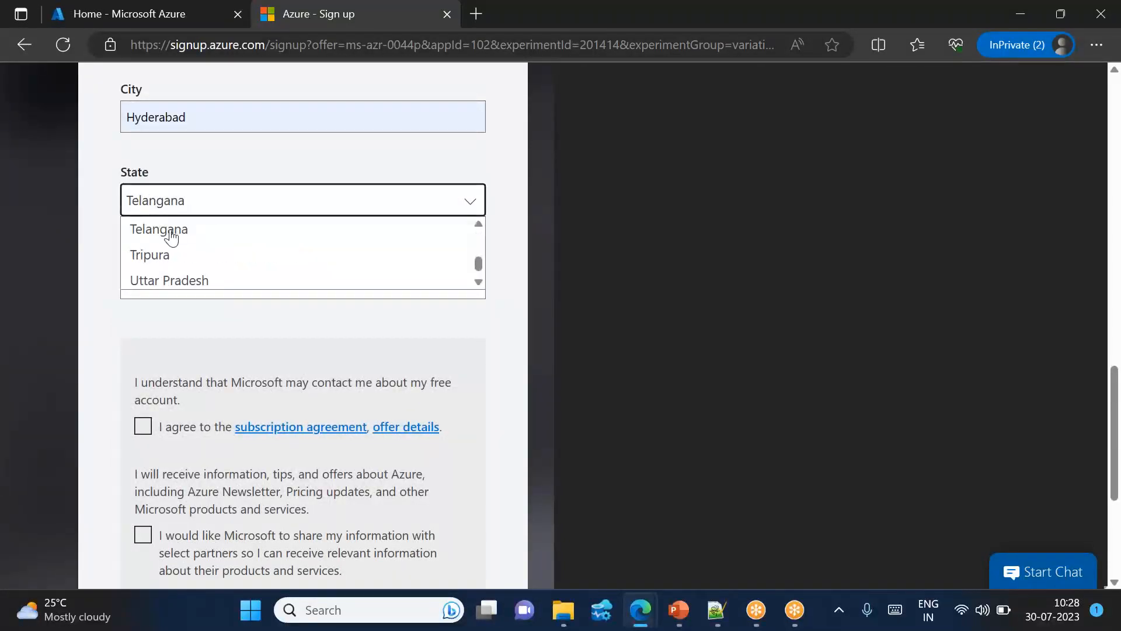
click(157, 229)
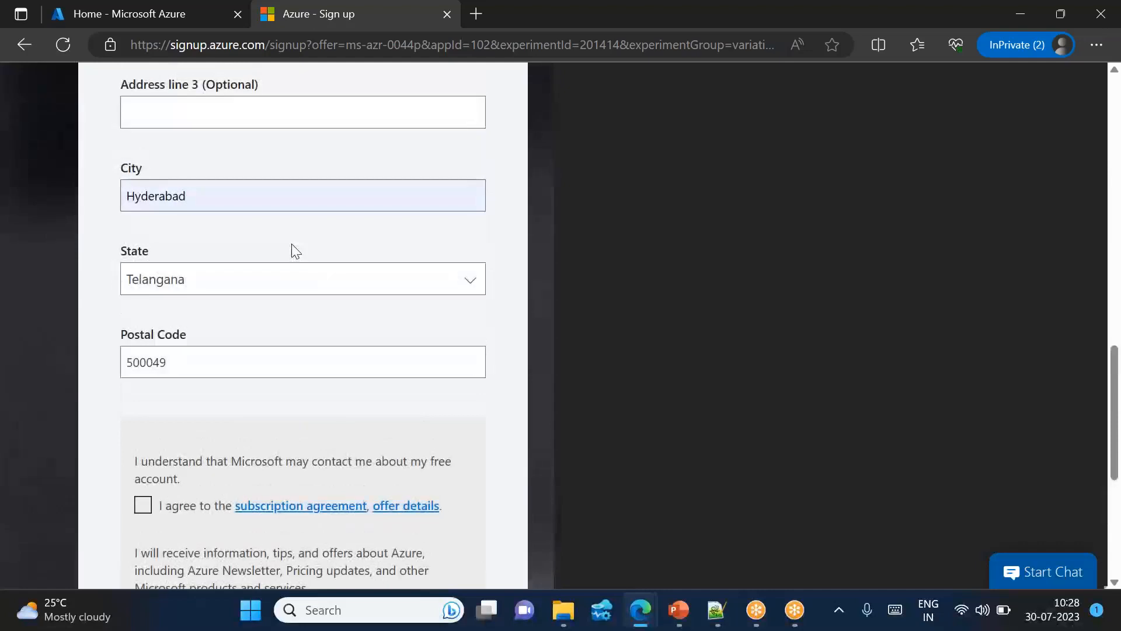
scroll(down, 3)
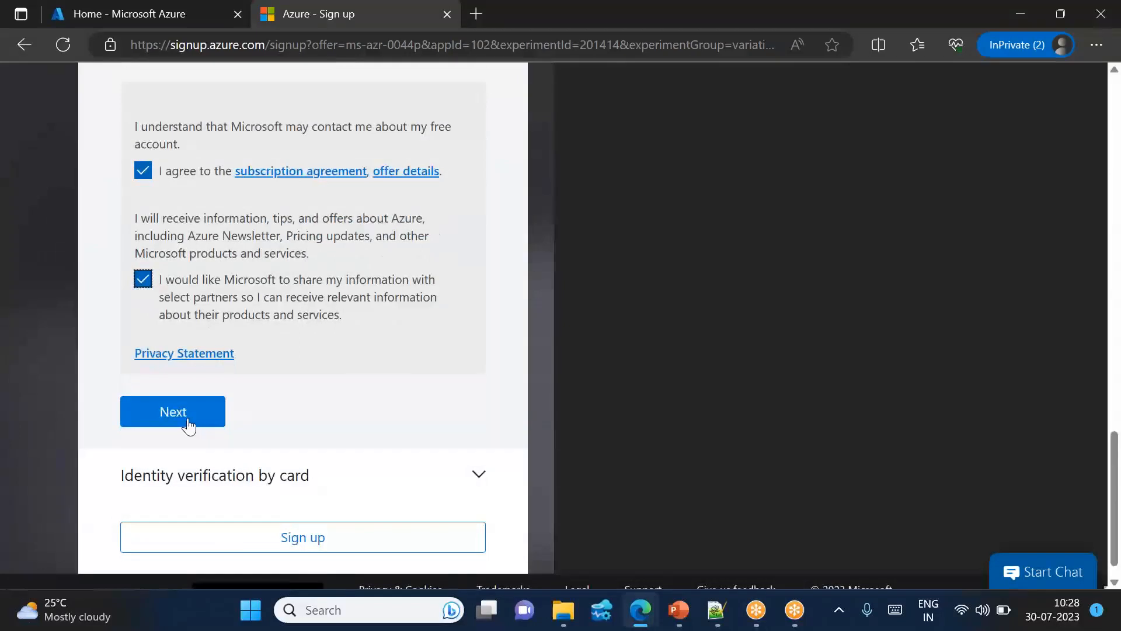
Continue past the profile step to the card verification page.
click(173, 410)
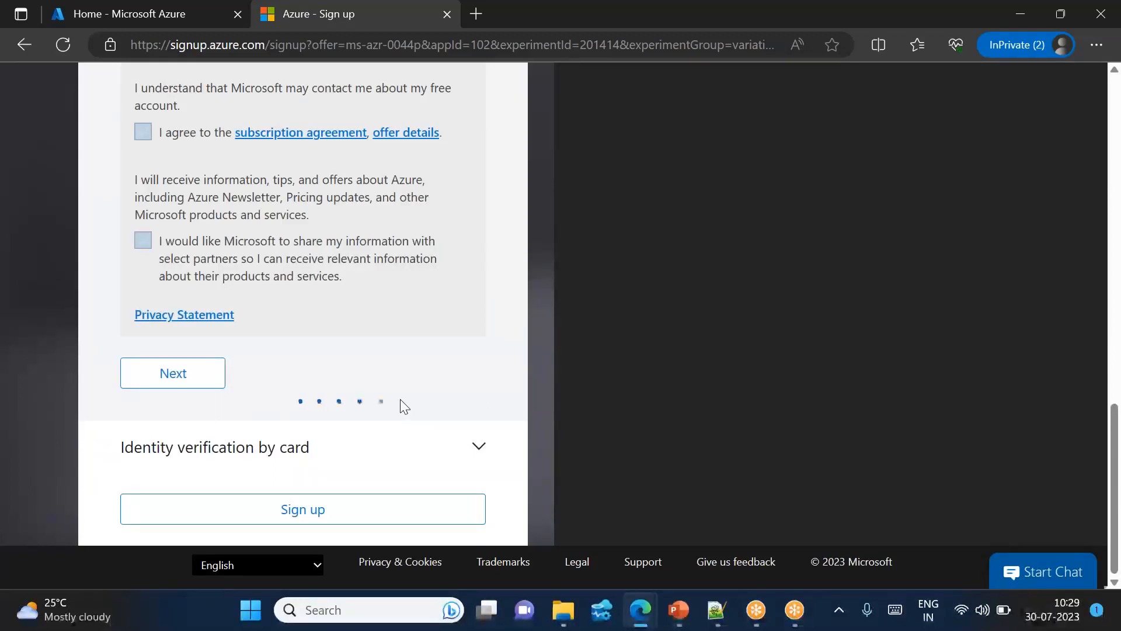
click(478, 445)
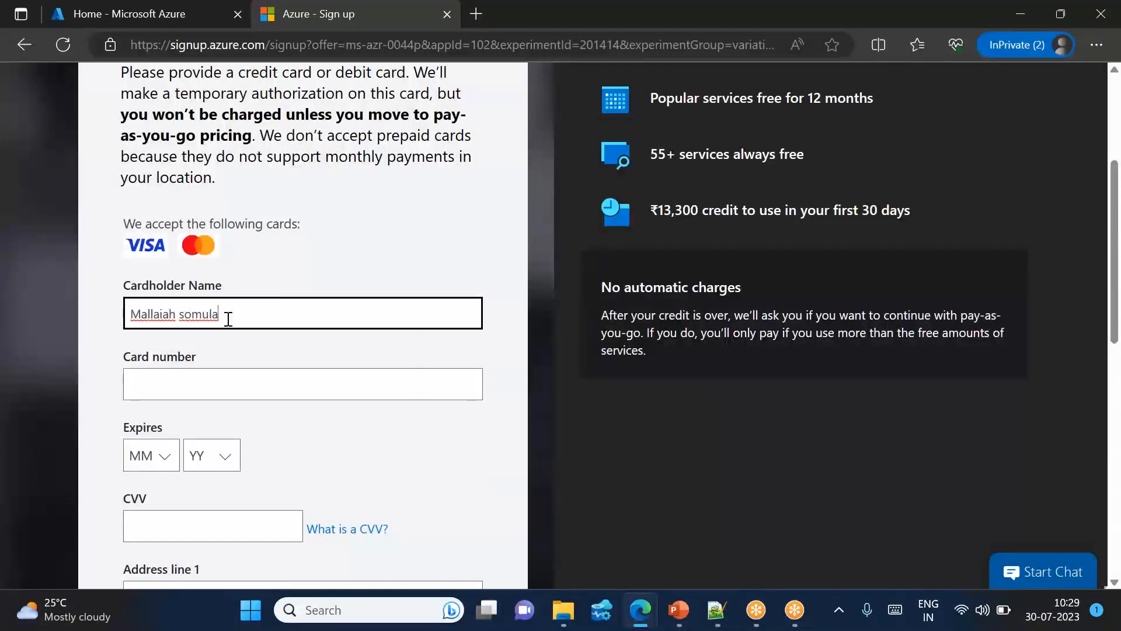
Scroll through the card verification form while cardholder name, card number, expiry and CVV are entered.
scroll(down, 3)
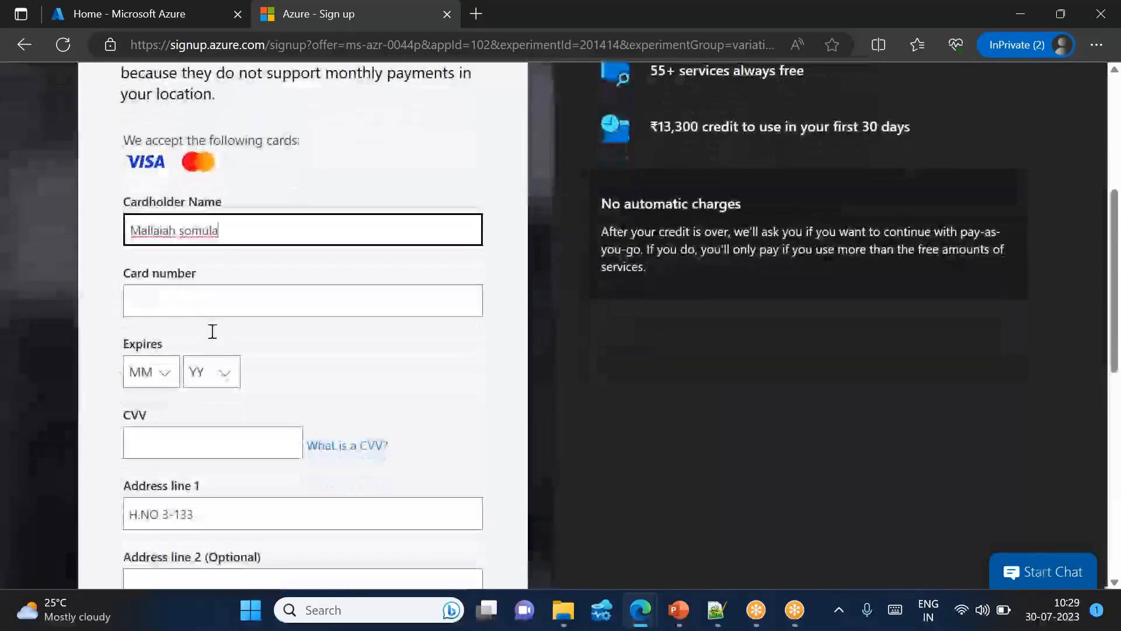
scroll(down, 3)
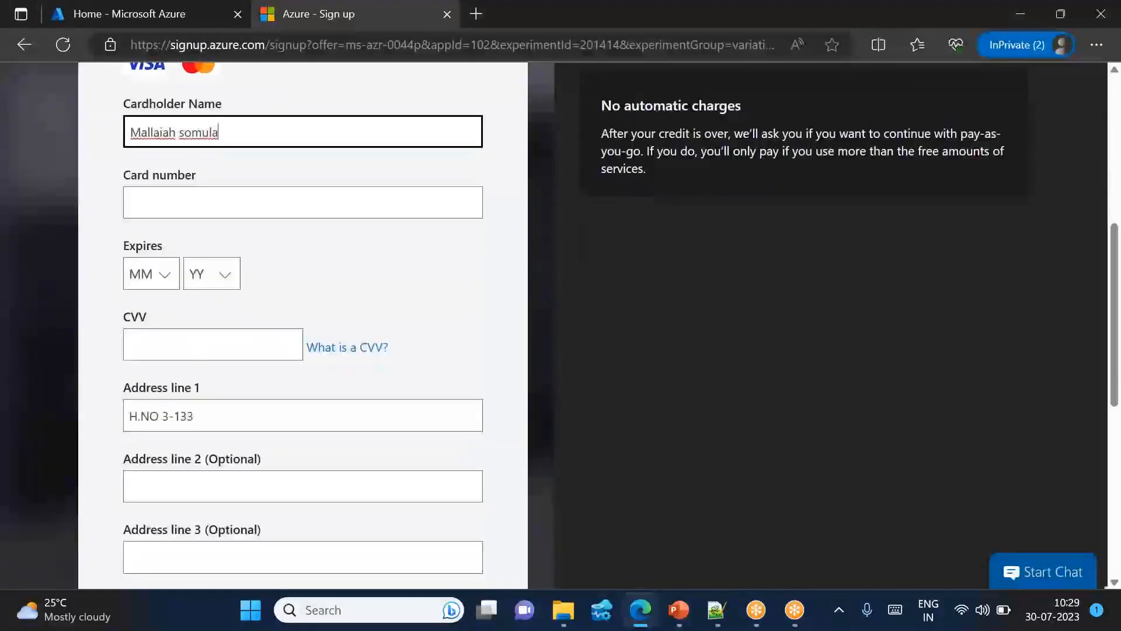
scroll(down, 3)
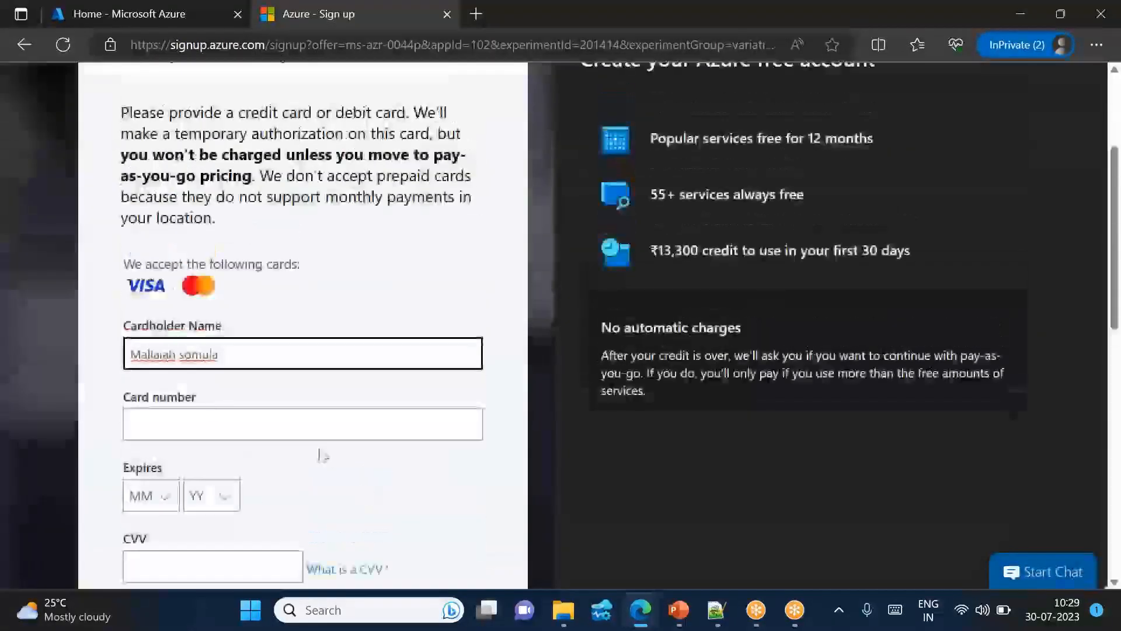
scroll(down, 3)
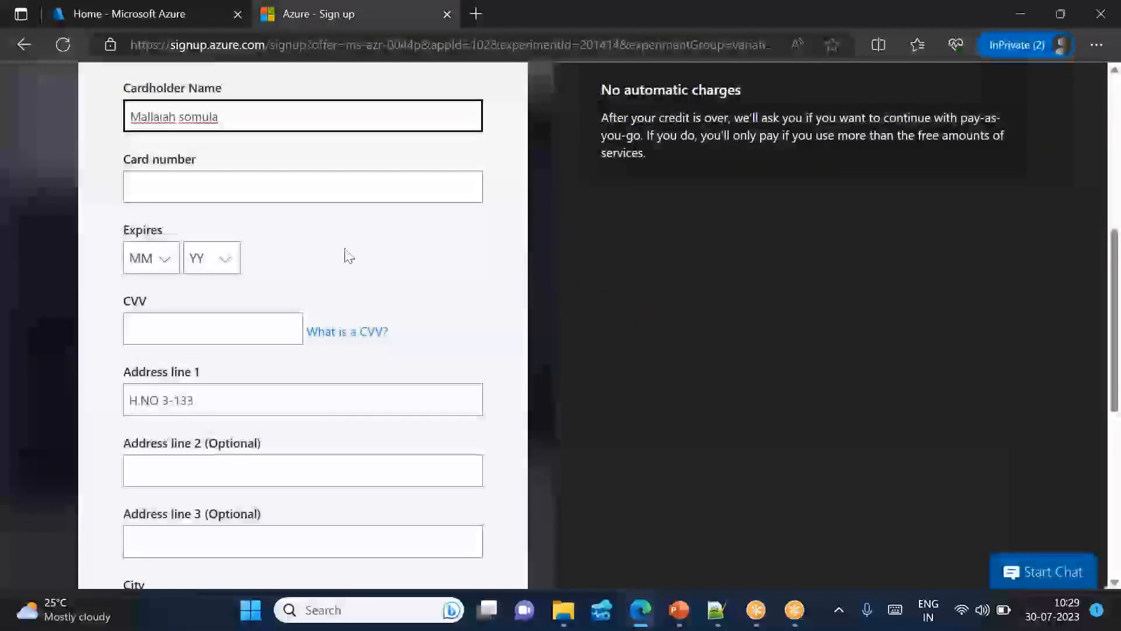
scroll(up, 3)
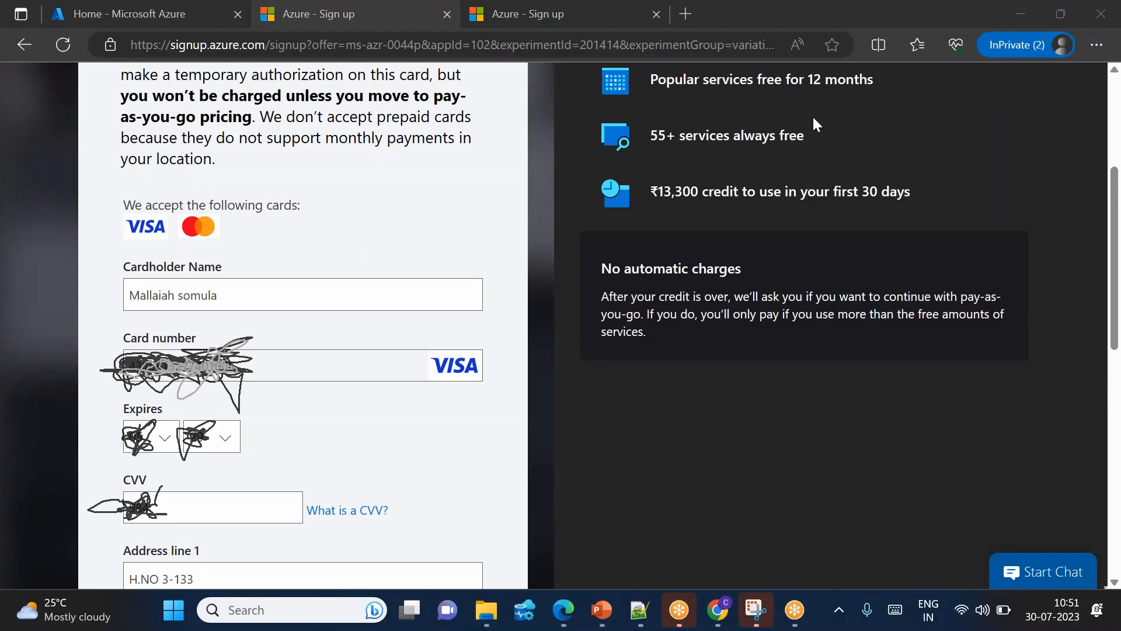
mouse_move(815, 77)
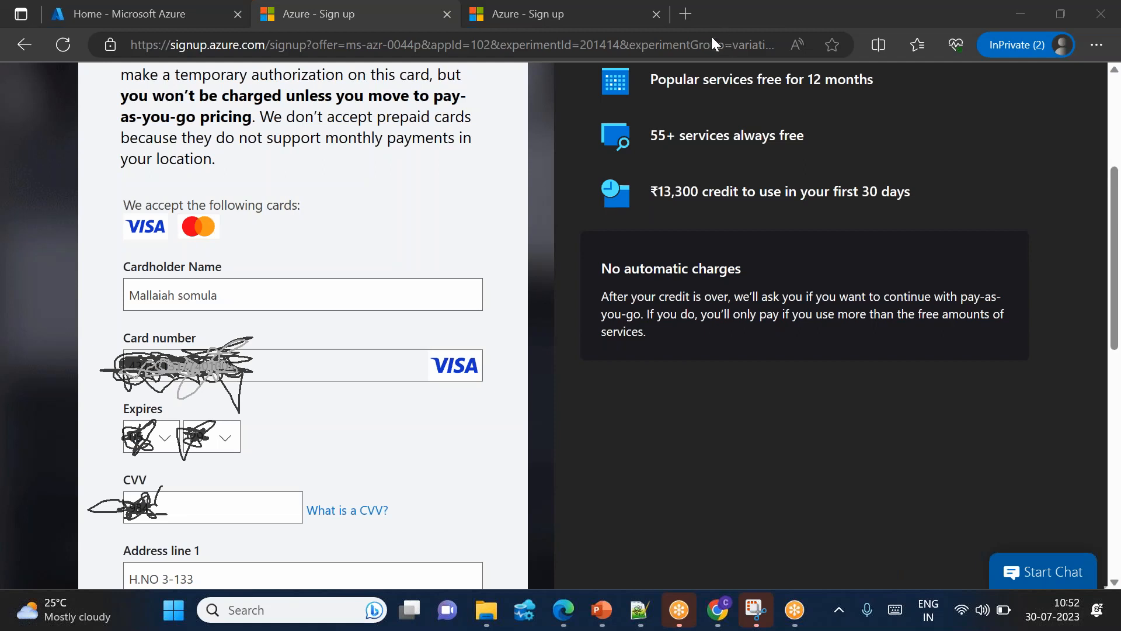
mouse_move(779, 7)
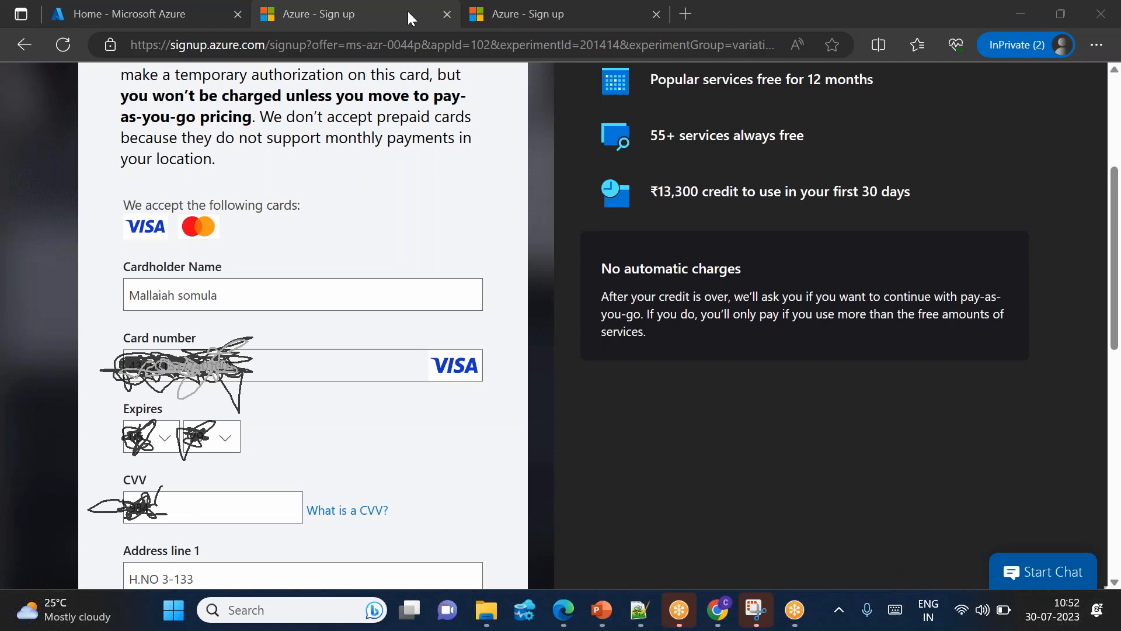
scroll(down, 3)
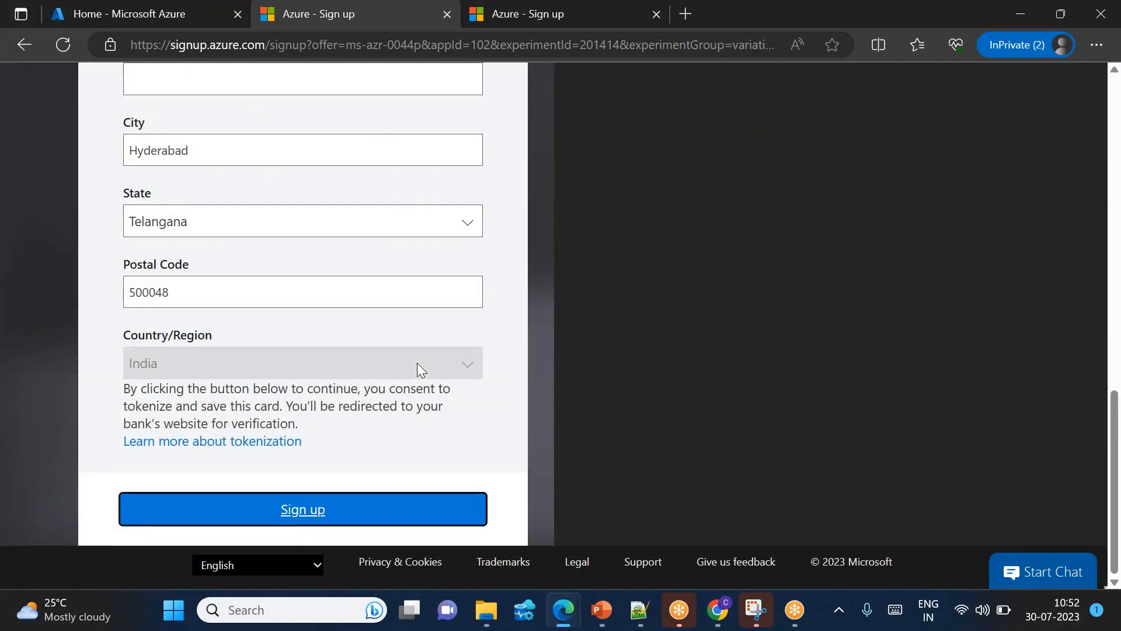
Submit the card details with Sign up, reaching the bank's Rs 2.00 authorization page.
click(301, 508)
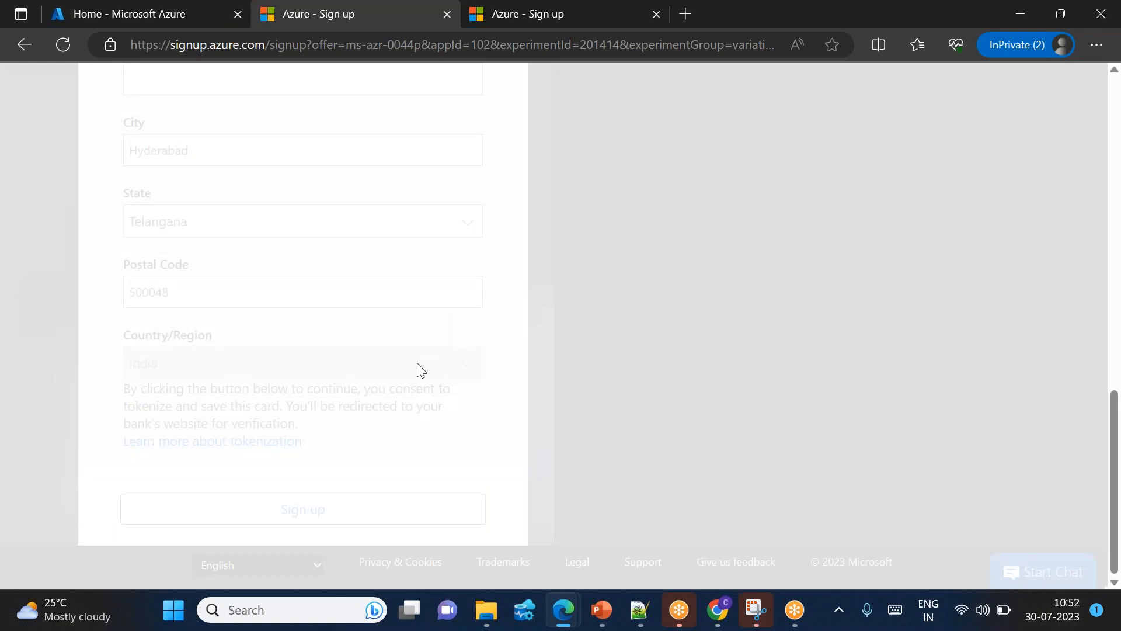
mouse_move(550, 331)
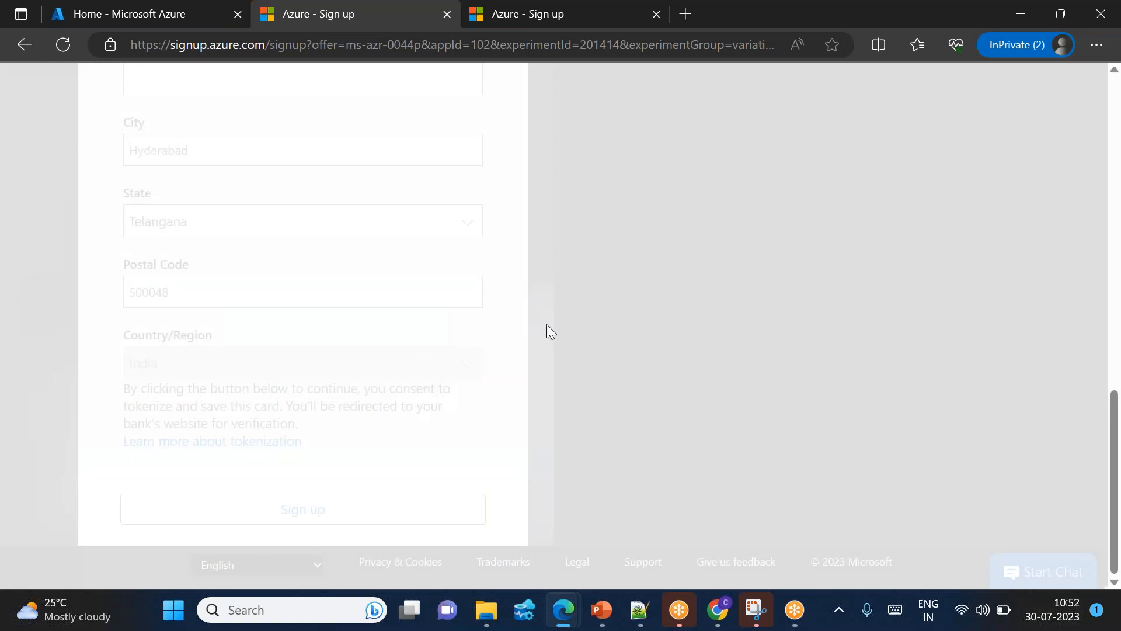
scroll(up, 3)
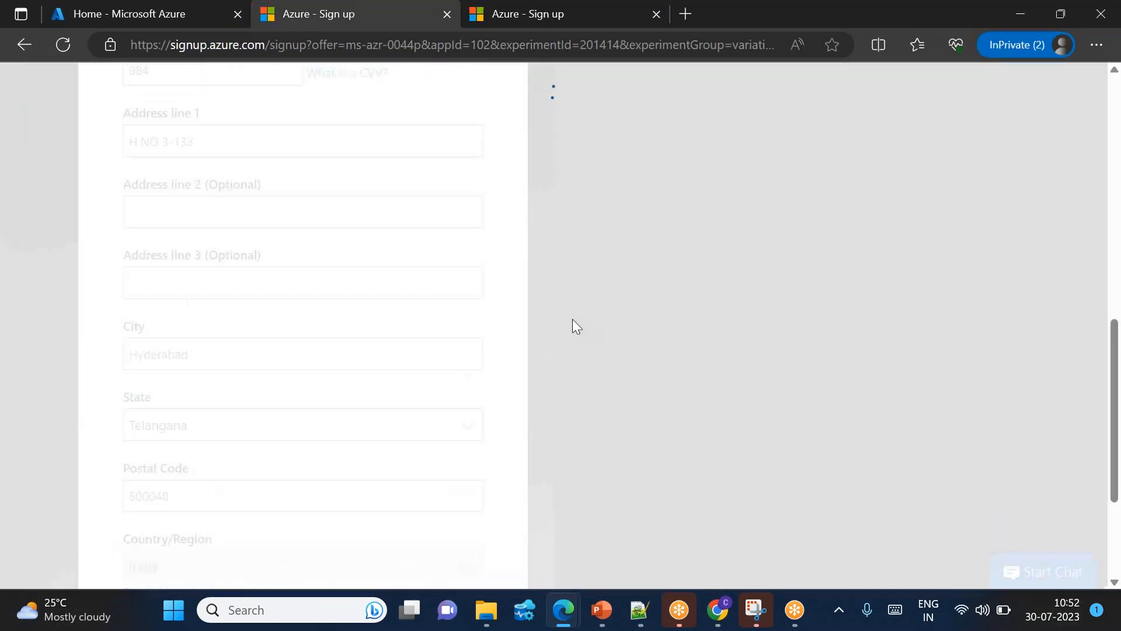
scroll(up, 3)
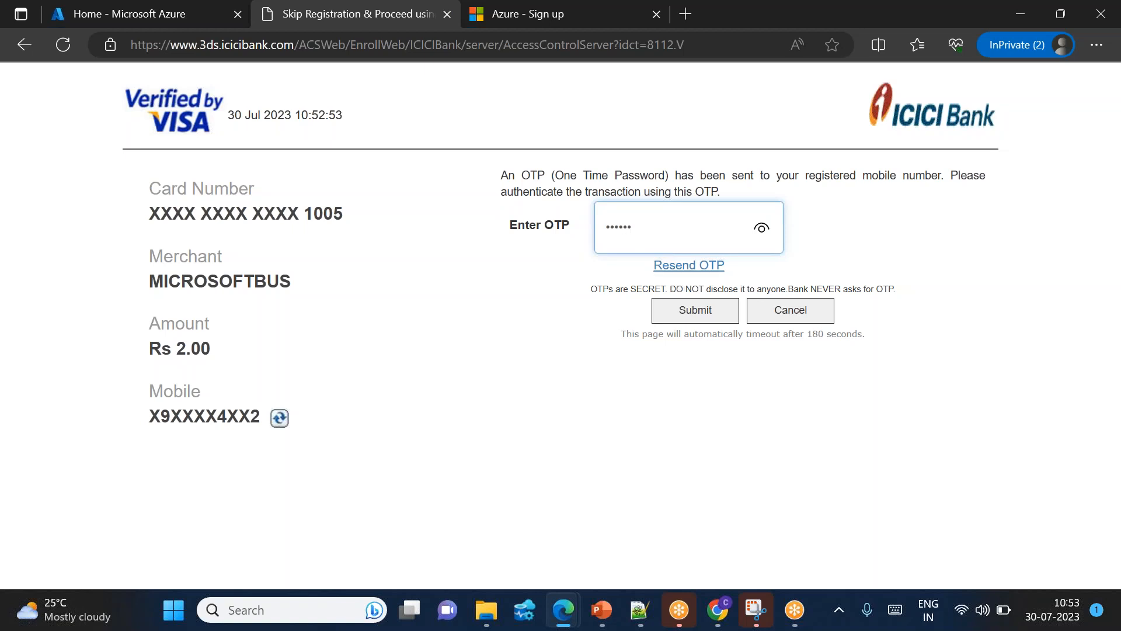
Submit the one-time password for the Rs 2.00 ICICI card authorization.
click(694, 311)
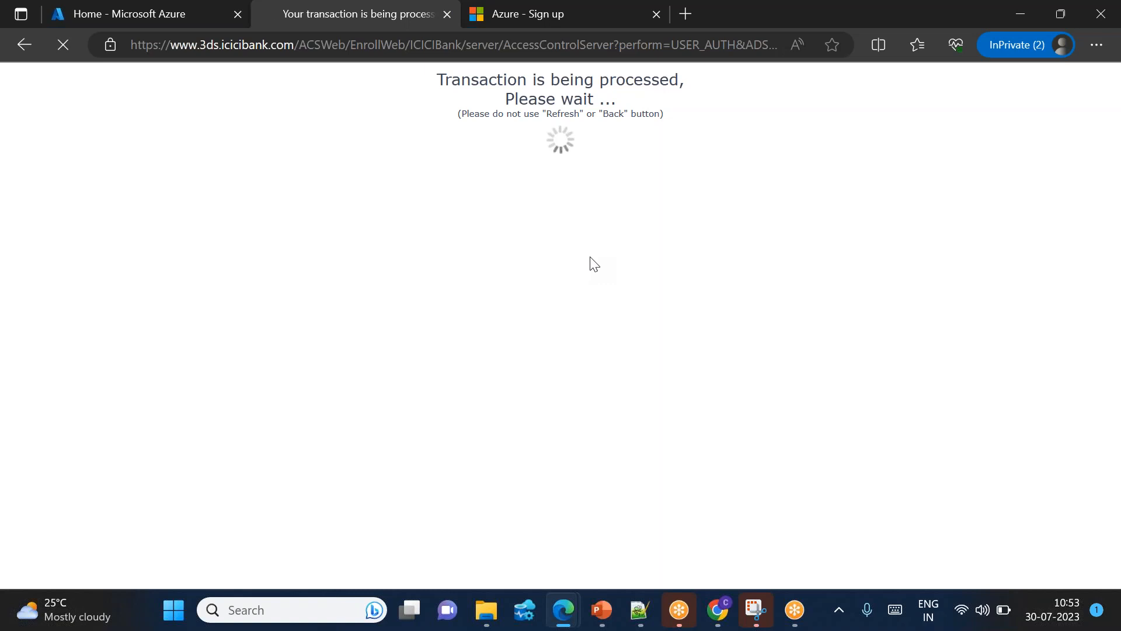
mouse_move(291, 140)
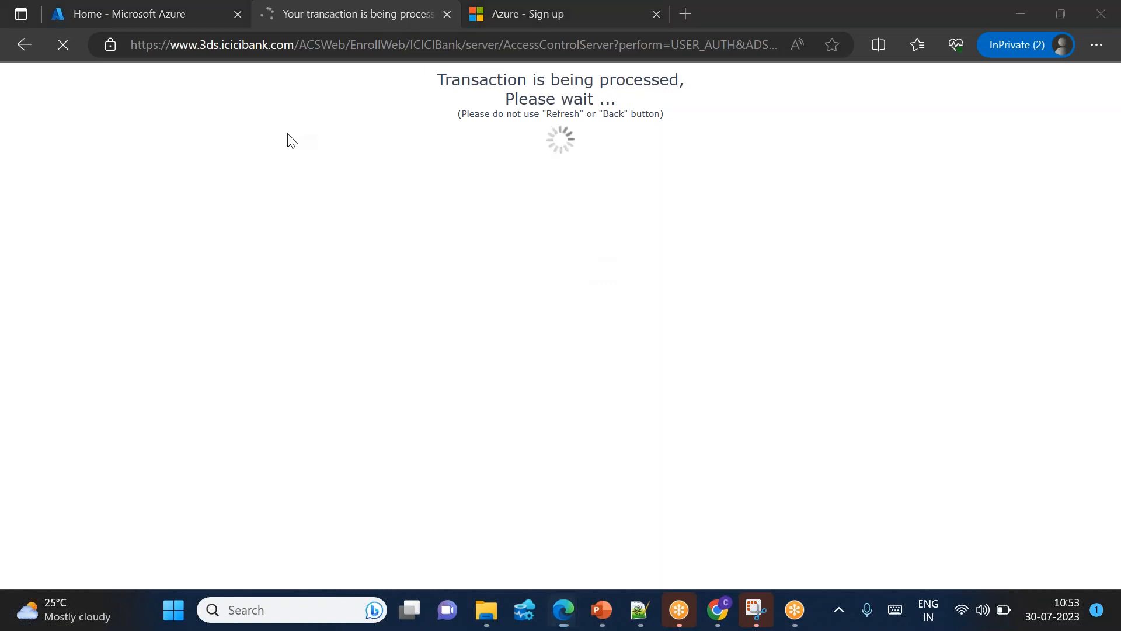
mouse_move(286, 331)
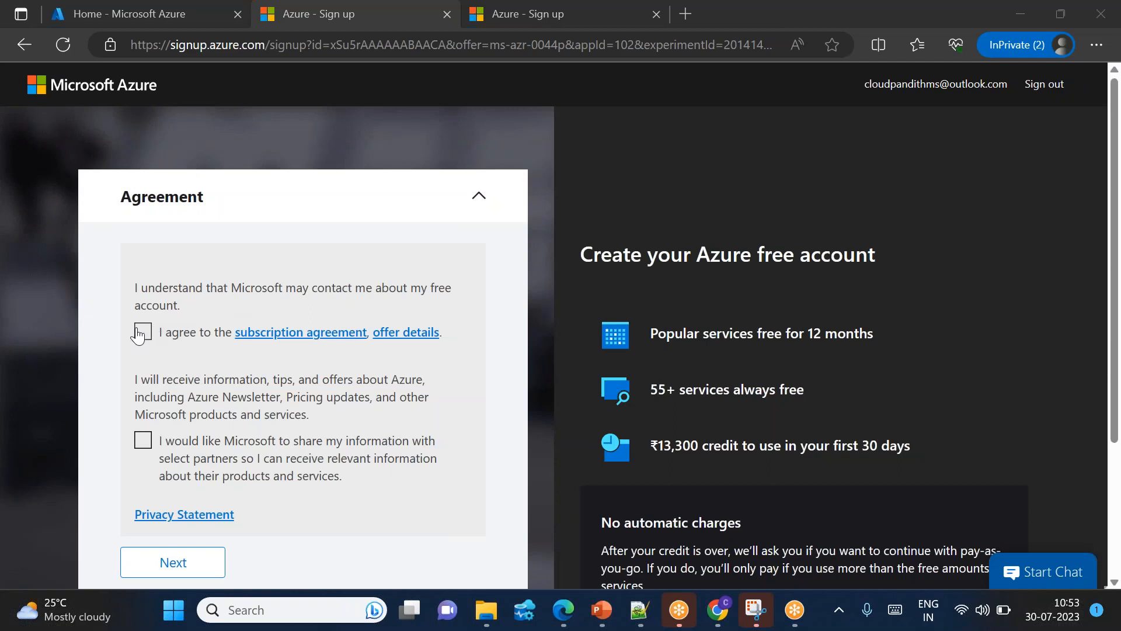
Agree to the subscription agreement and partner sharing, then continue to card verification.
click(143, 331)
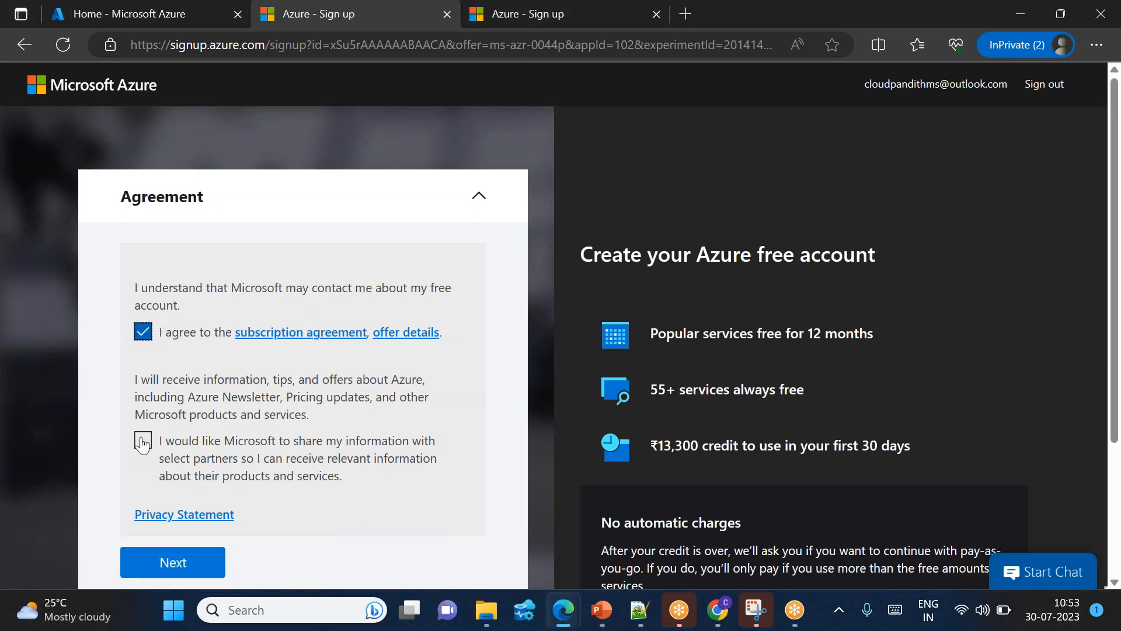
click(143, 440)
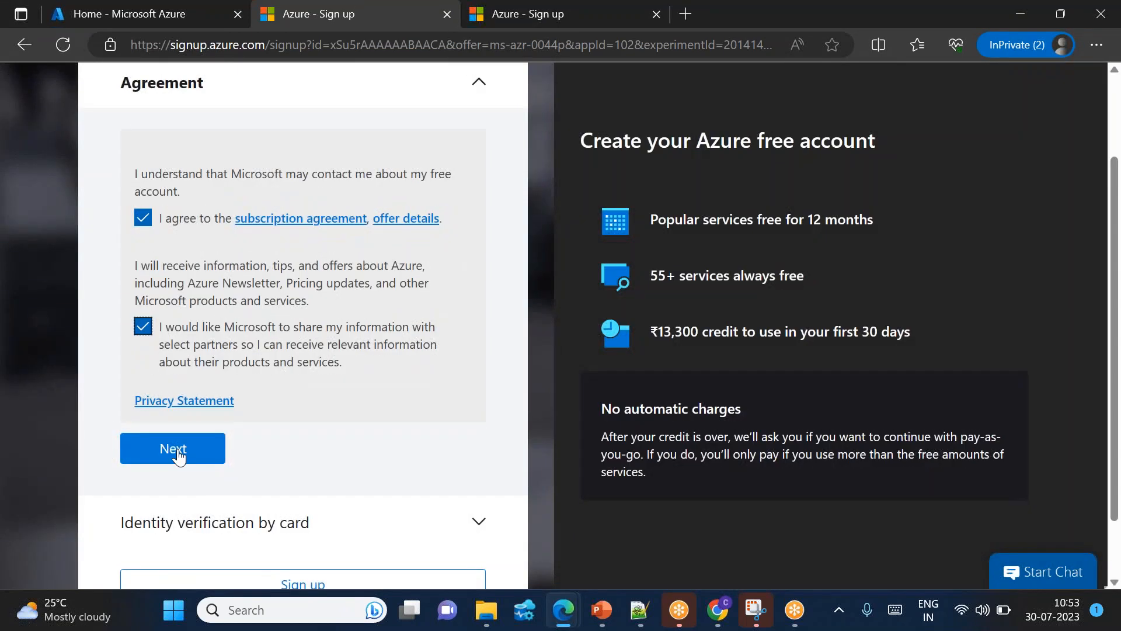
click(173, 449)
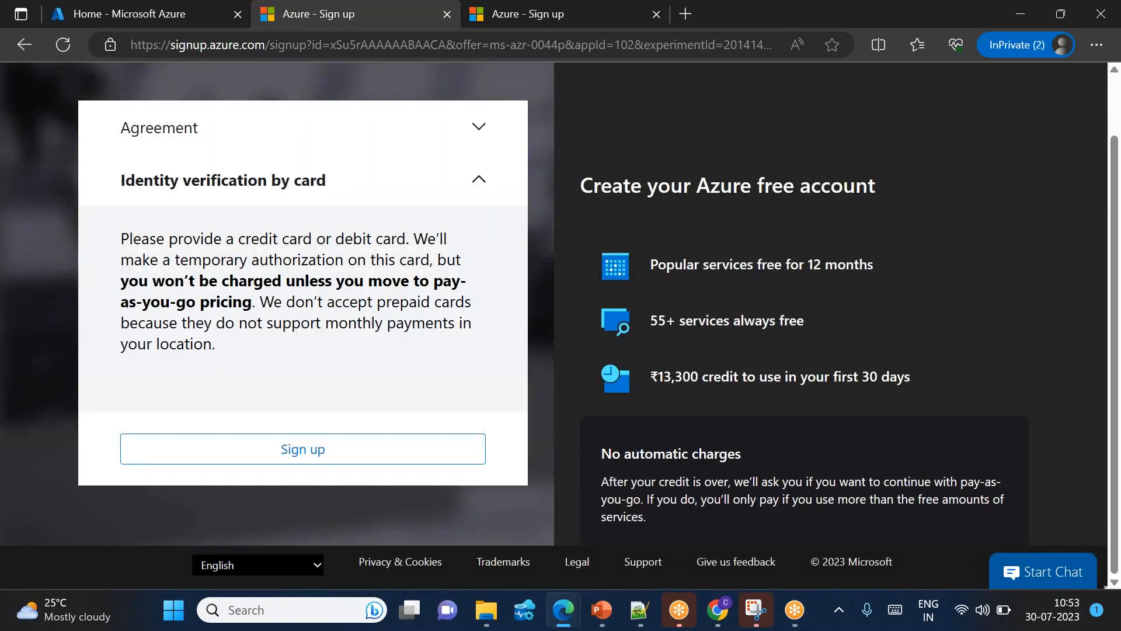
Keep the saved Visa card ending 1005 and complete sign-up.
scroll(up, 3)
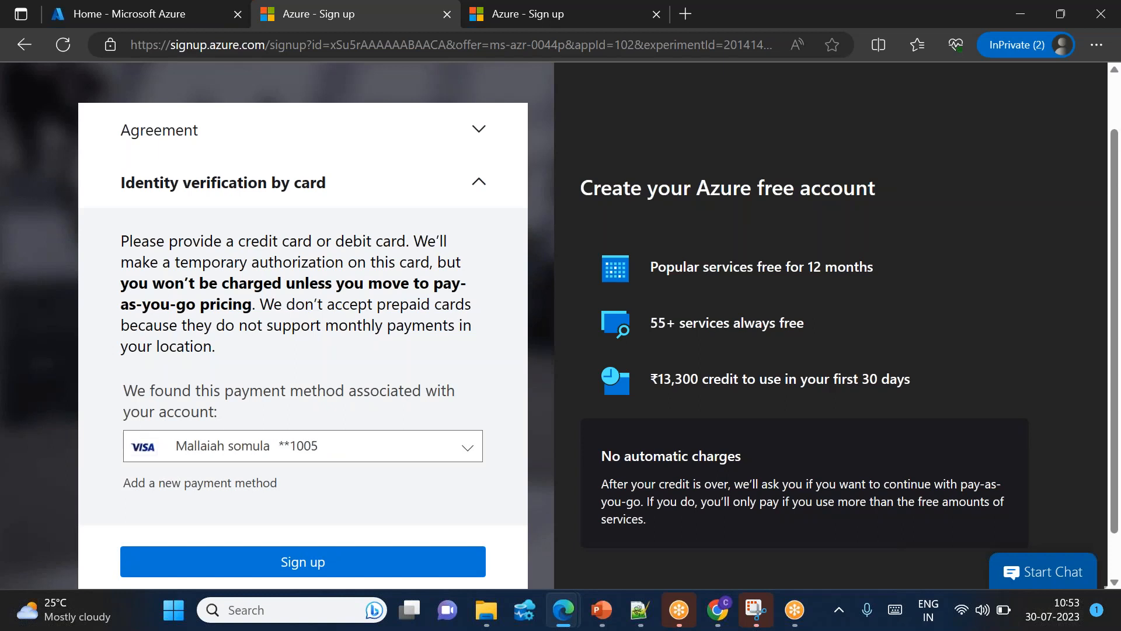
scroll(down, 3)
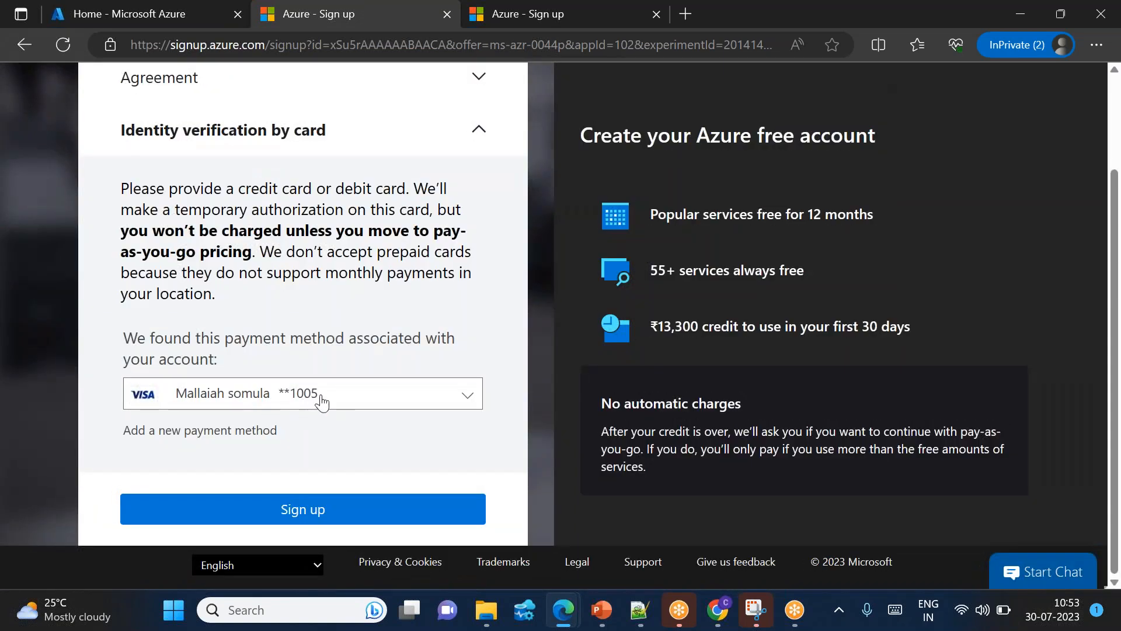
click(302, 509)
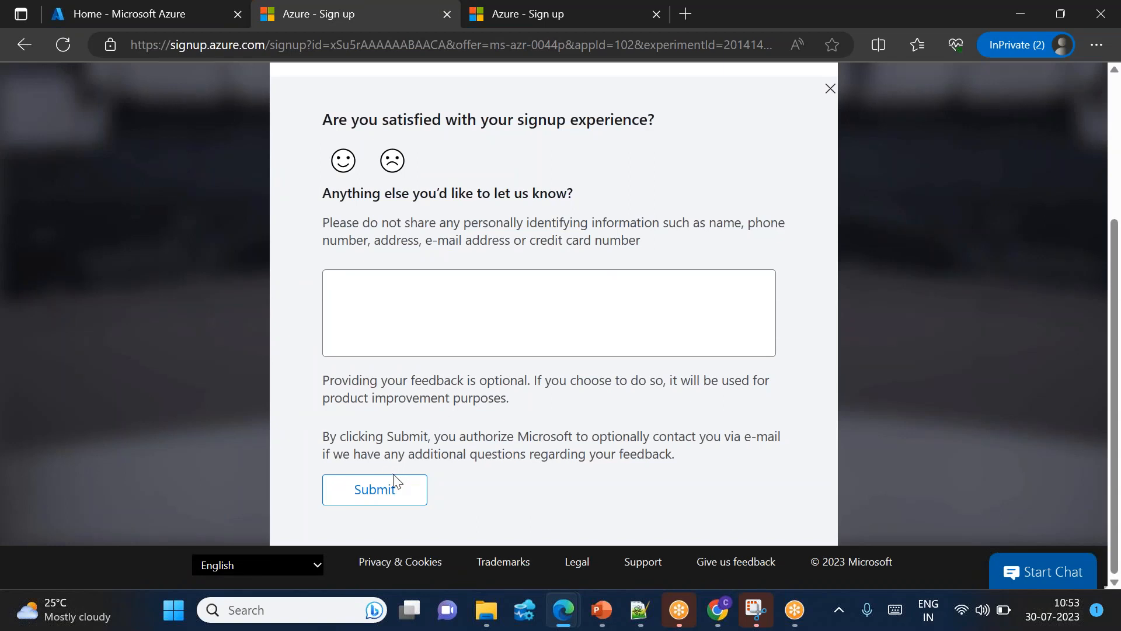
Rate the sign-up experience with the smiley face, comment 'Good' and submit the feedback.
click(549, 313)
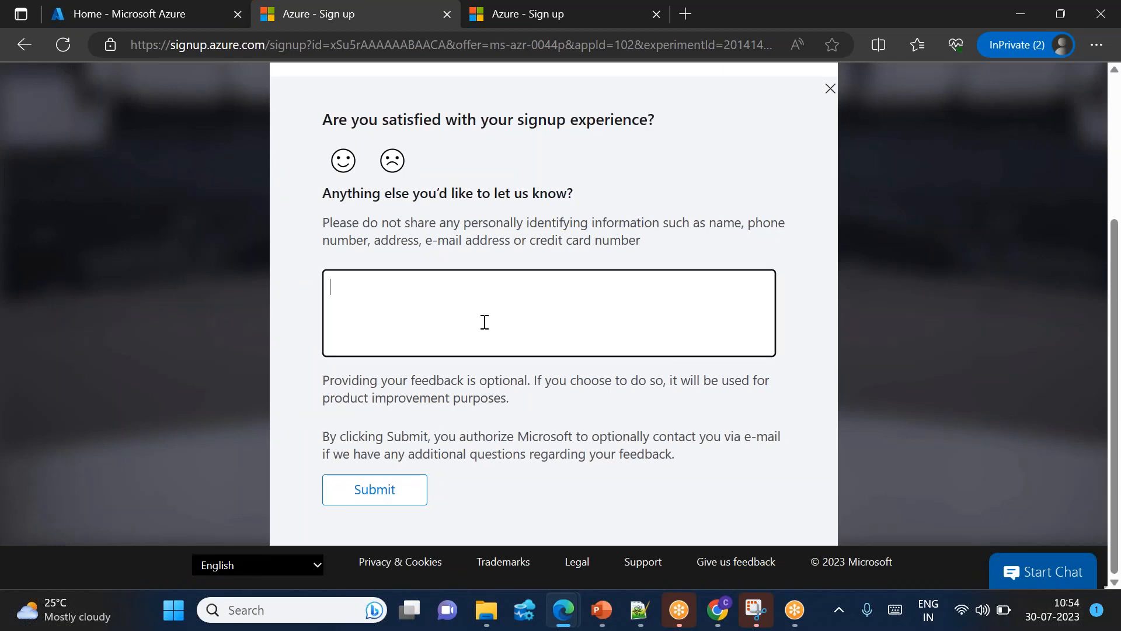
click(344, 160)
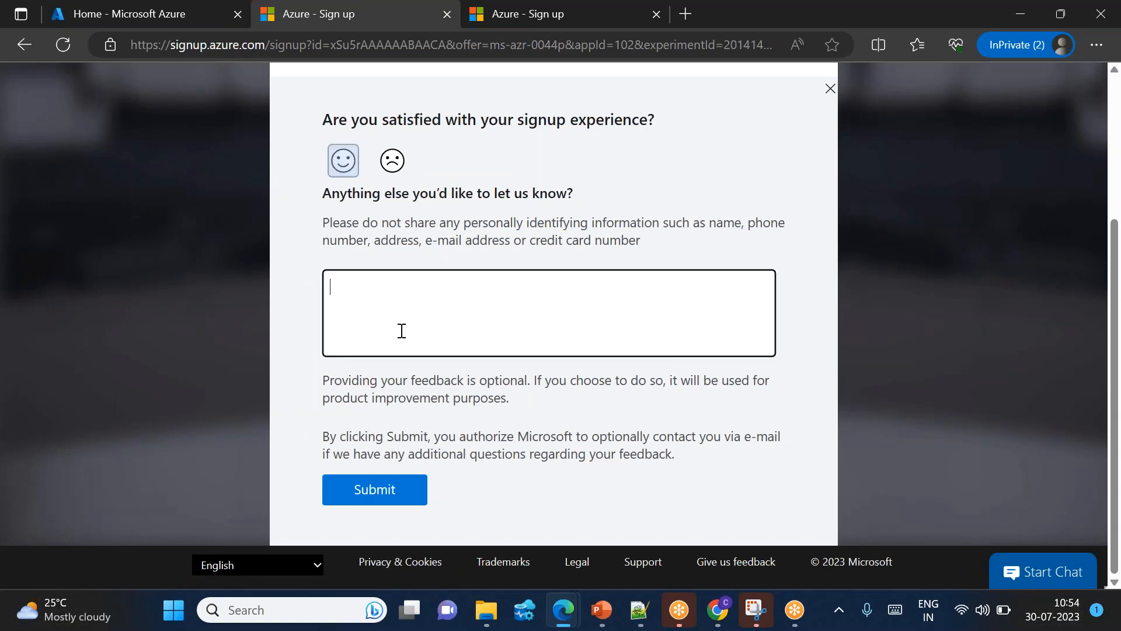
text(gOO)
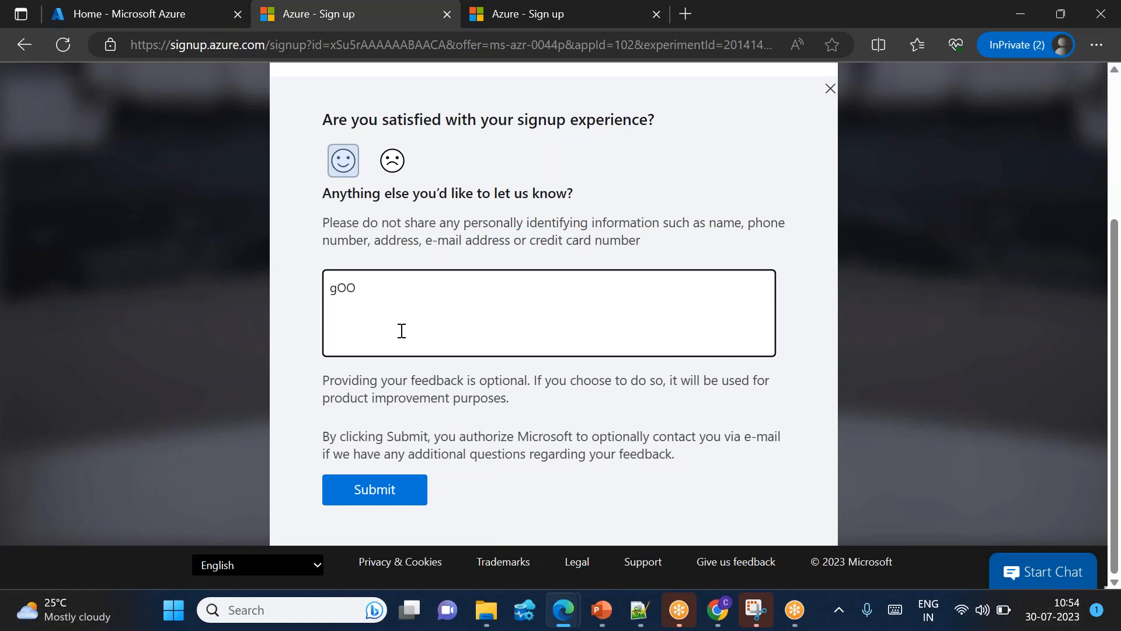
text(Good)
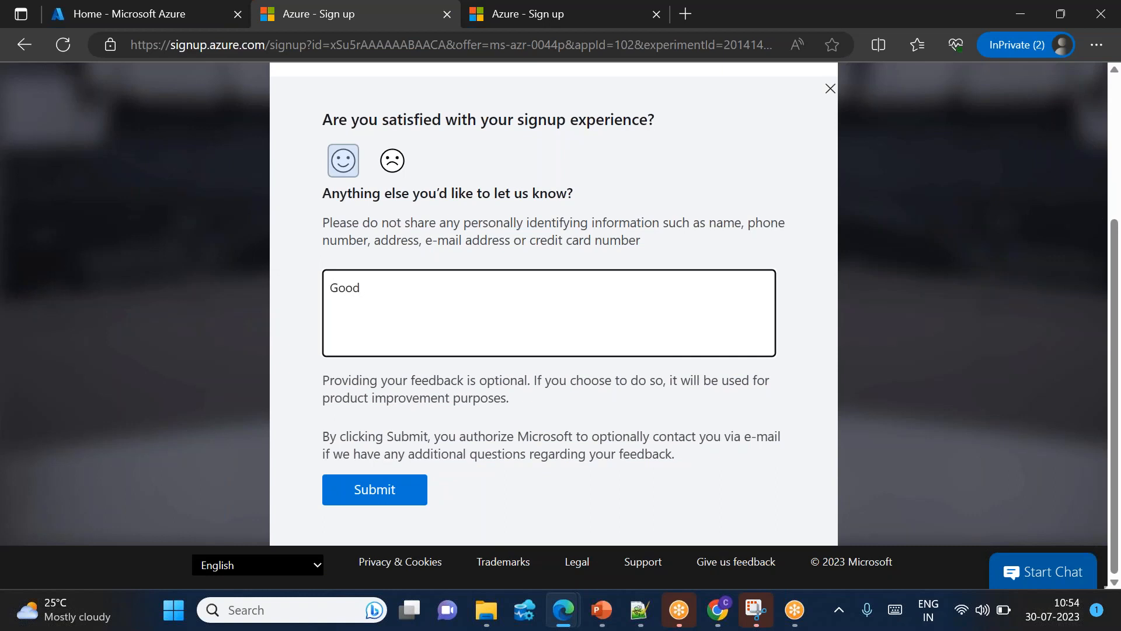
click(374, 489)
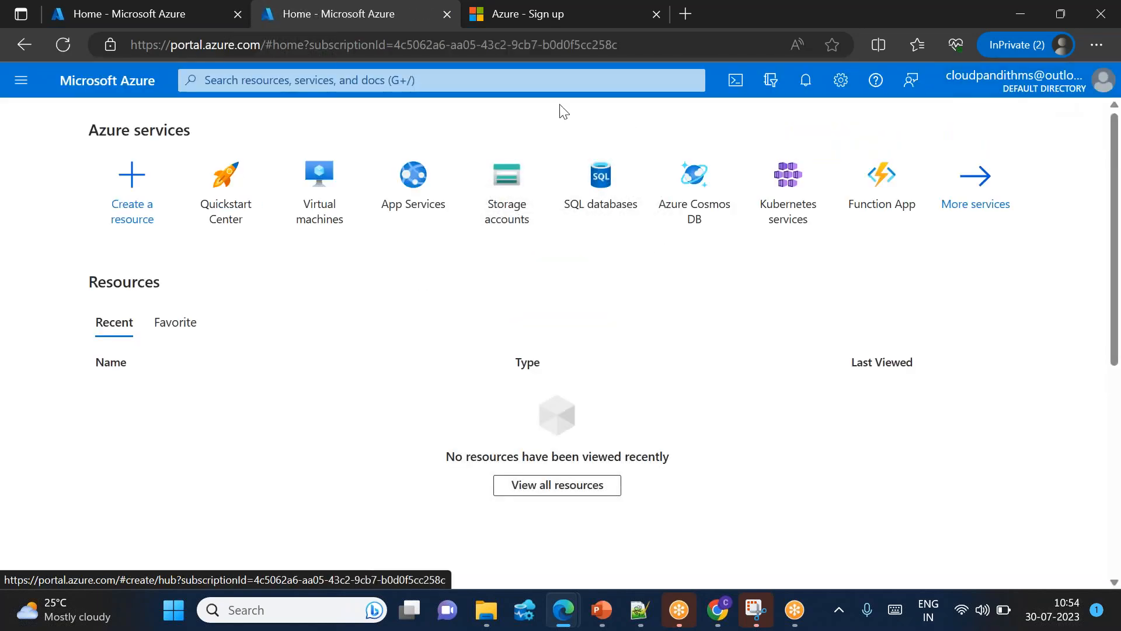
text(sub)
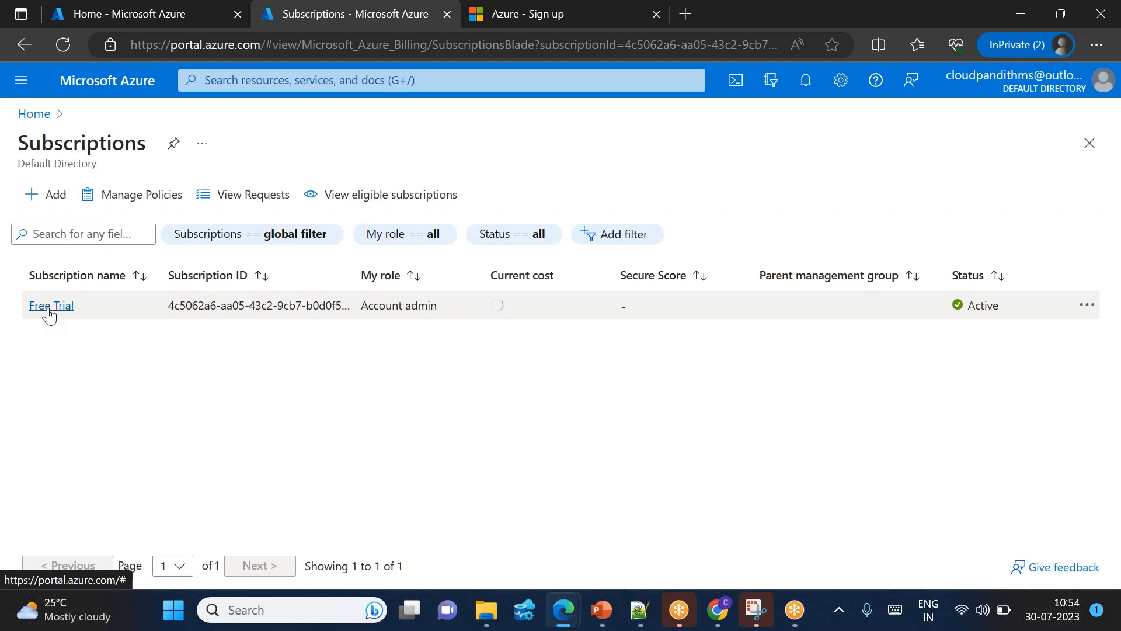
mouse_move(680, 387)
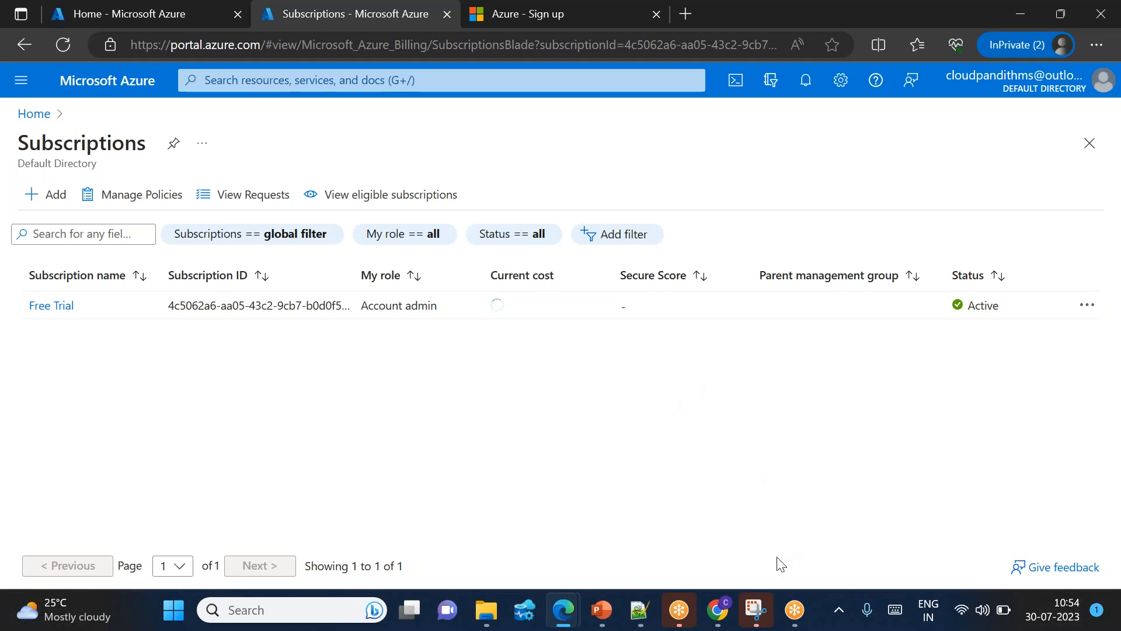
click(756, 610)
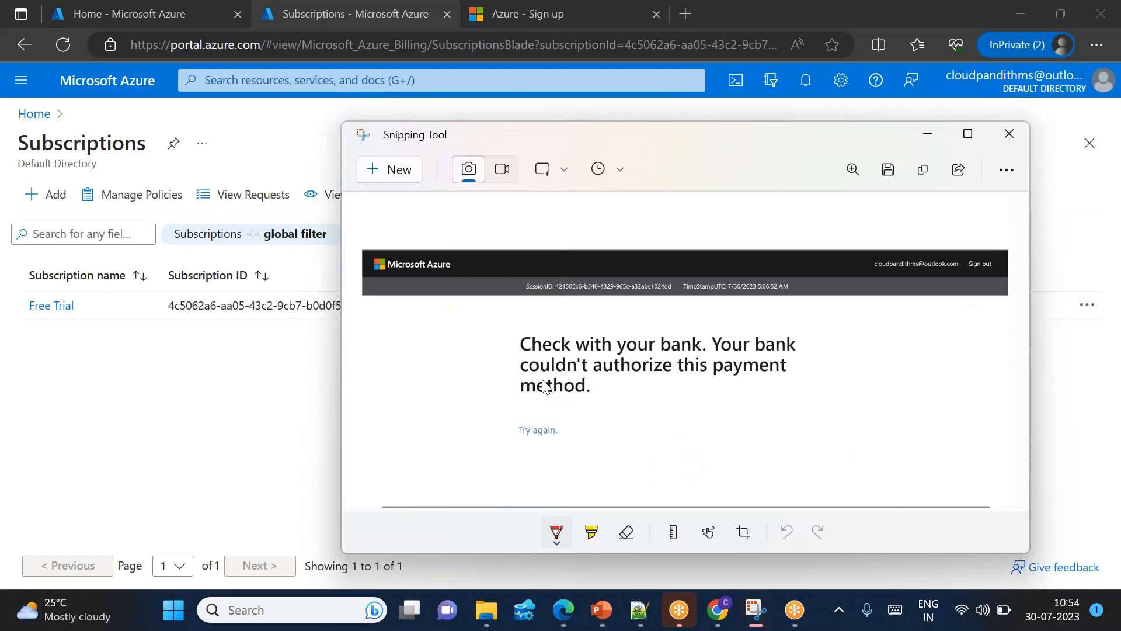
mouse_move(527, 406)
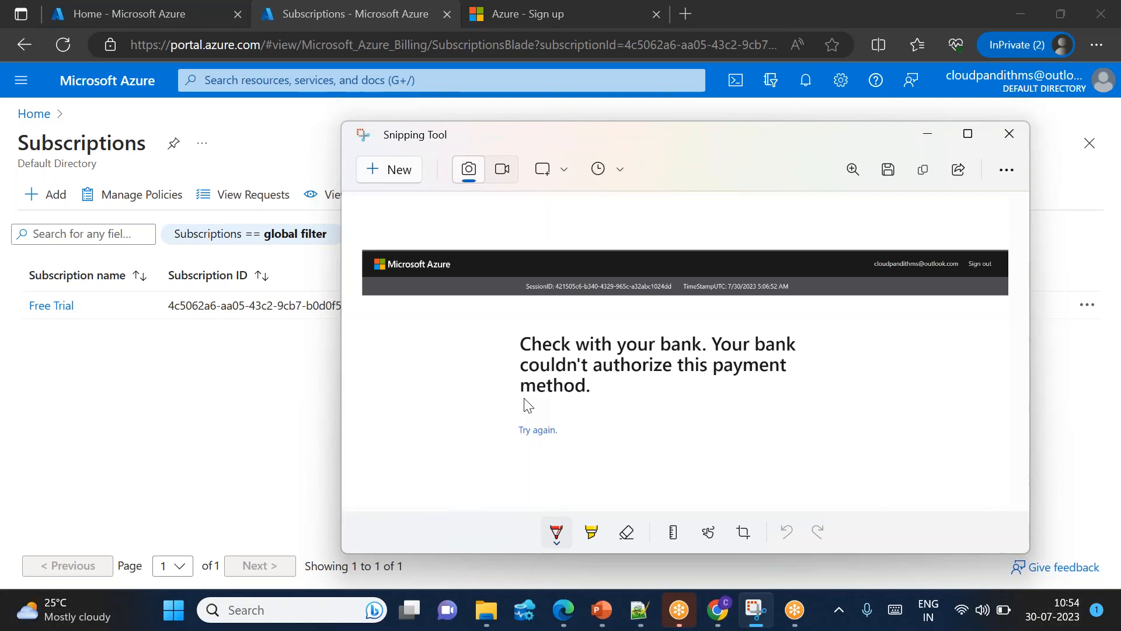
mouse_move(918, 137)
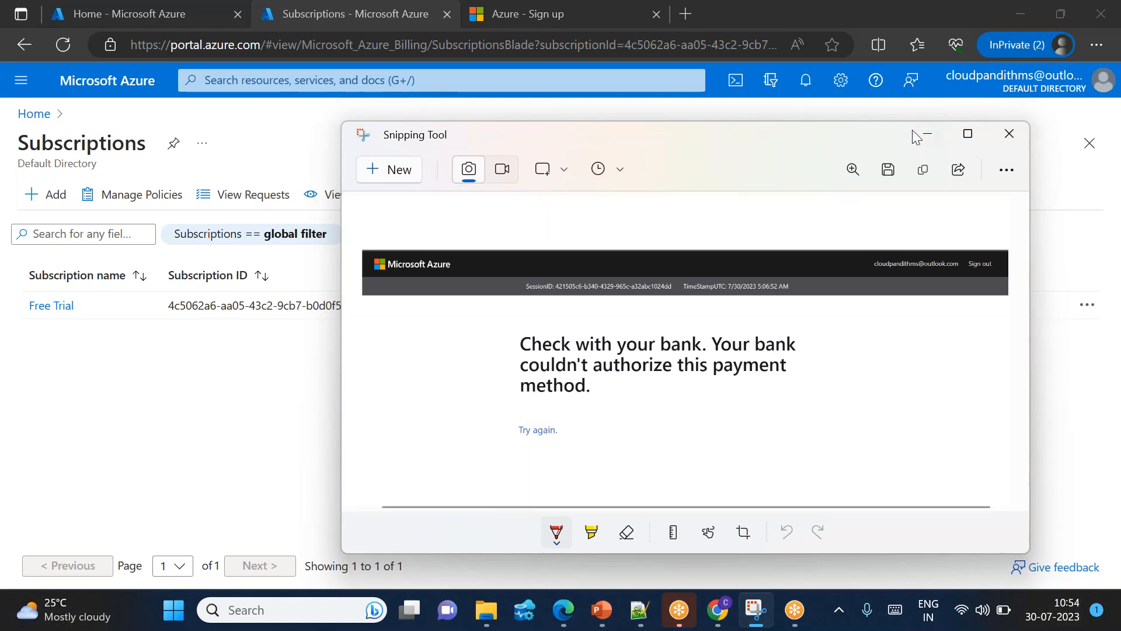
click(1009, 134)
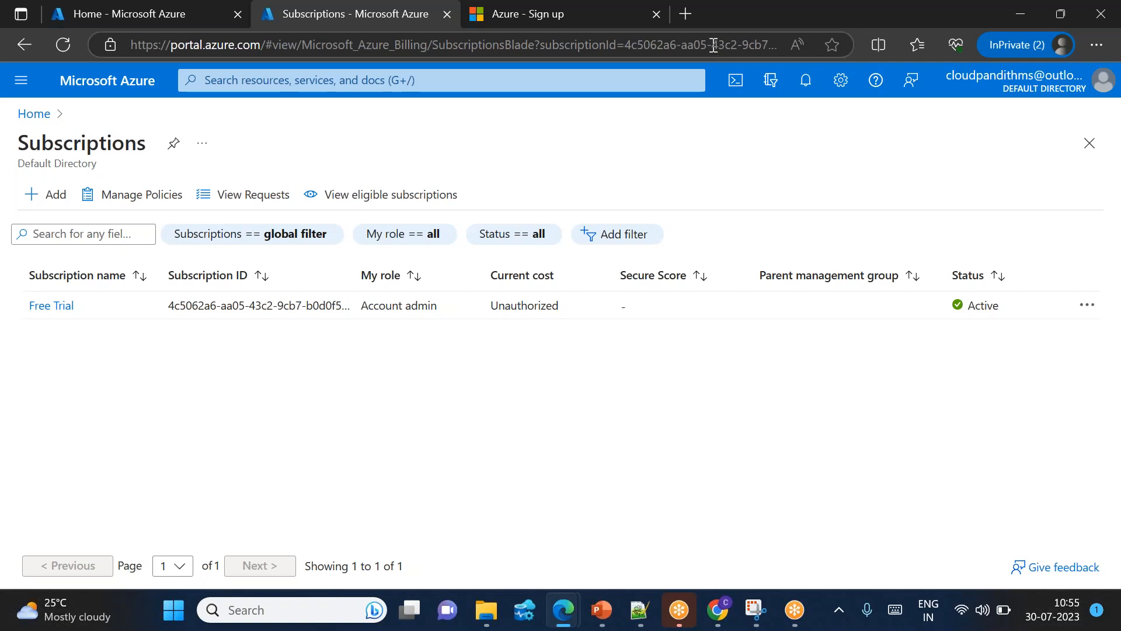
Search in a new private tab for how to enable international transactions in HDFC net banking.
click(894, 14)
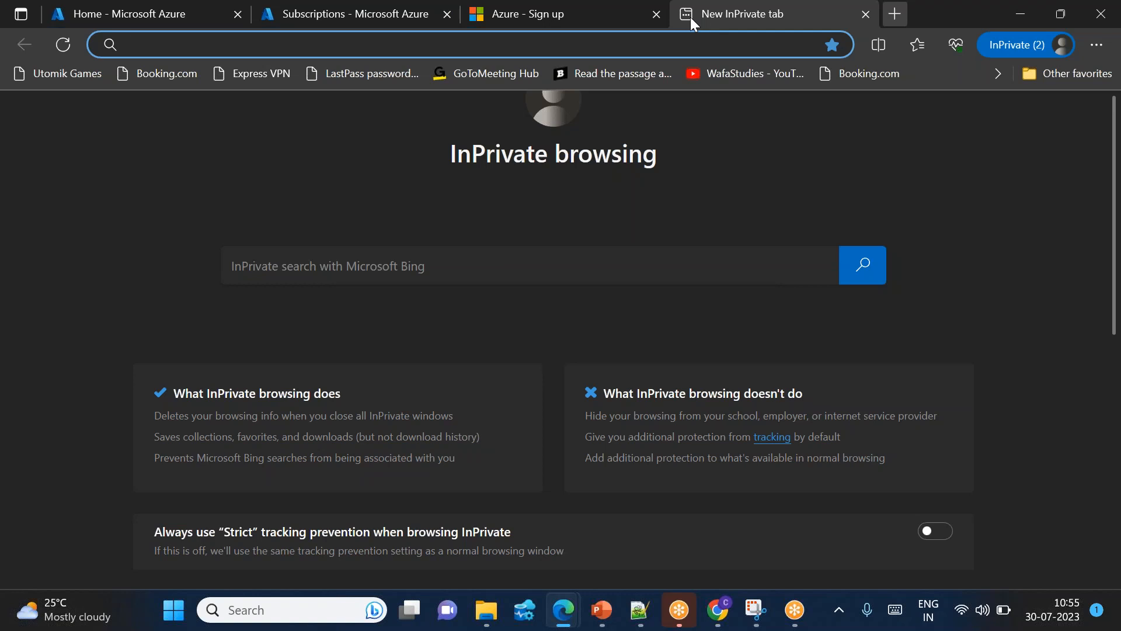
text(How to enab)
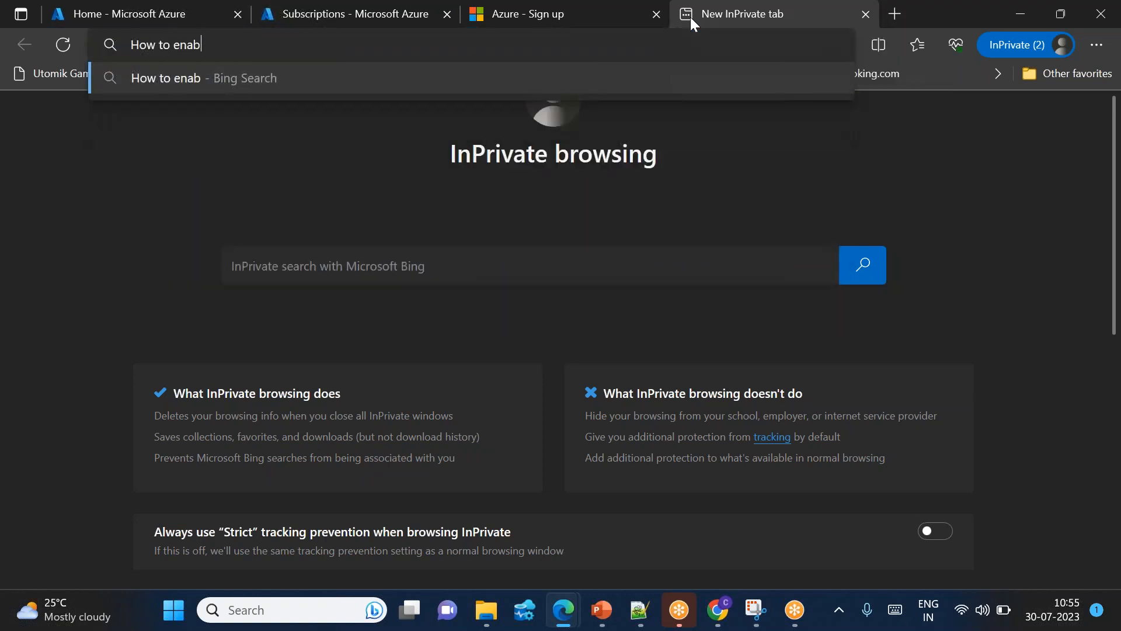
text(le internati)
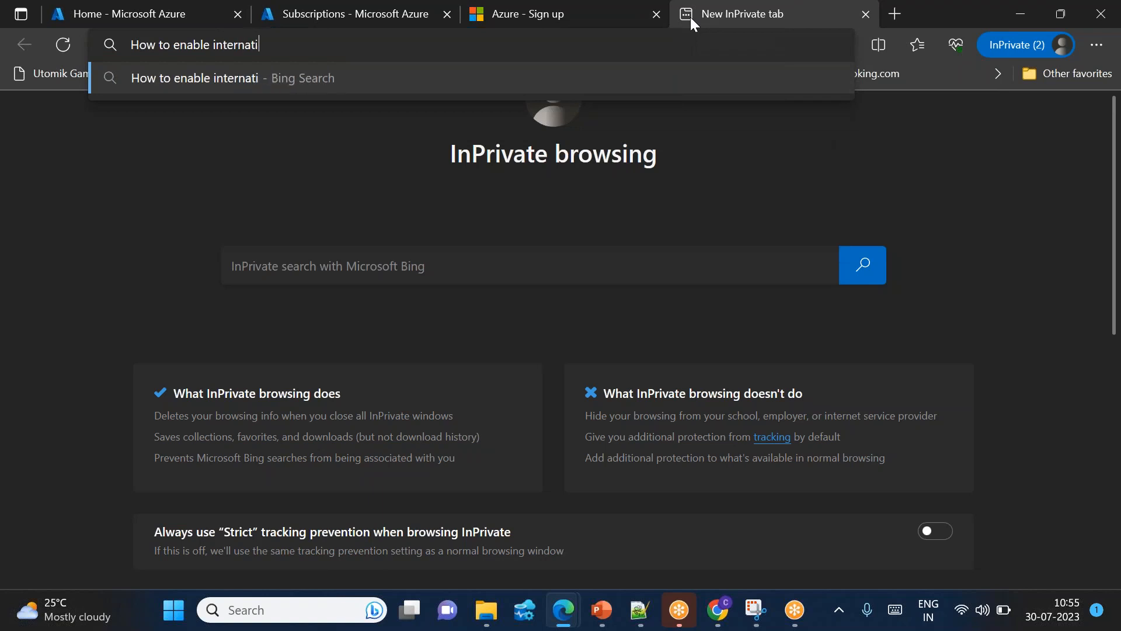
text(onal trams)
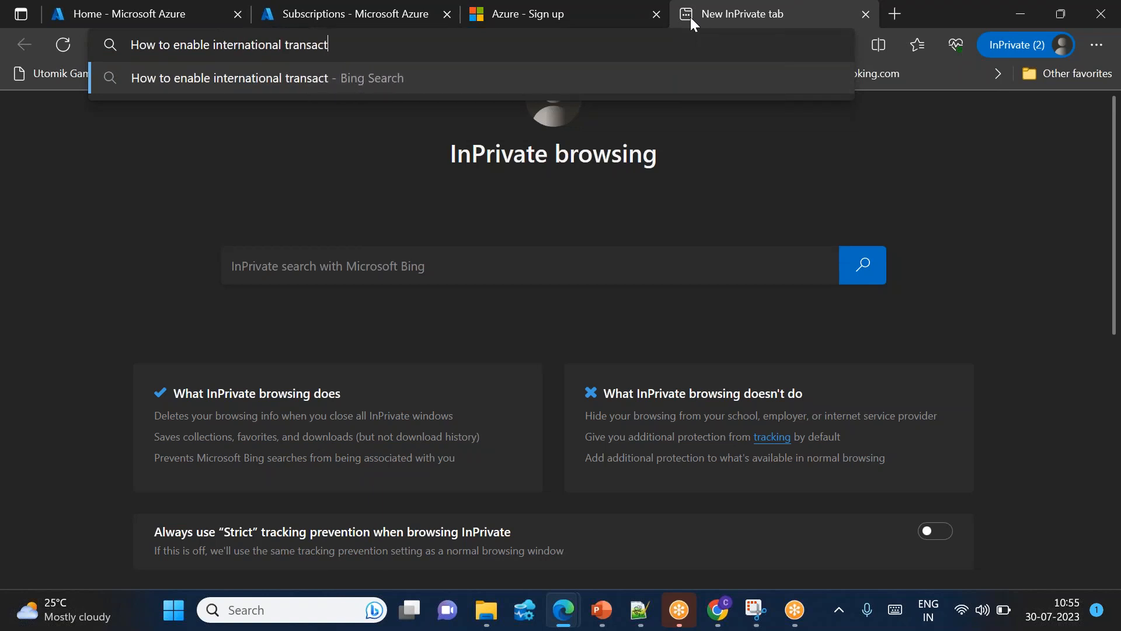
text(ion in)
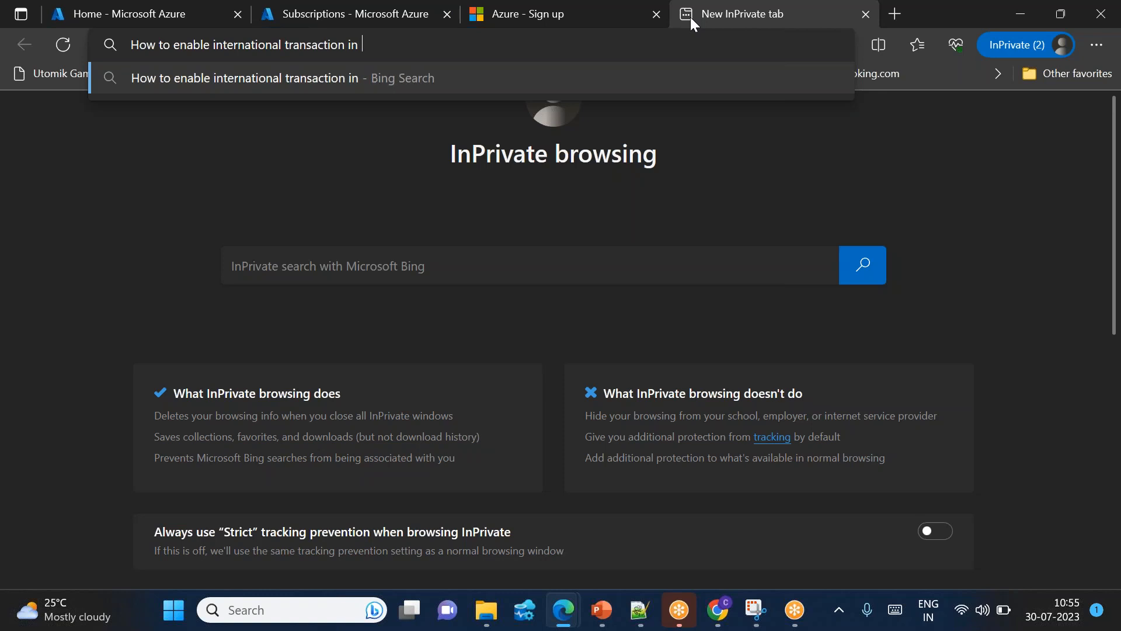
text(hdfc net)
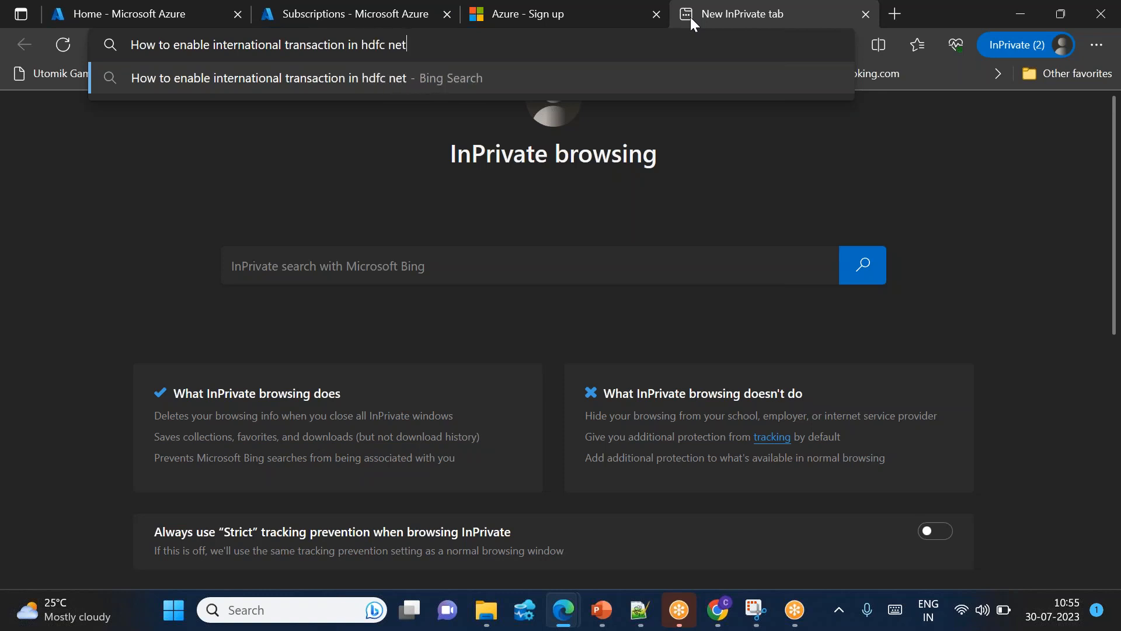
key(Return)
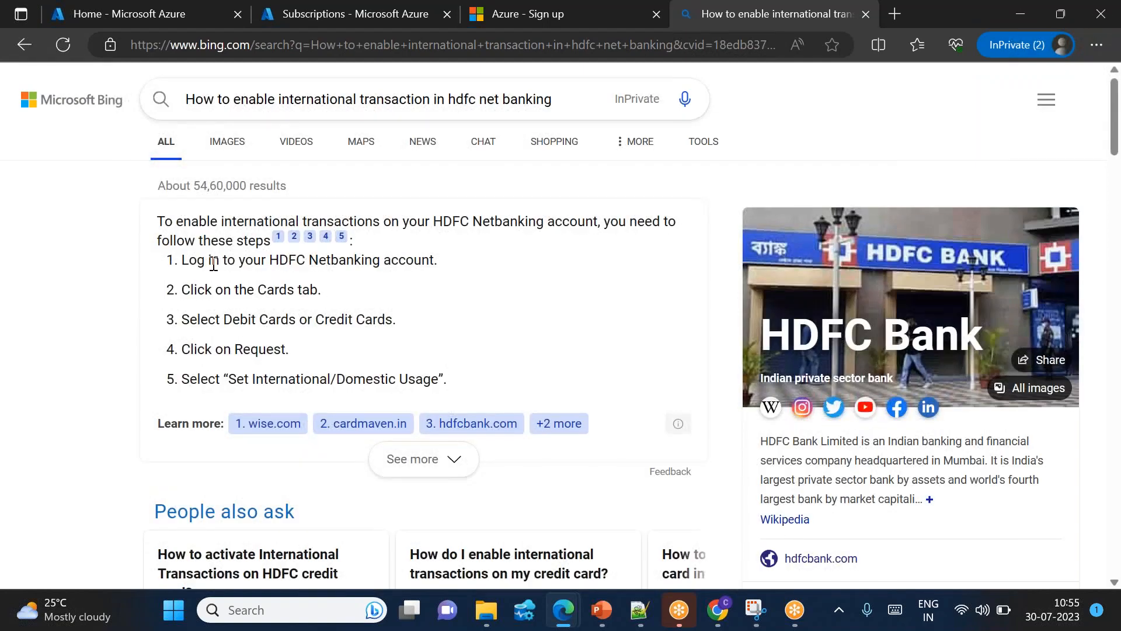
Select the Set International/Domestic Usage step text in the Bing answer.
drag(211, 259, 414, 259)
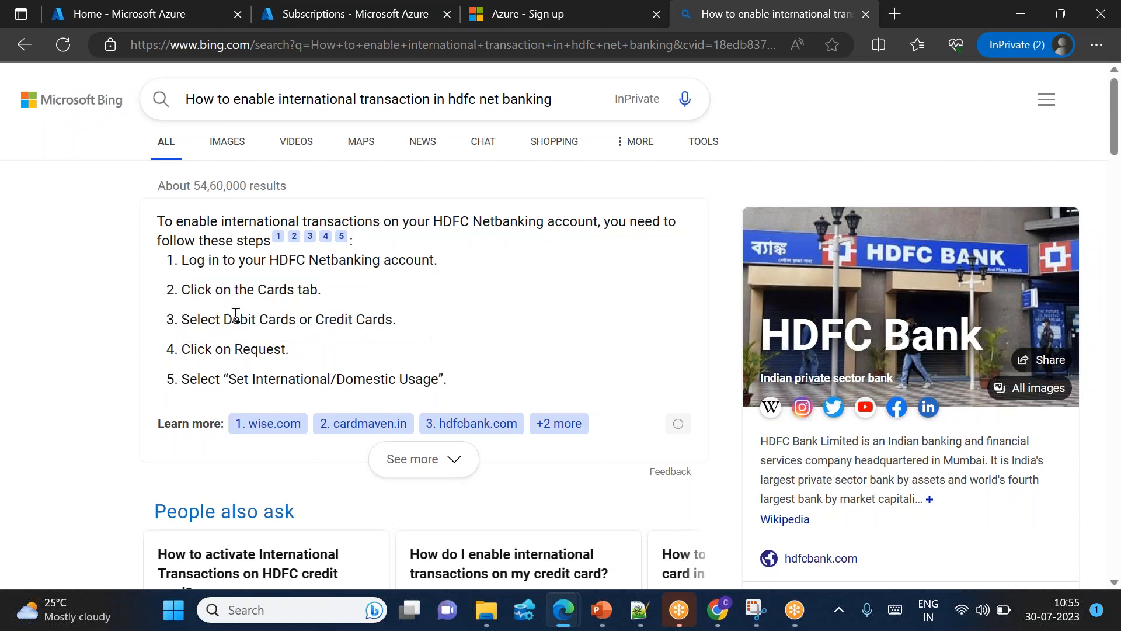
double_click(375, 318)
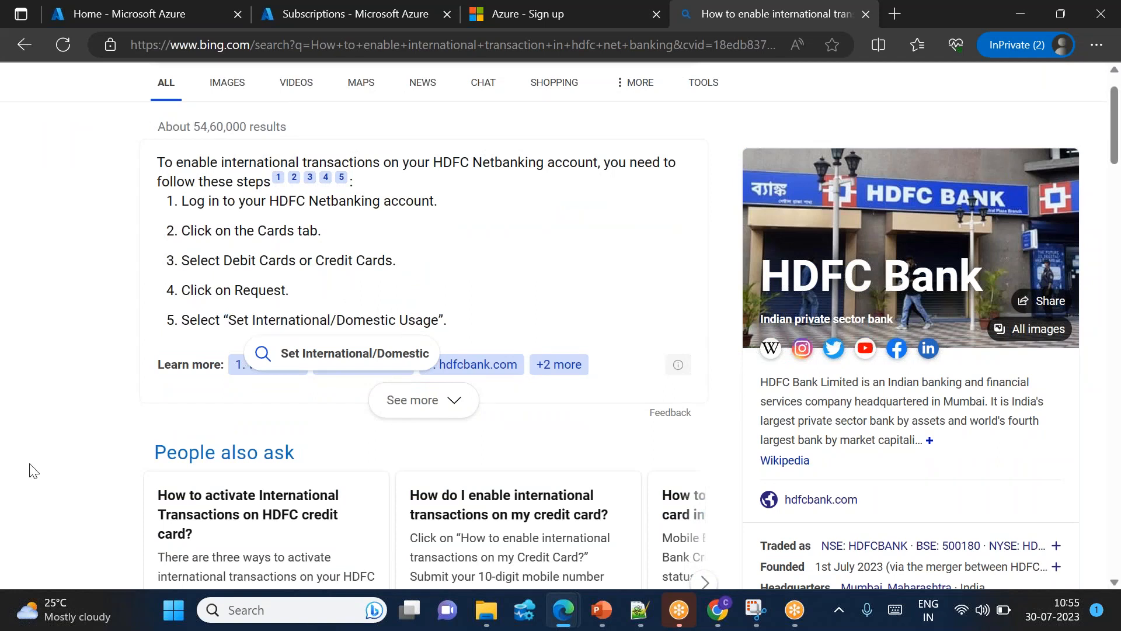
mouse_move(122, 422)
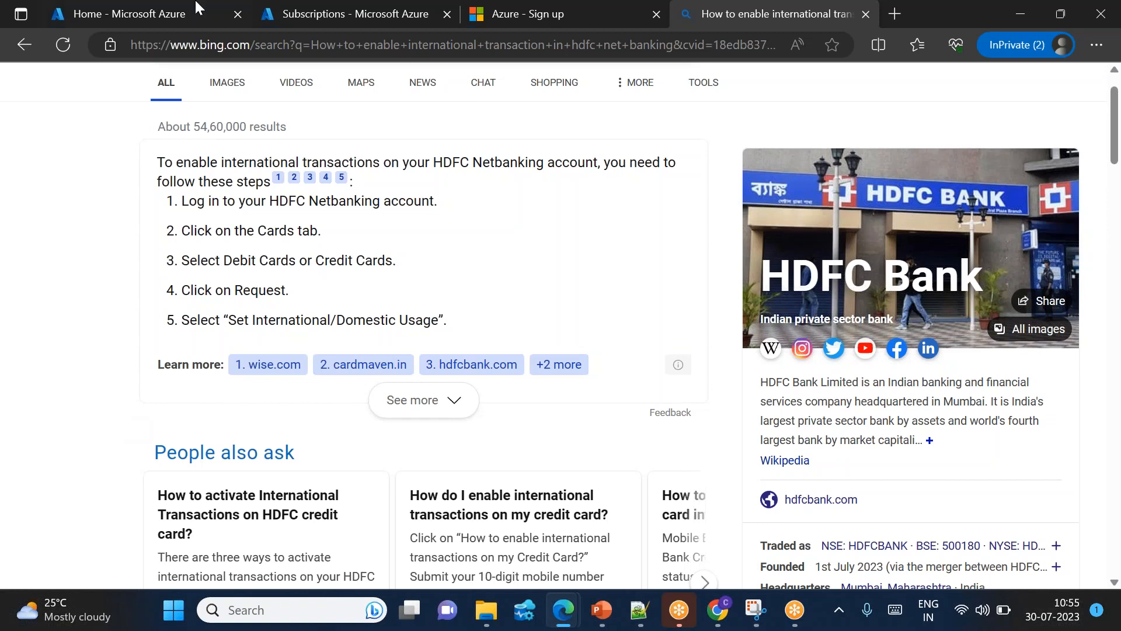
Switch back to the Azure Subscriptions page showing the active Free Trial subscription.
click(350, 14)
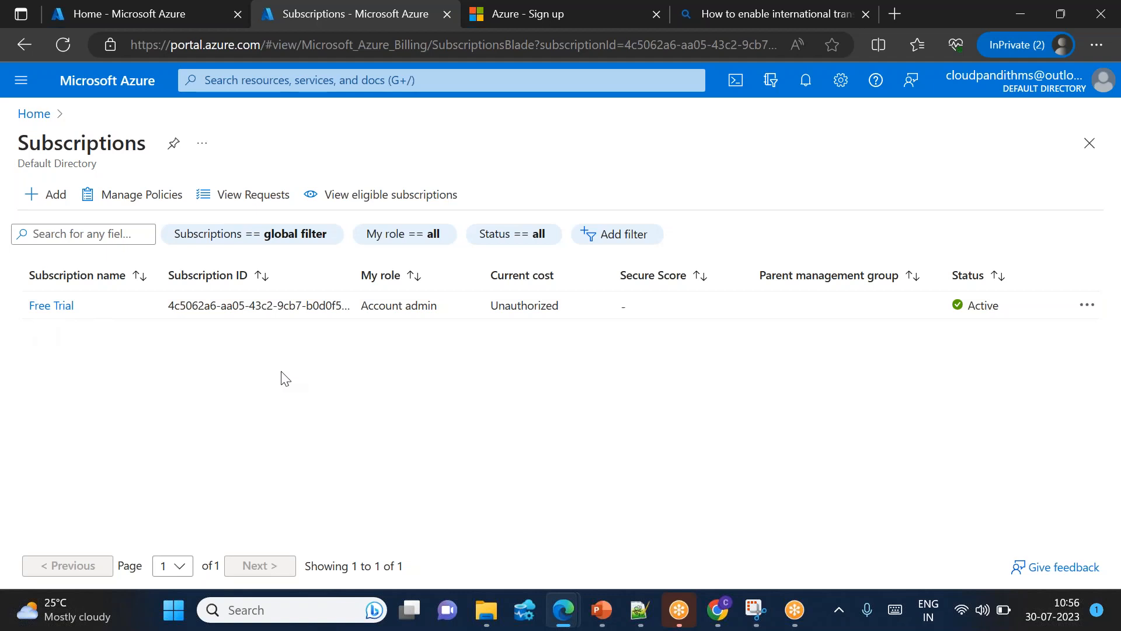
mouse_move(668, 391)
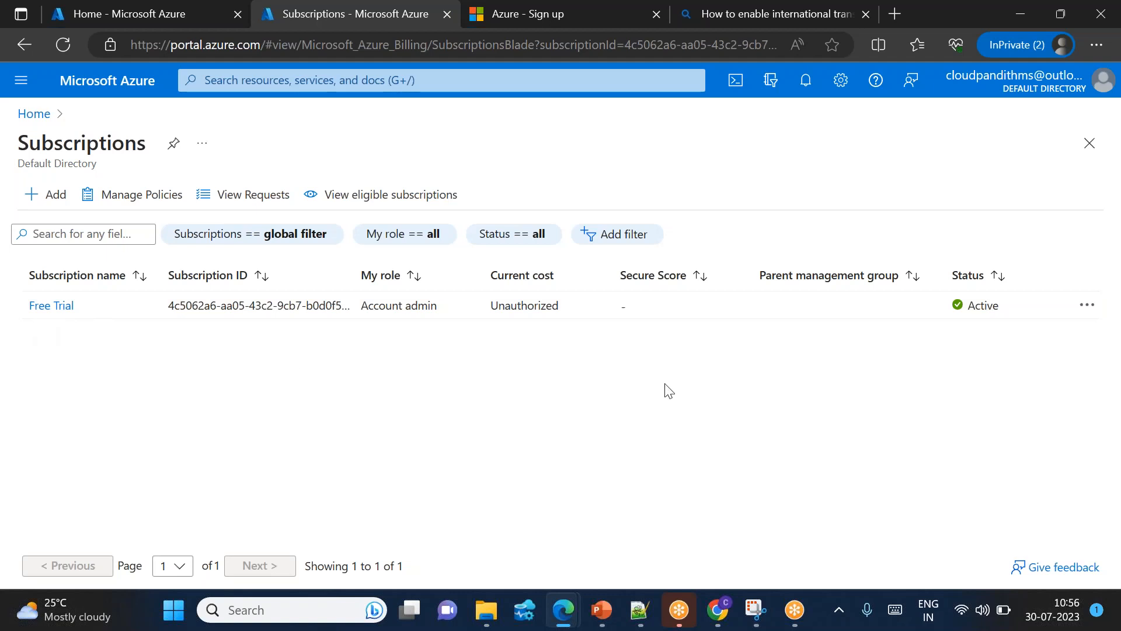
mouse_move(619, 502)
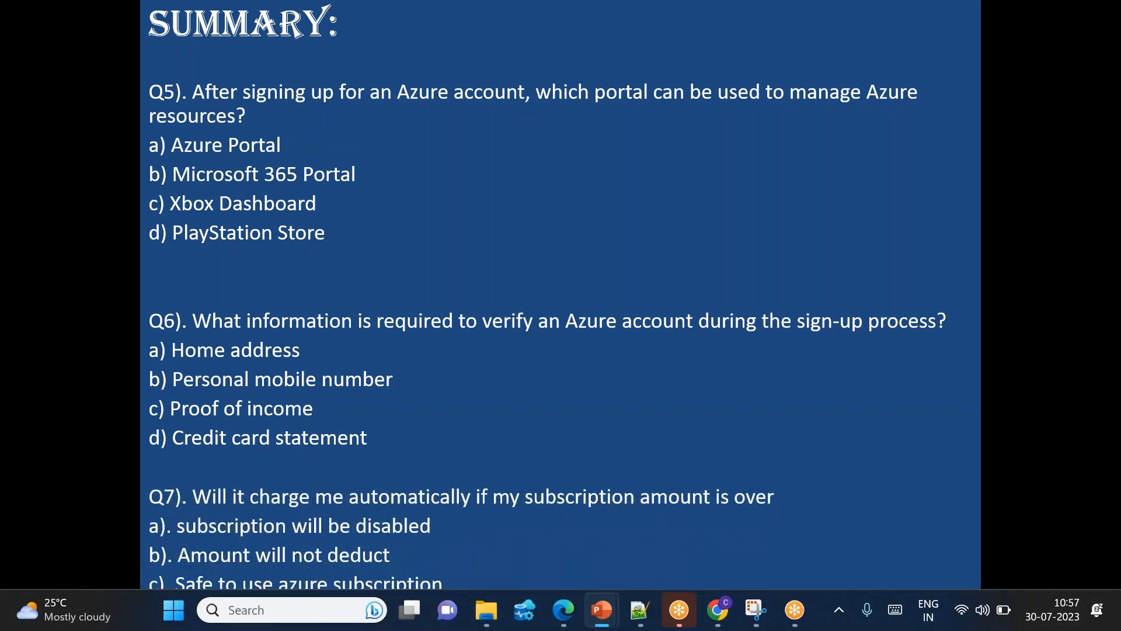
mouse_move(100, 587)
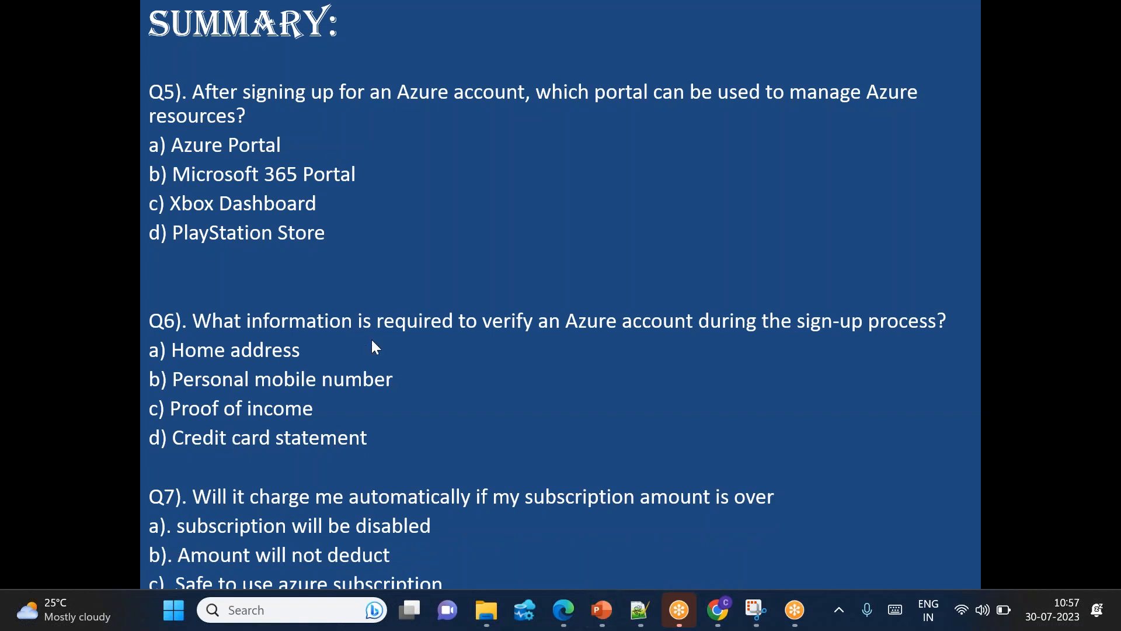
mouse_move(282, 547)
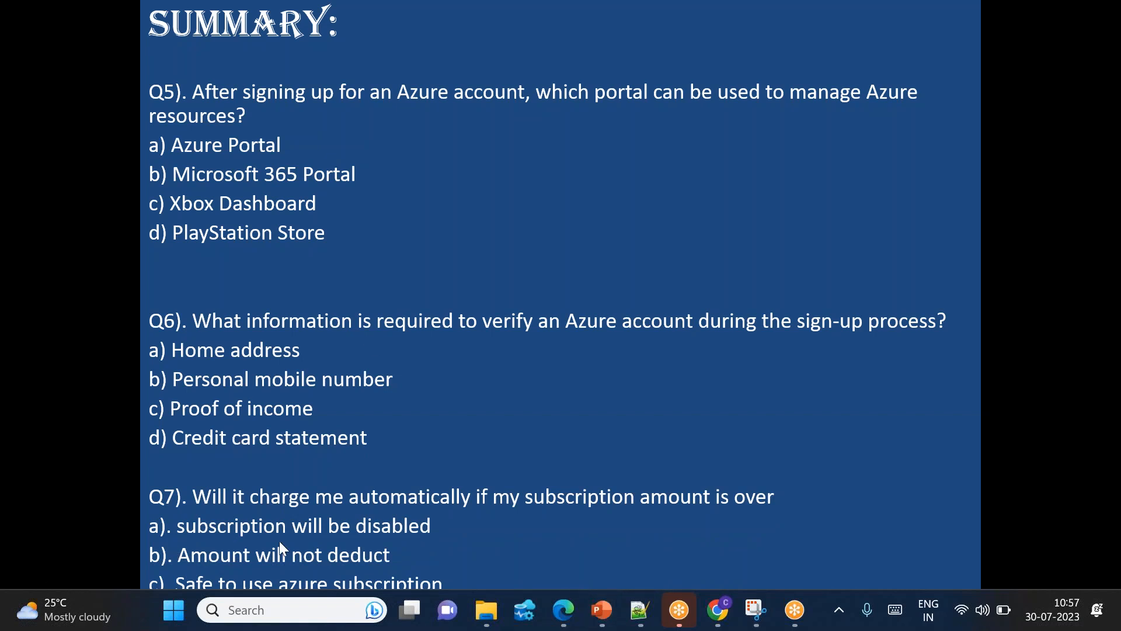
mouse_move(69, 523)
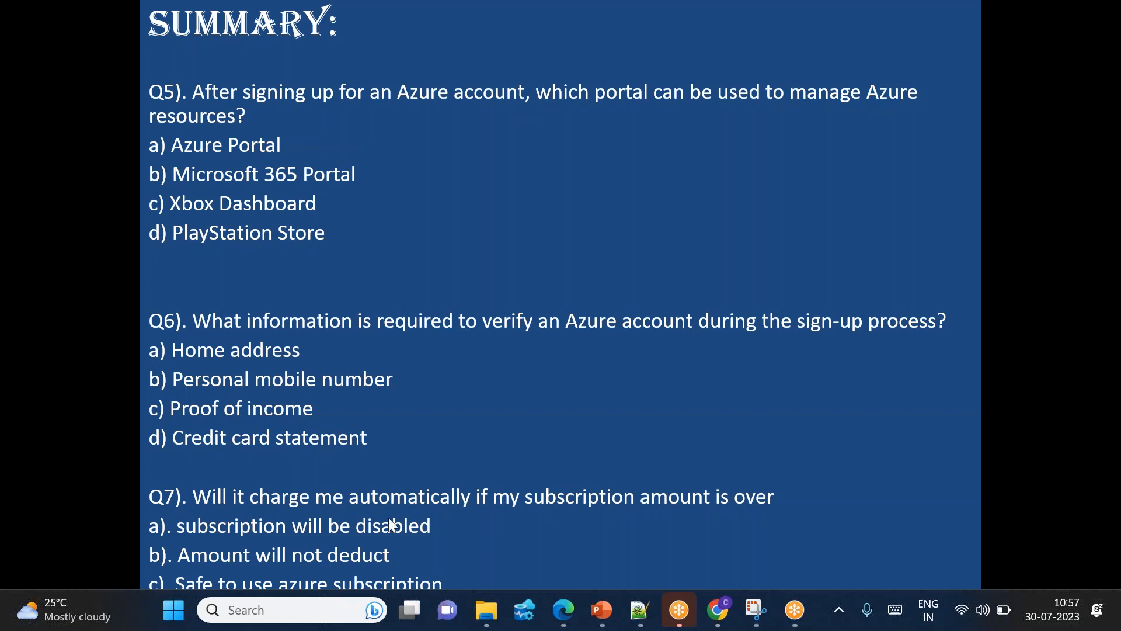
mouse_move(468, 537)
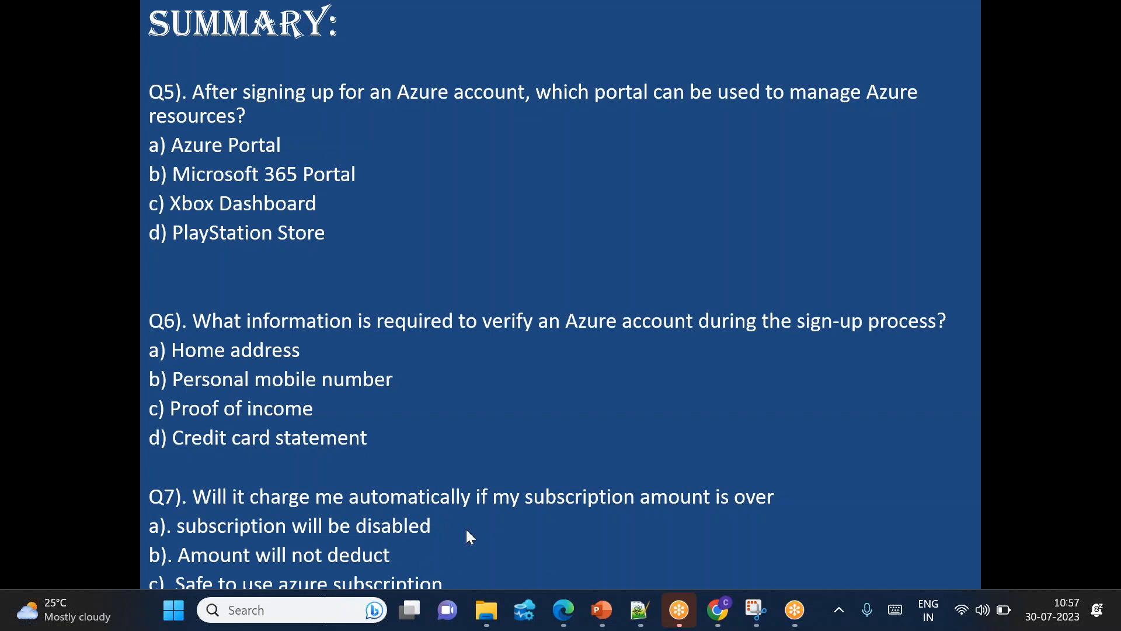
mouse_move(193, 491)
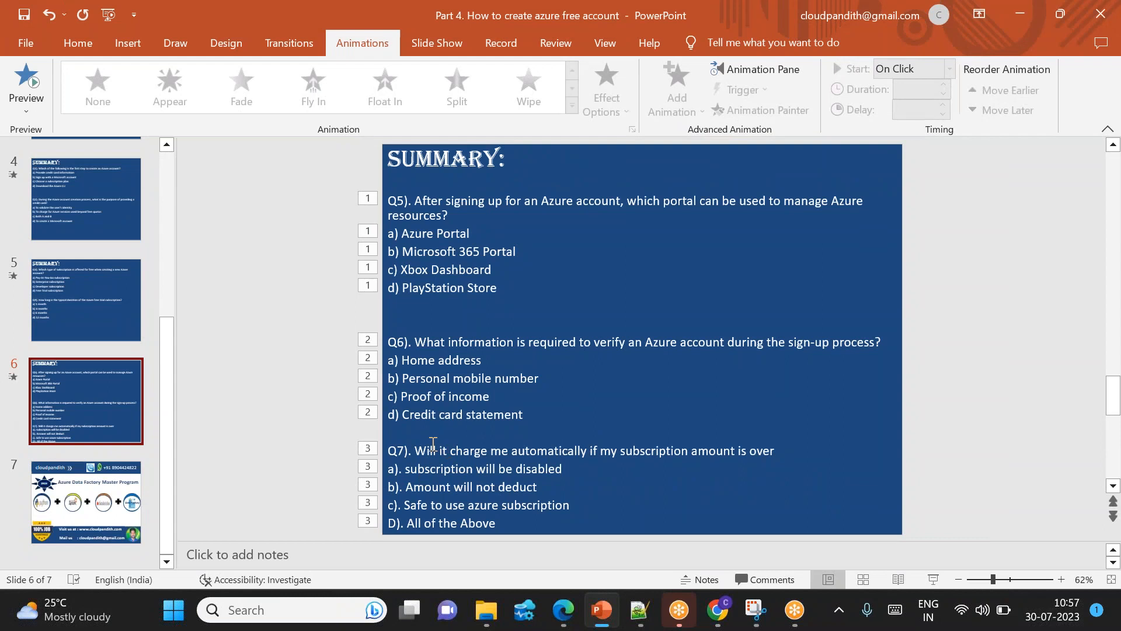
mouse_move(651, 460)
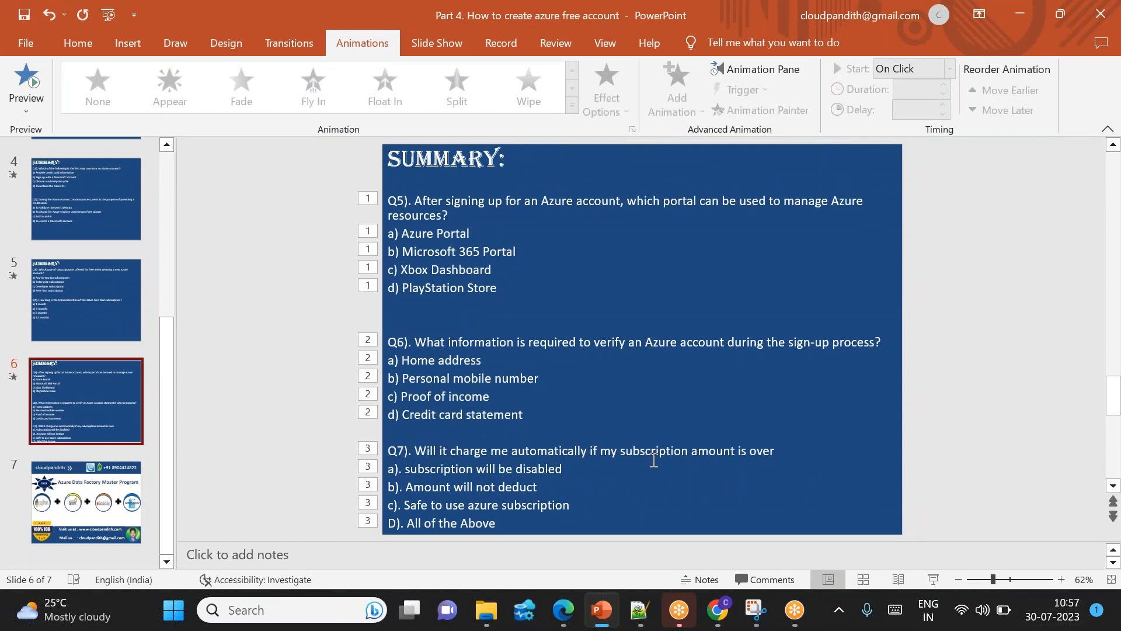
mouse_move(438, 521)
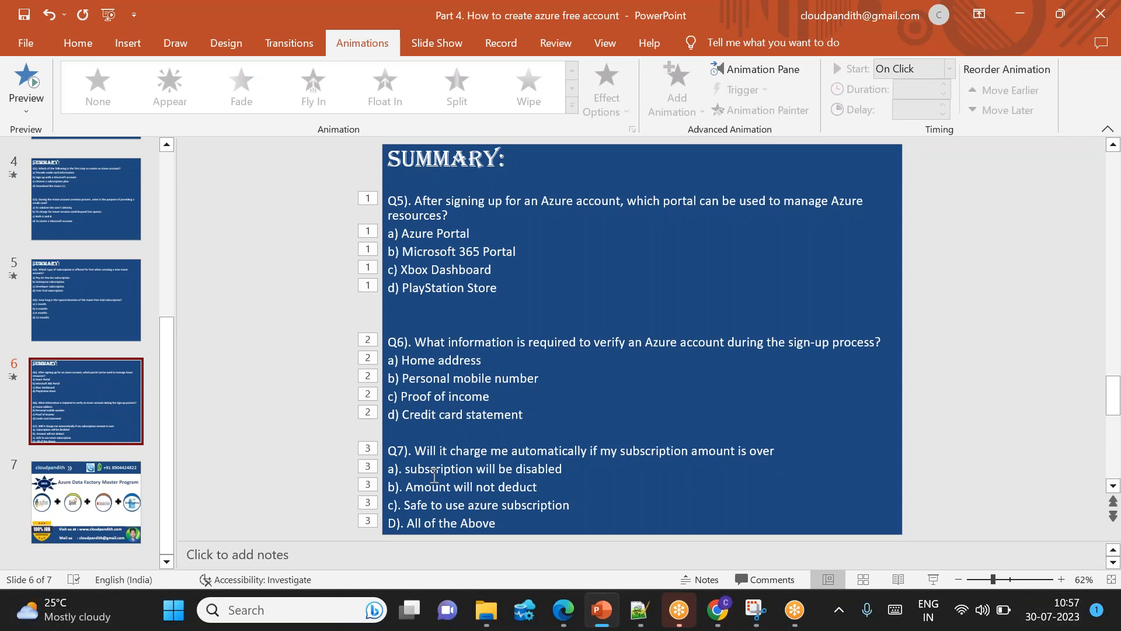
mouse_move(459, 489)
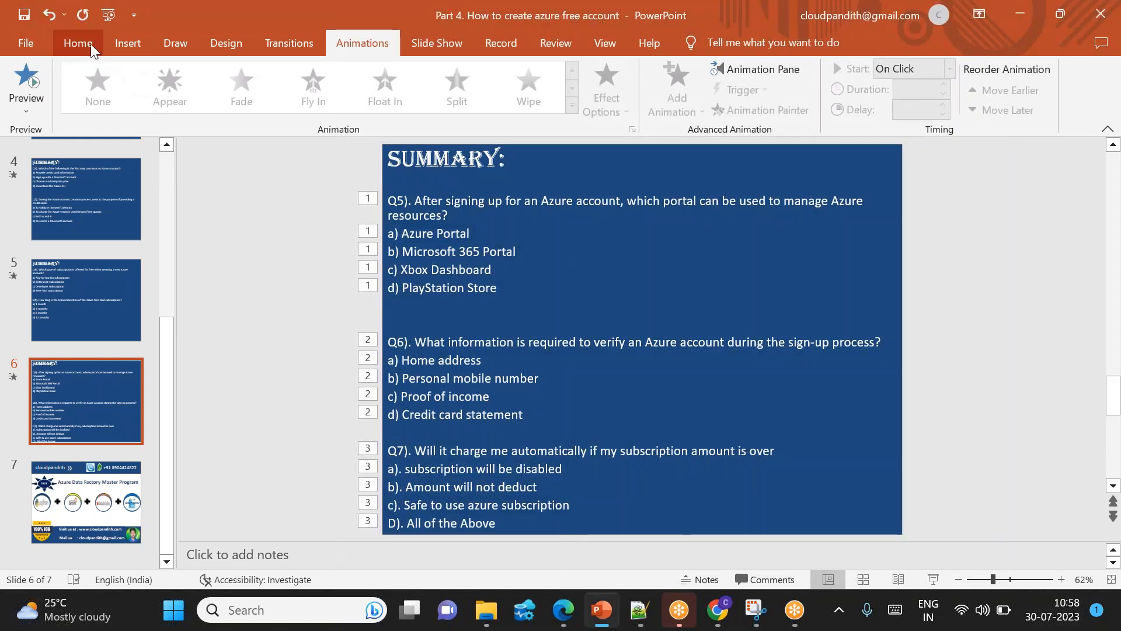
From the Home ribbon, select slide 7, the Azure Data Factory Master Program promo.
click(78, 43)
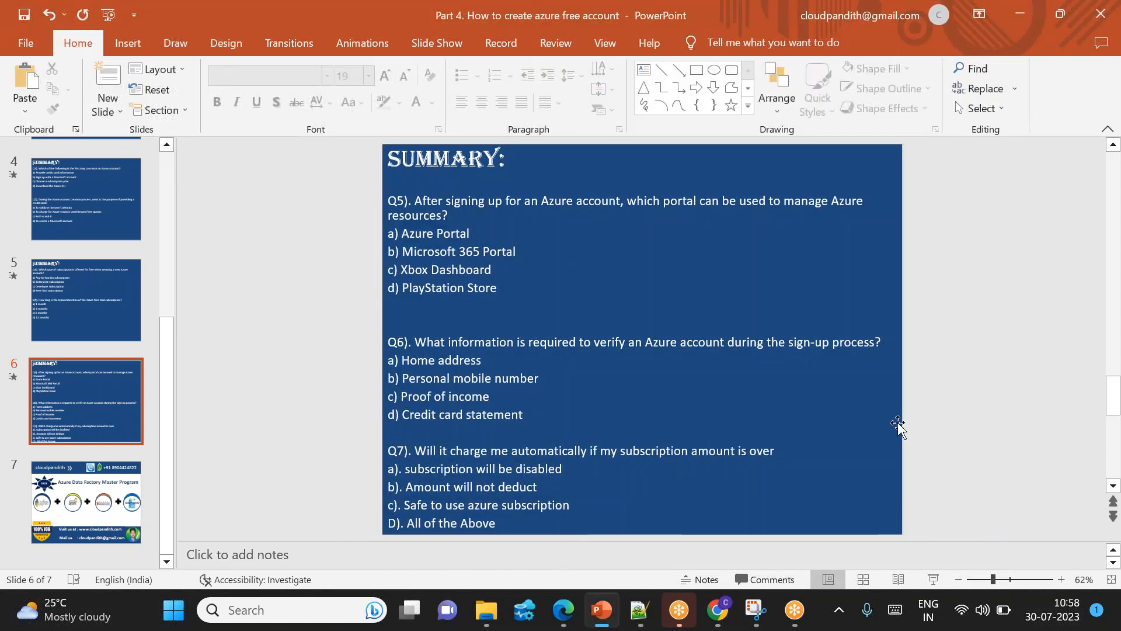
click(86, 501)
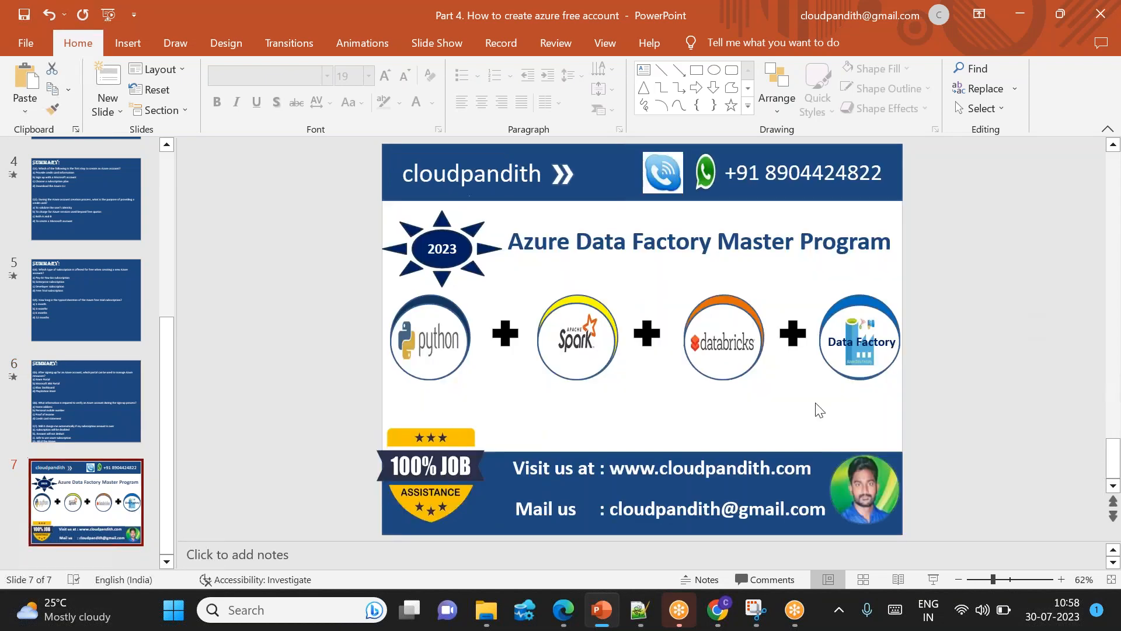
mouse_move(1091, 244)
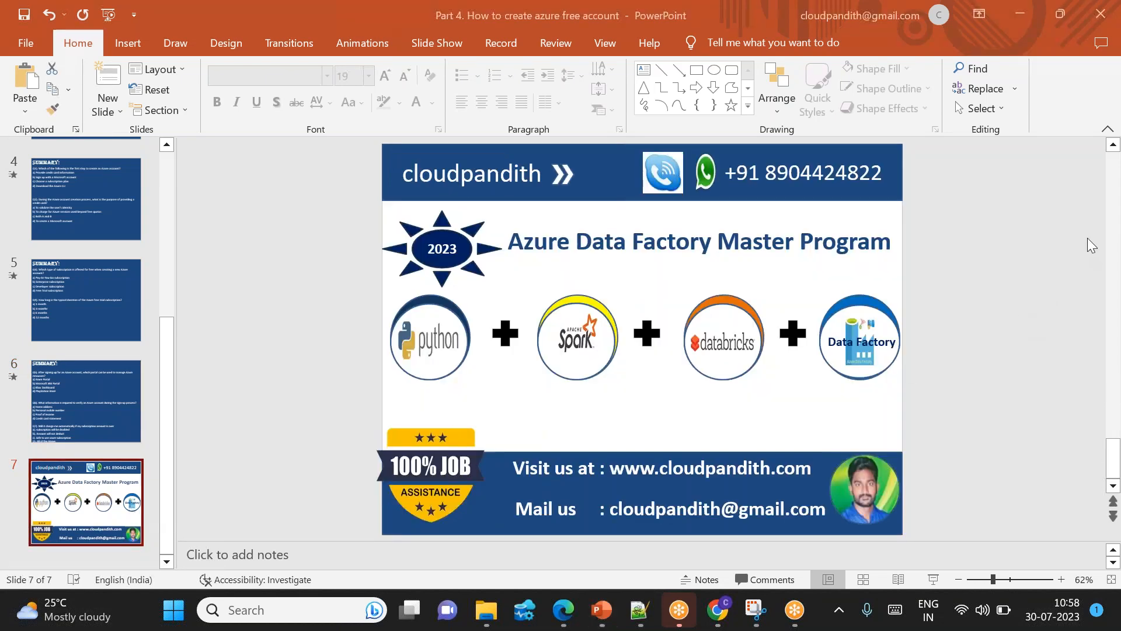